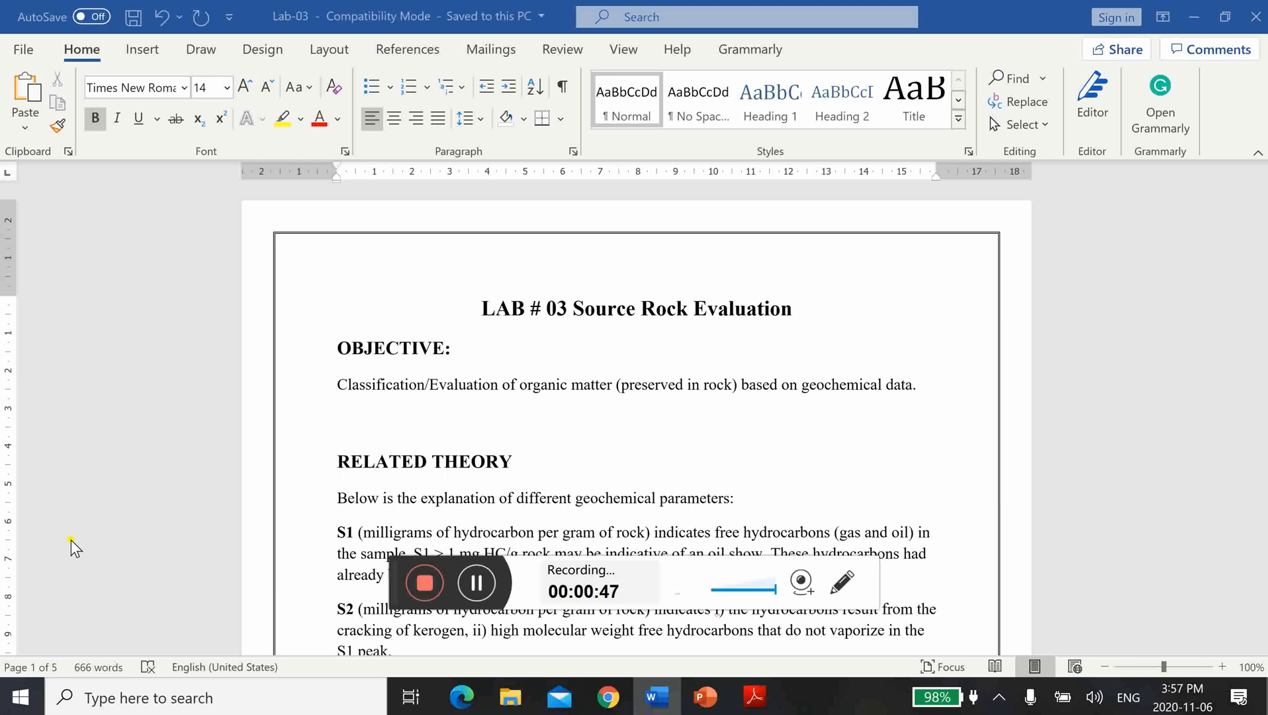
{"action": "mouse_move", "coordinate": [395, 588]}
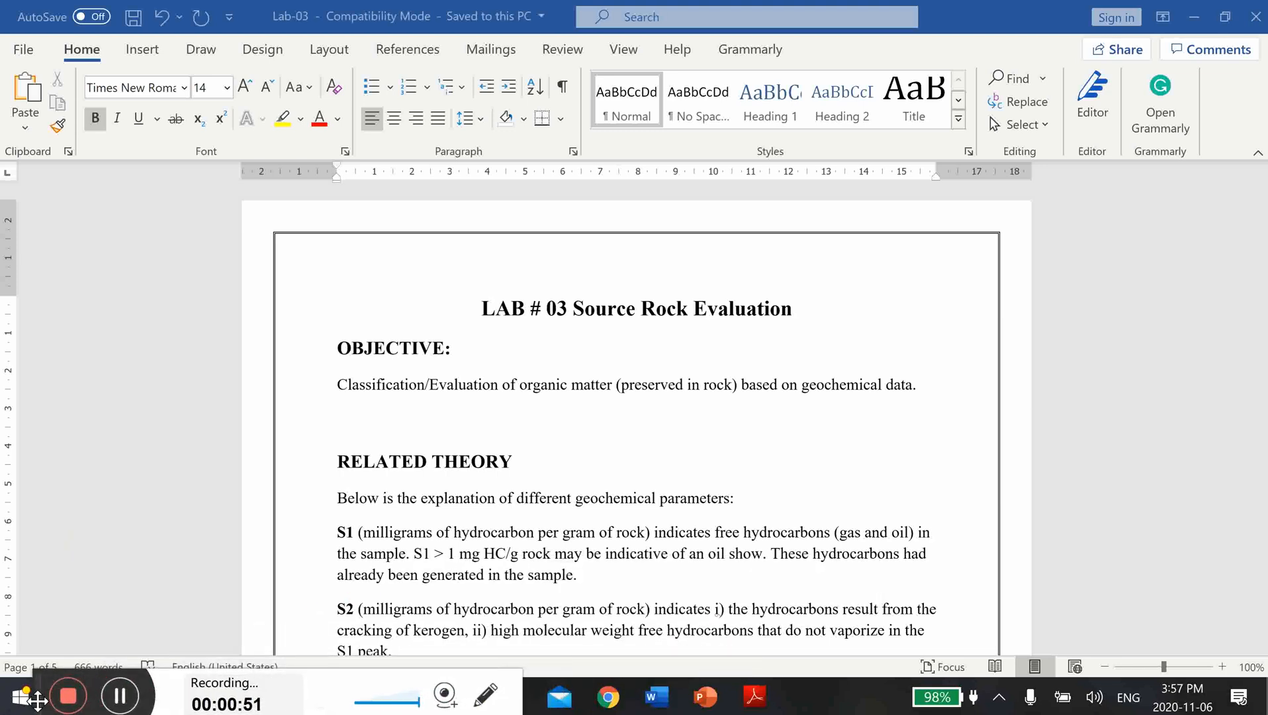
{"action": "mouse_move", "coordinate": [913, 621]}
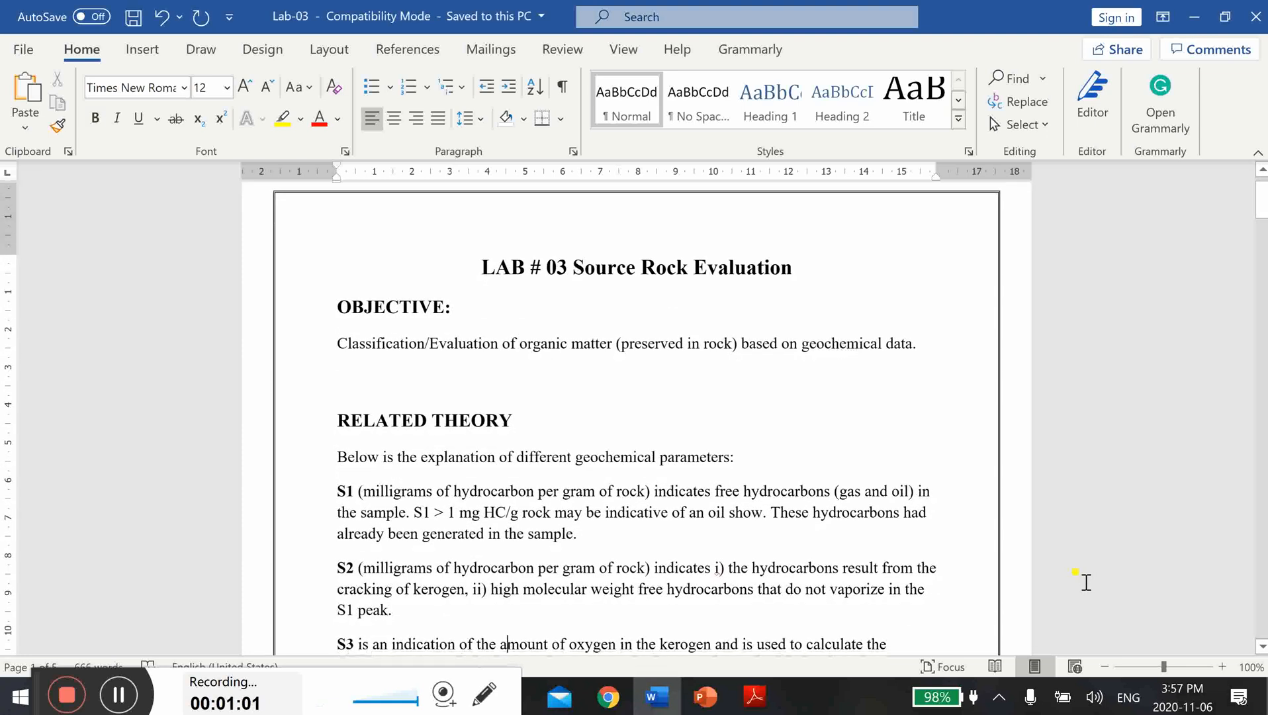
Scroll to the OI and Tmax explanation paragraphs and select the word Tmax.
{"action": "scroll", "scroll_direction": "down", "scroll_amount": 3}
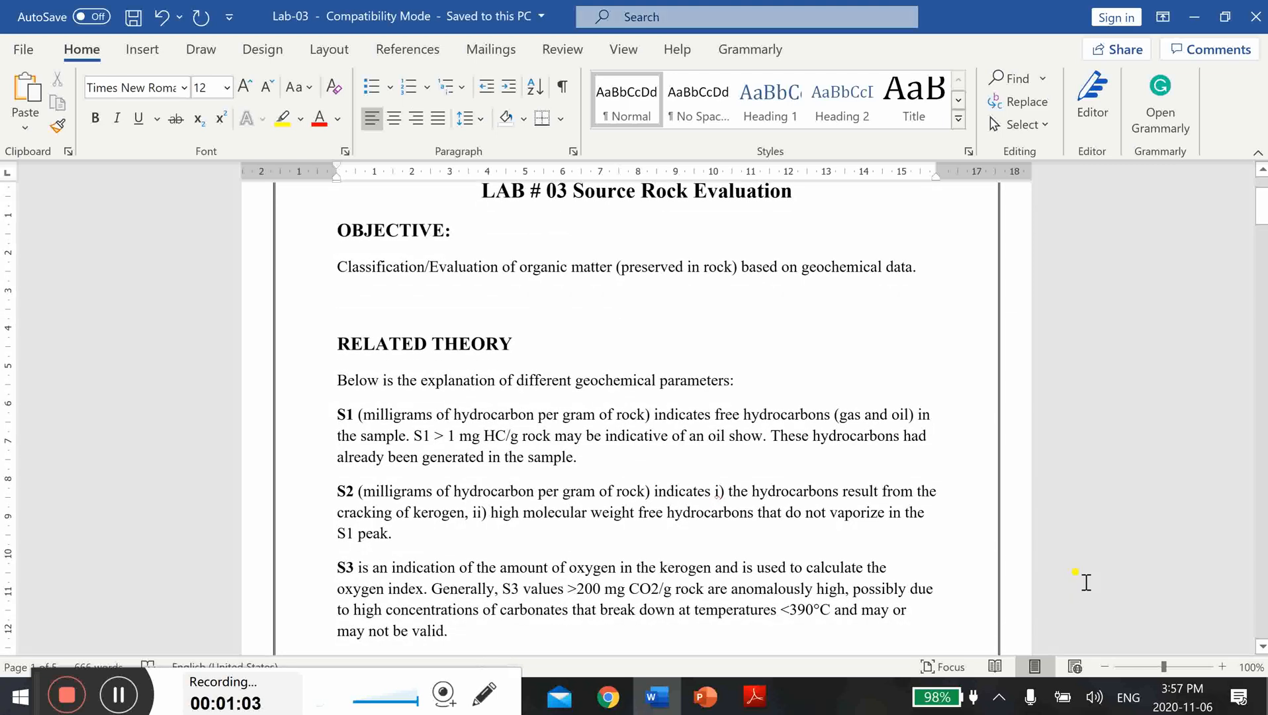
{"action": "scroll", "scroll_direction": "down", "scroll_amount": 3}
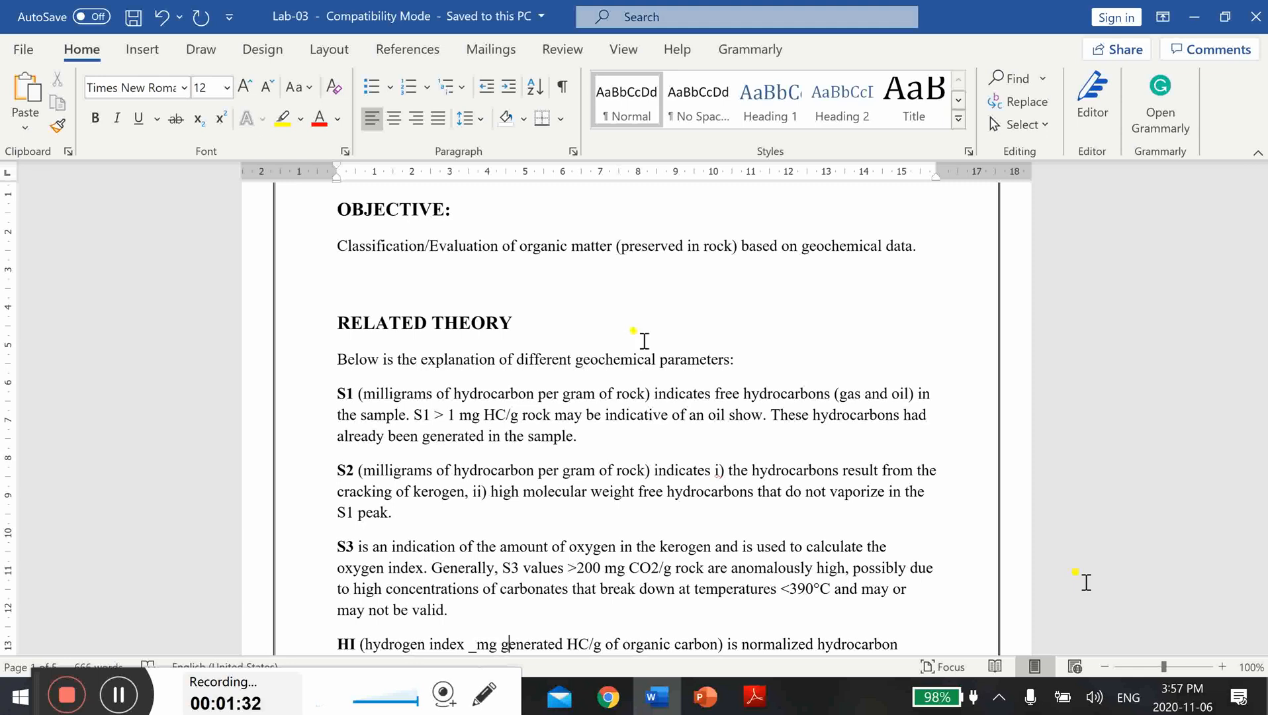
{"action": "mouse_move", "coordinate": [443, 396]}
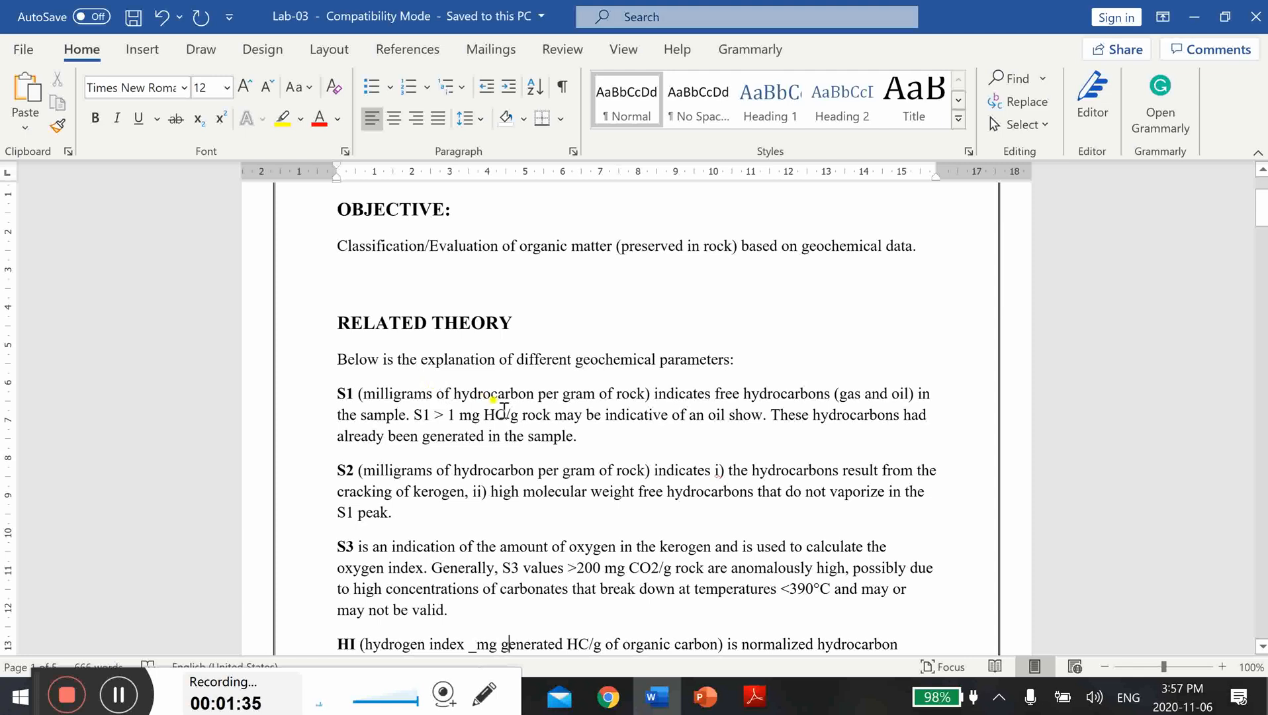
{"action": "mouse_move", "coordinate": [639, 400]}
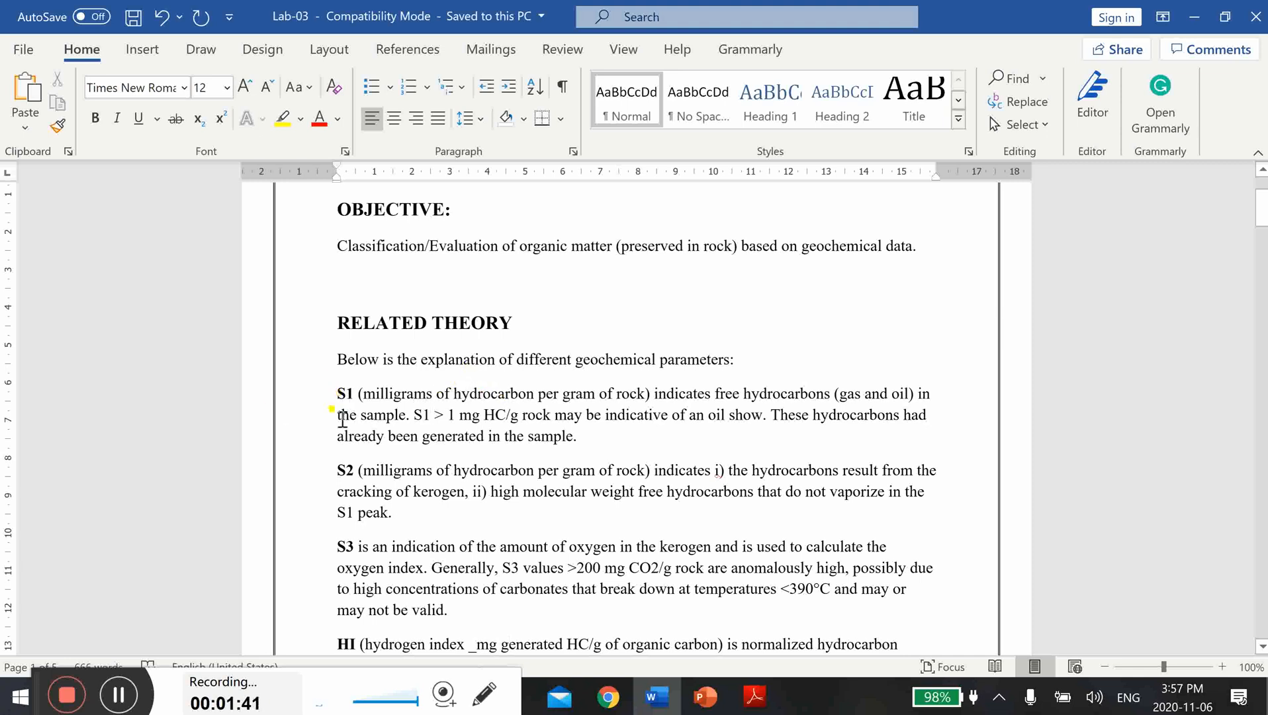
{"action": "mouse_move", "coordinate": [313, 396]}
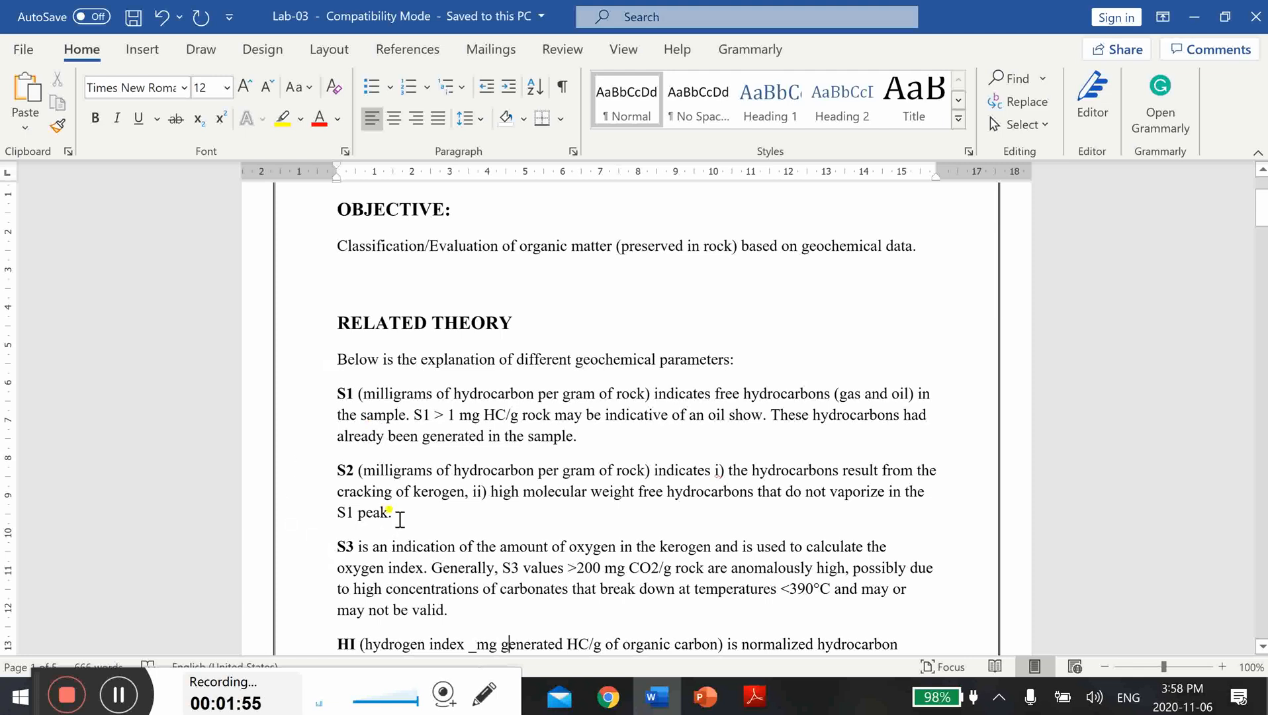
{"action": "mouse_move", "coordinate": [303, 529]}
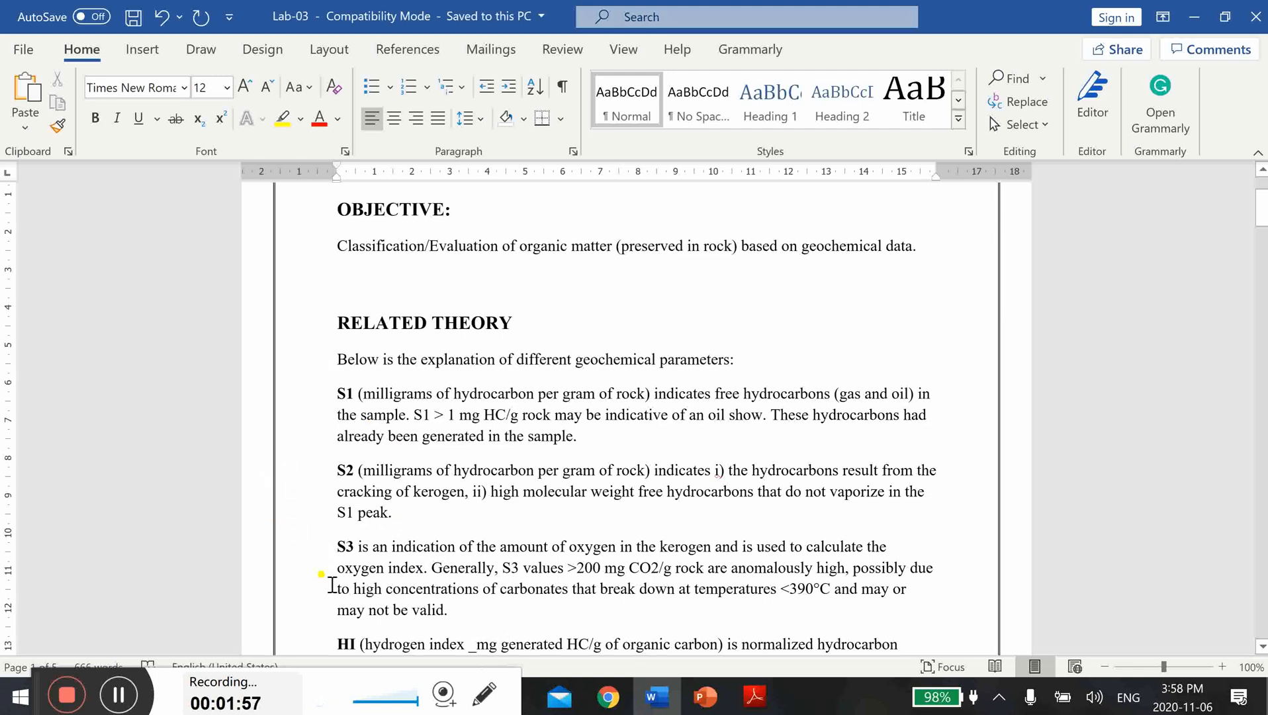
{"action": "mouse_move", "coordinate": [575, 585]}
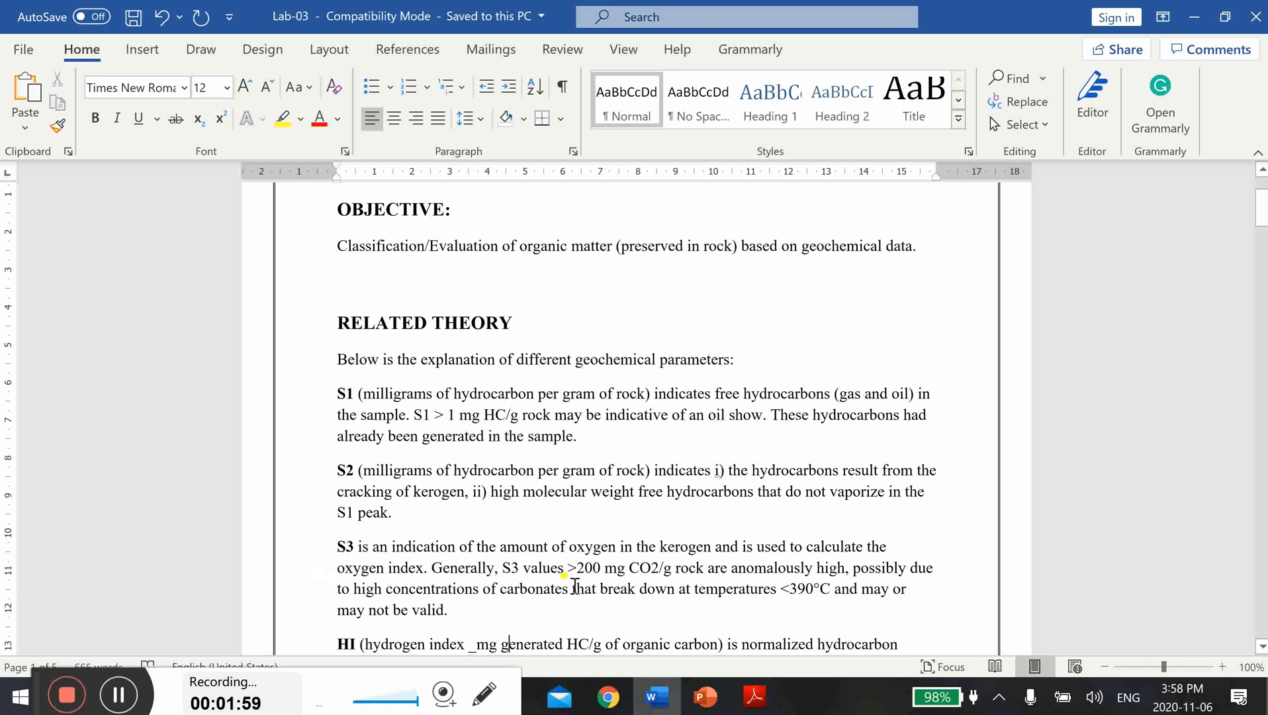
{"action": "mouse_move", "coordinate": [706, 450]}
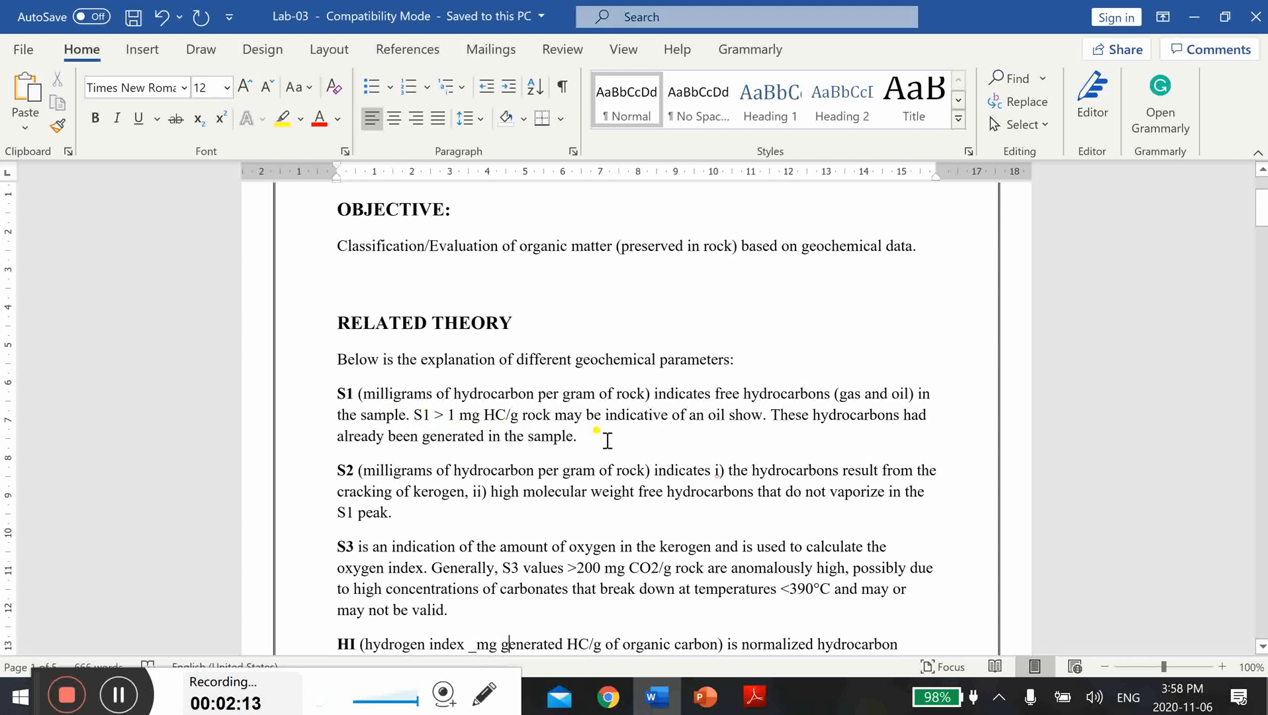
{"action": "mouse_move", "coordinate": [452, 429]}
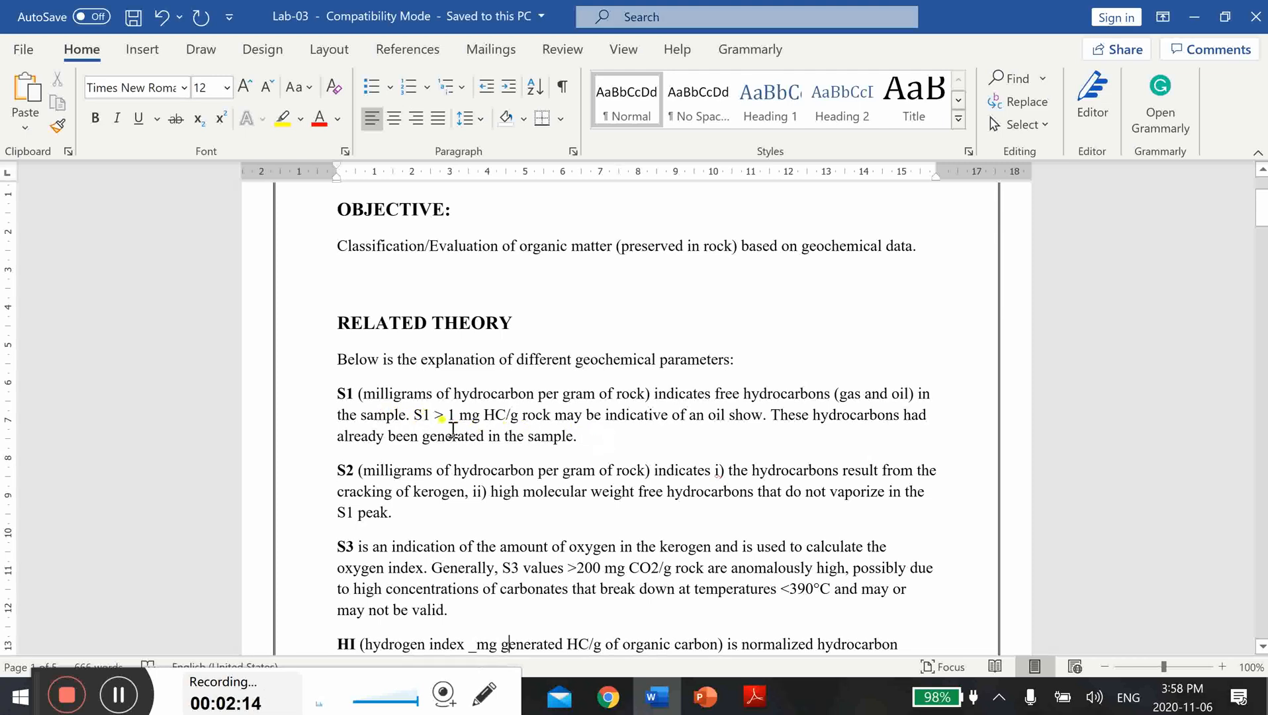
{"action": "mouse_move", "coordinate": [544, 419]}
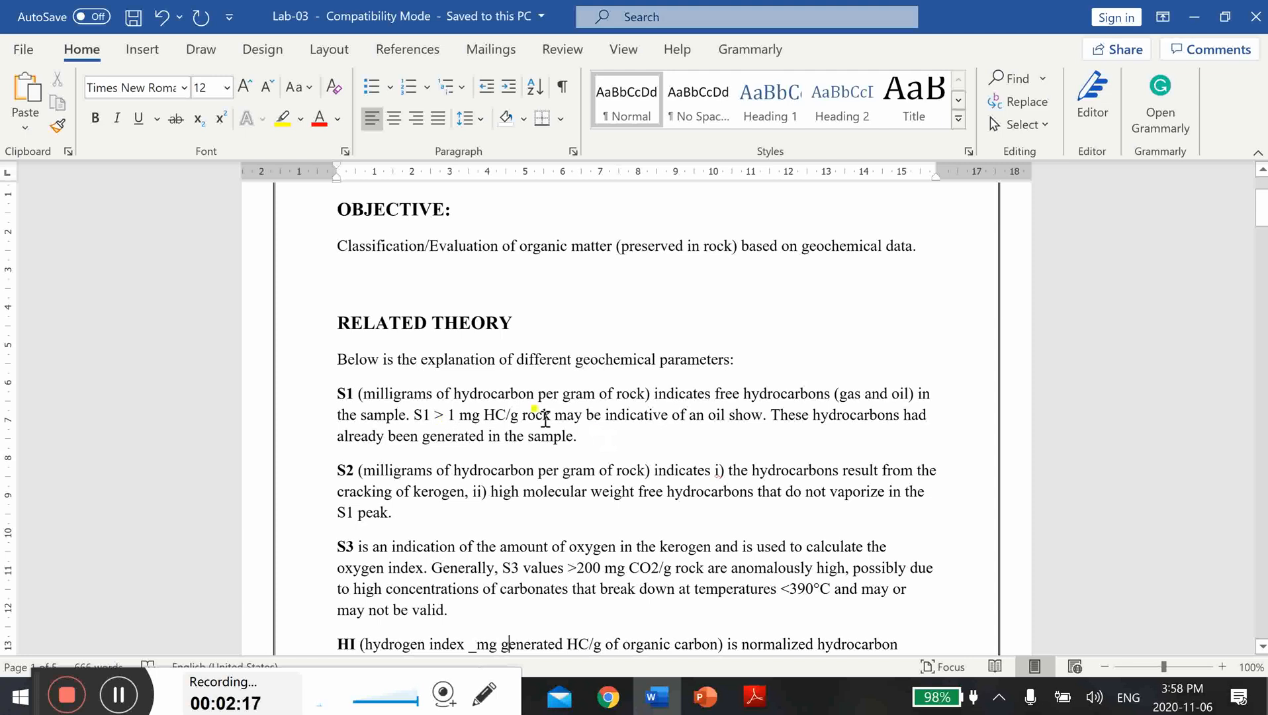
{"action": "mouse_move", "coordinate": [695, 435]}
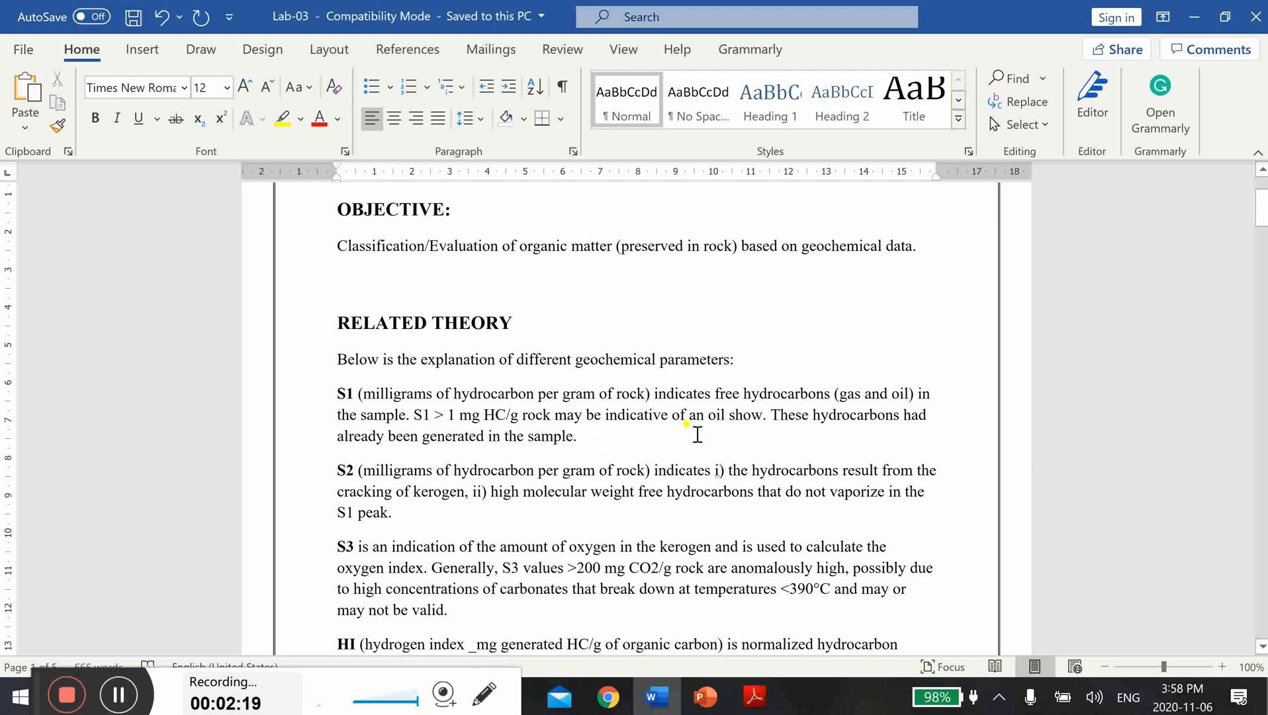
{"action": "mouse_move", "coordinate": [797, 439]}
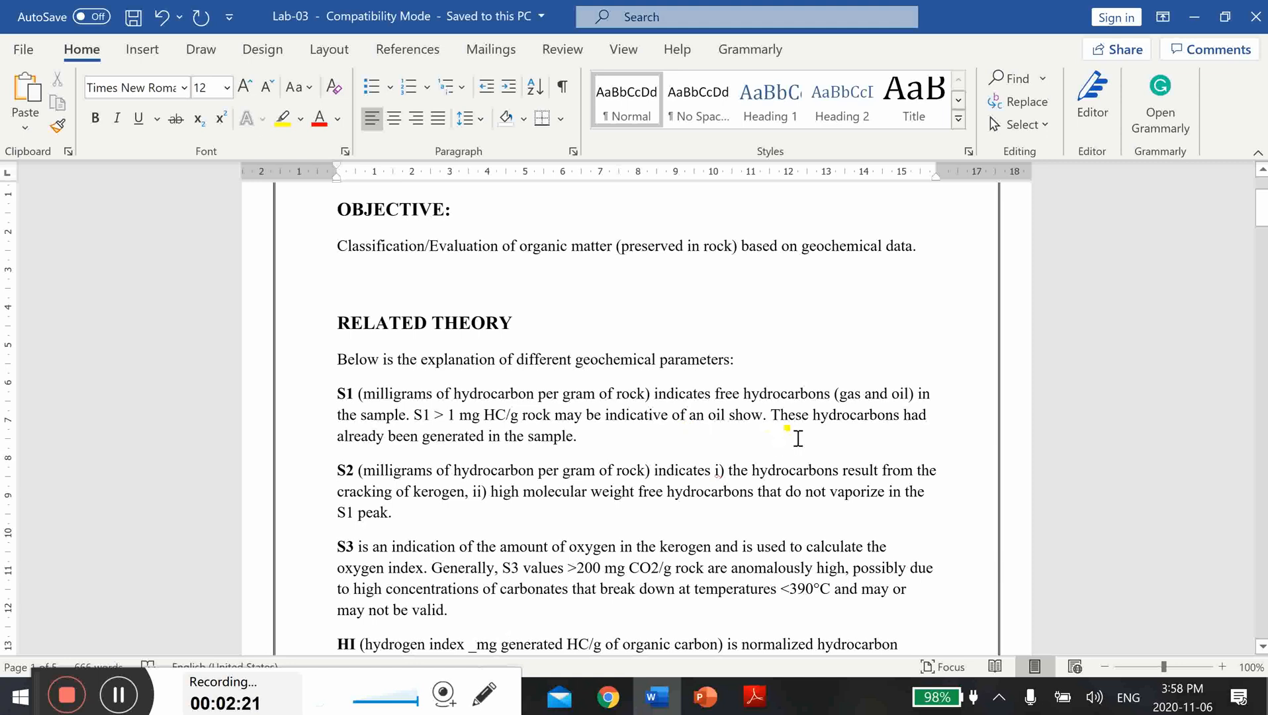
{"action": "mouse_move", "coordinate": [520, 425]}
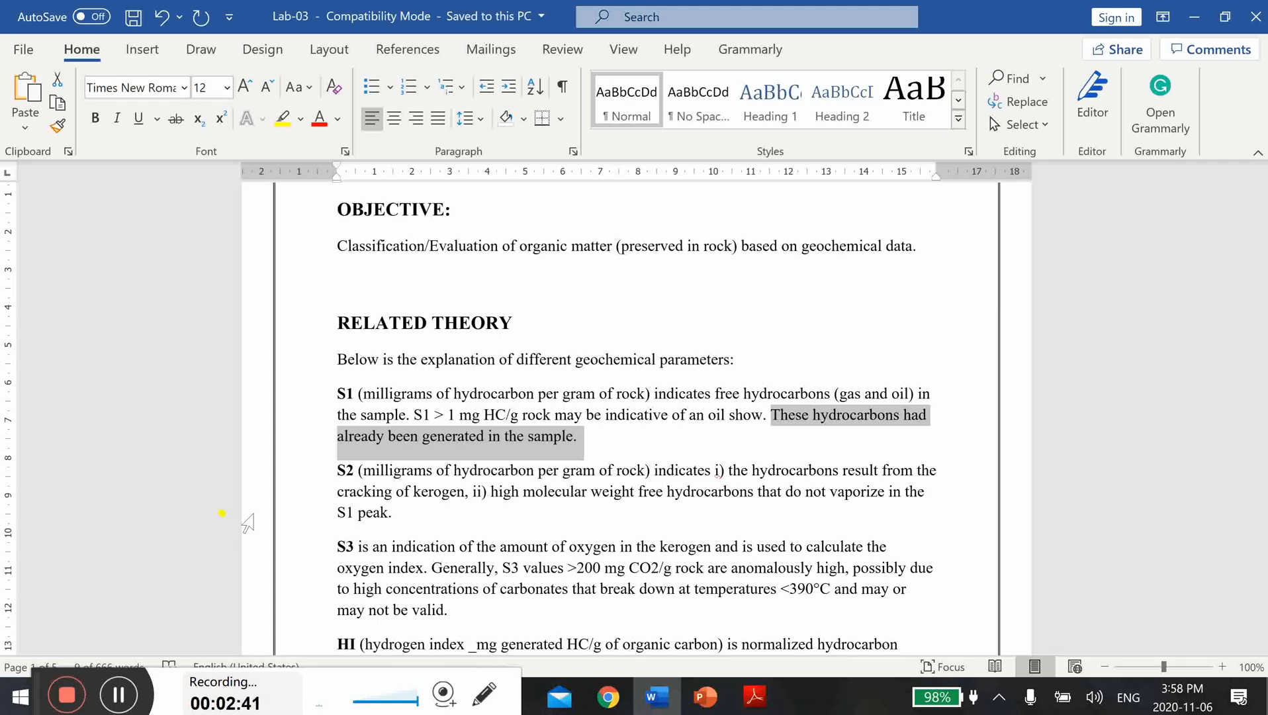
{"action": "mouse_move", "coordinate": [399, 484]}
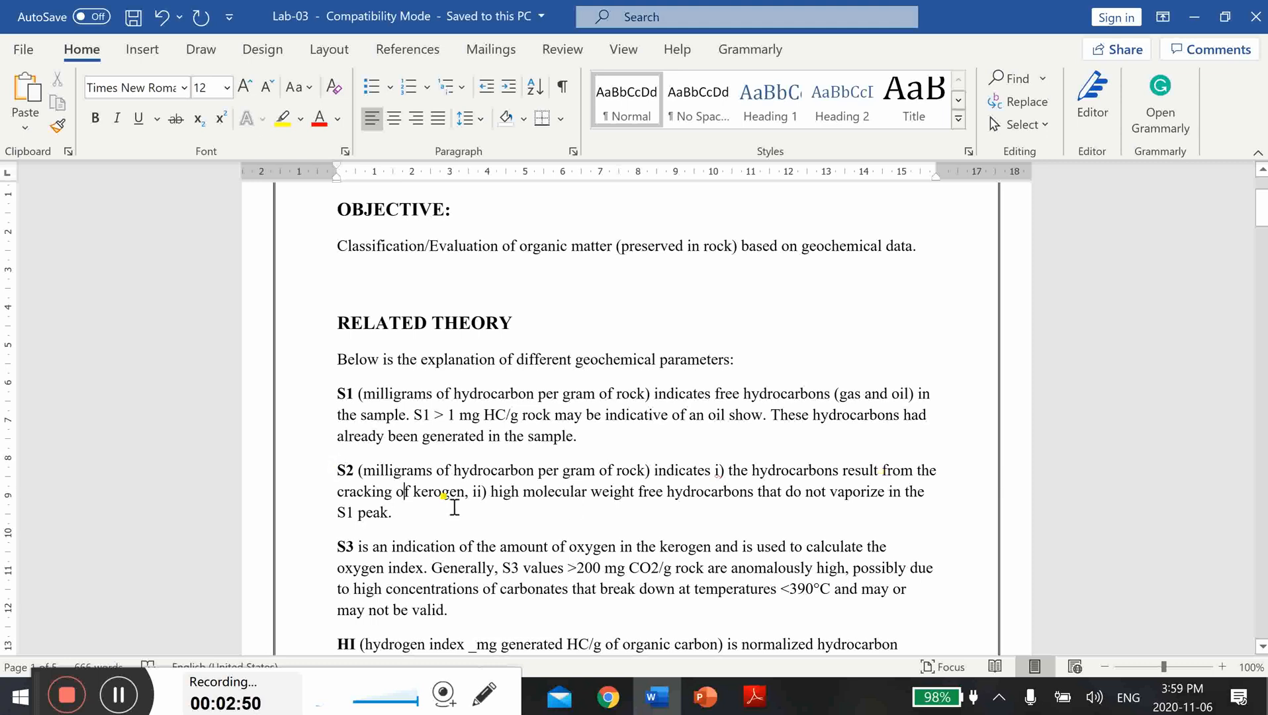
{"action": "mouse_move", "coordinate": [455, 499]}
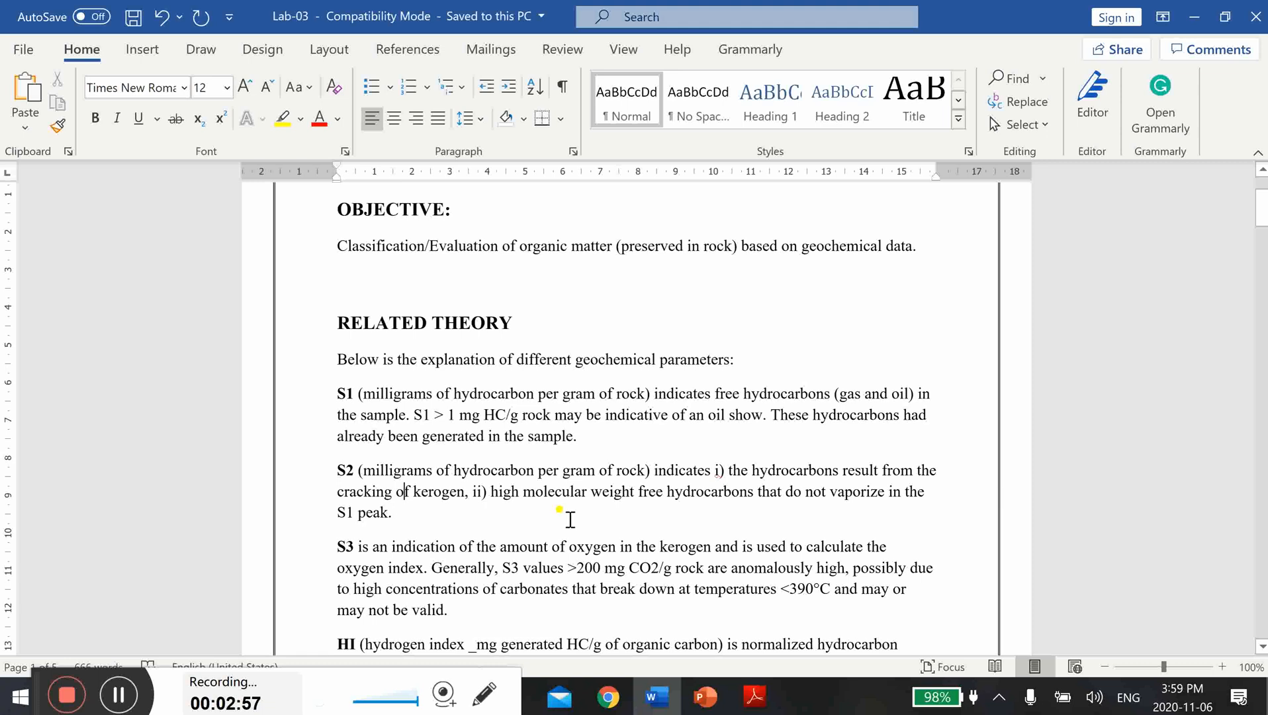
{"action": "mouse_move", "coordinate": [748, 516]}
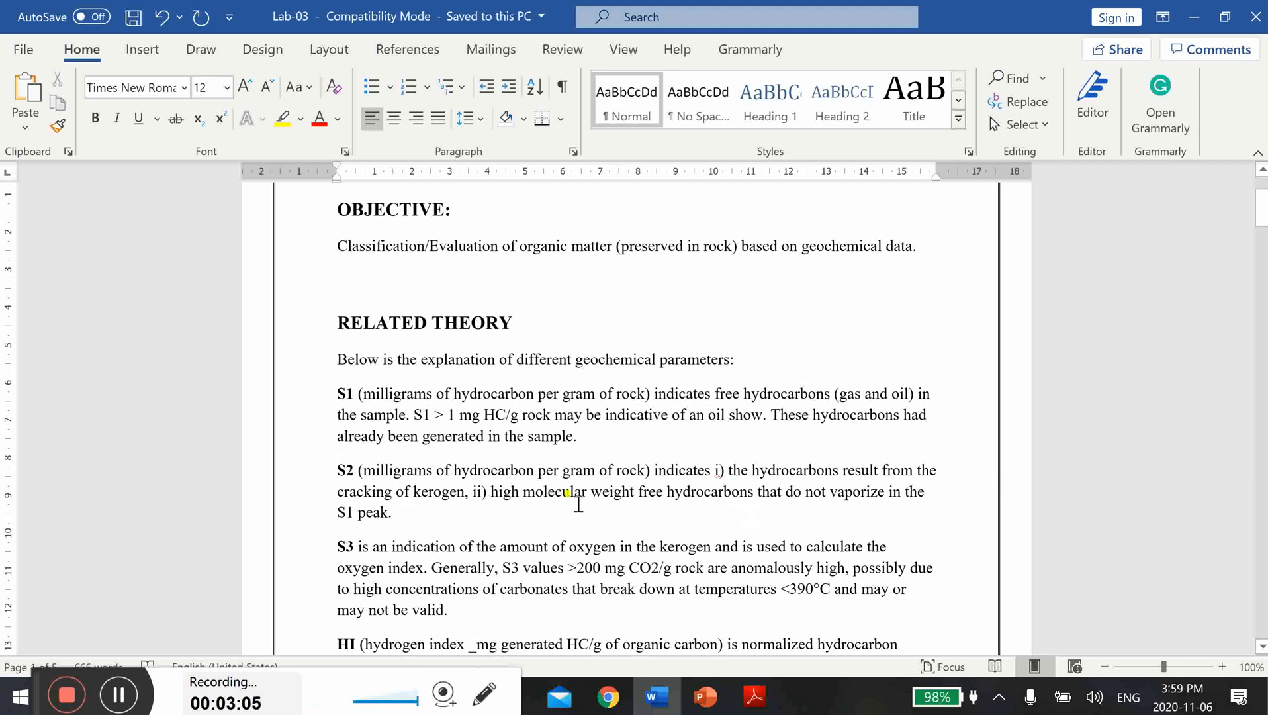
{"action": "mouse_move", "coordinate": [630, 506]}
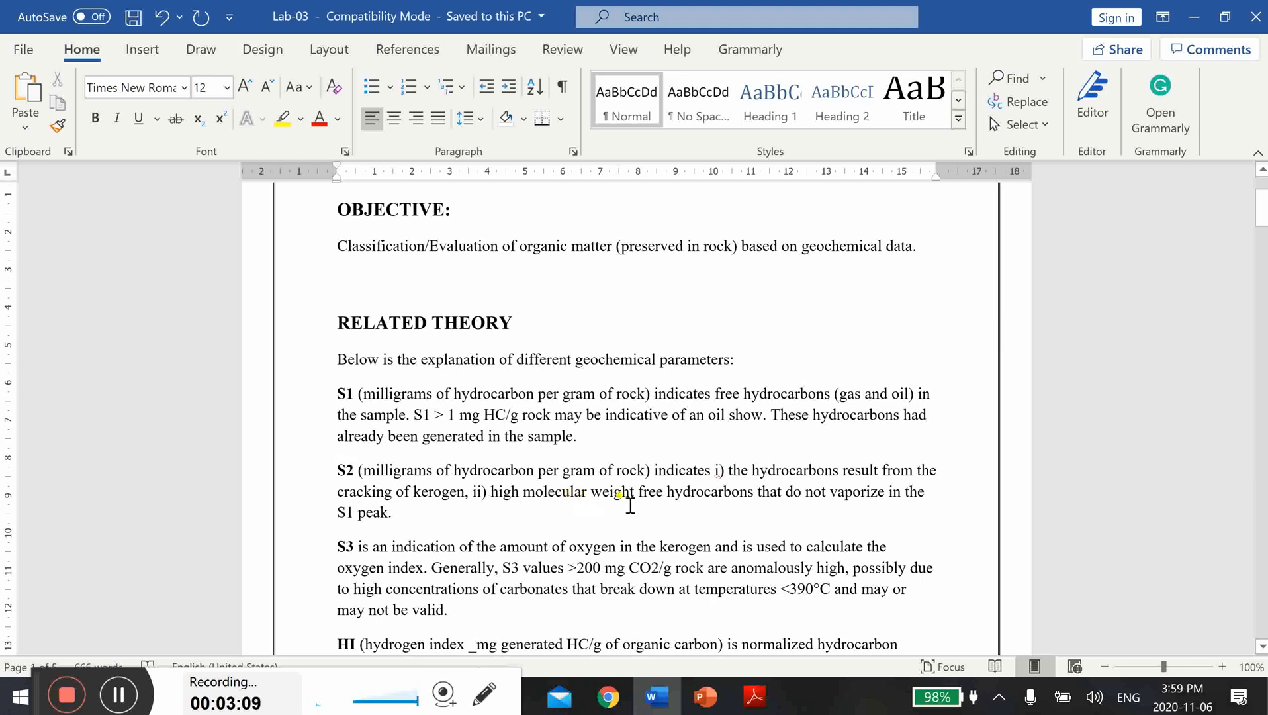
{"action": "mouse_move", "coordinate": [864, 502]}
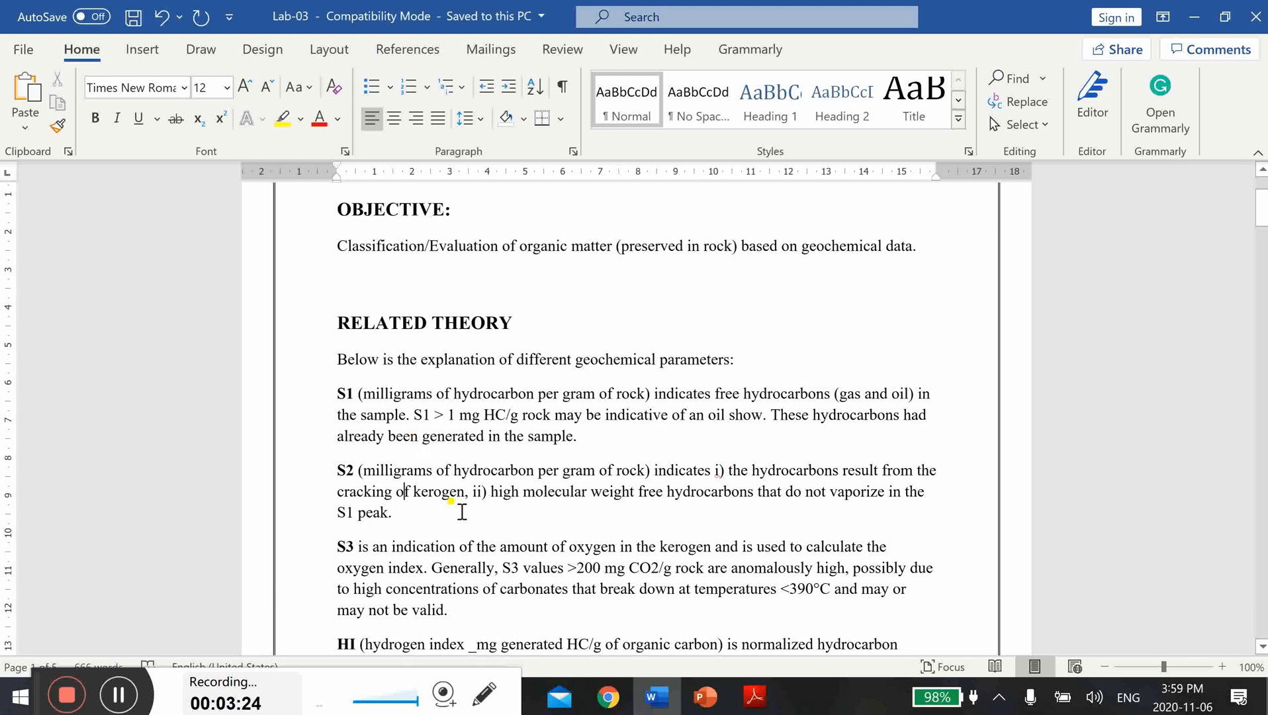
{"action": "mouse_move", "coordinate": [368, 508]}
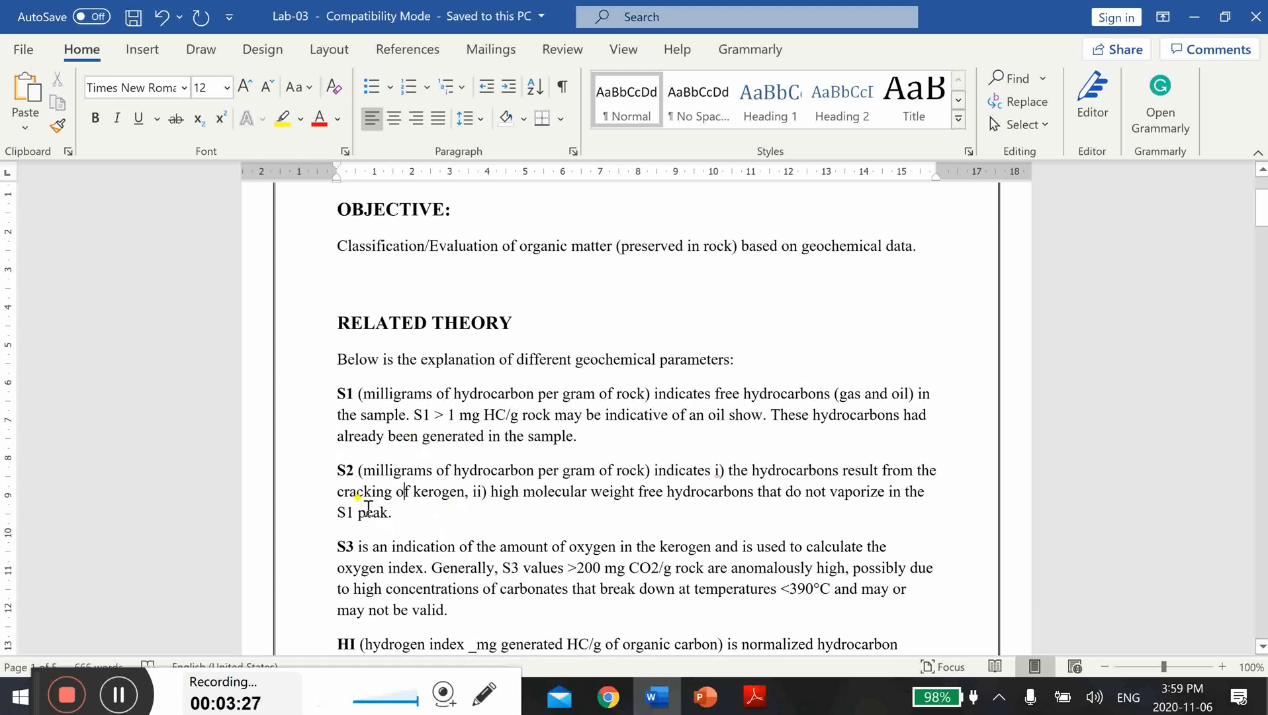
{"action": "mouse_move", "coordinate": [606, 520]}
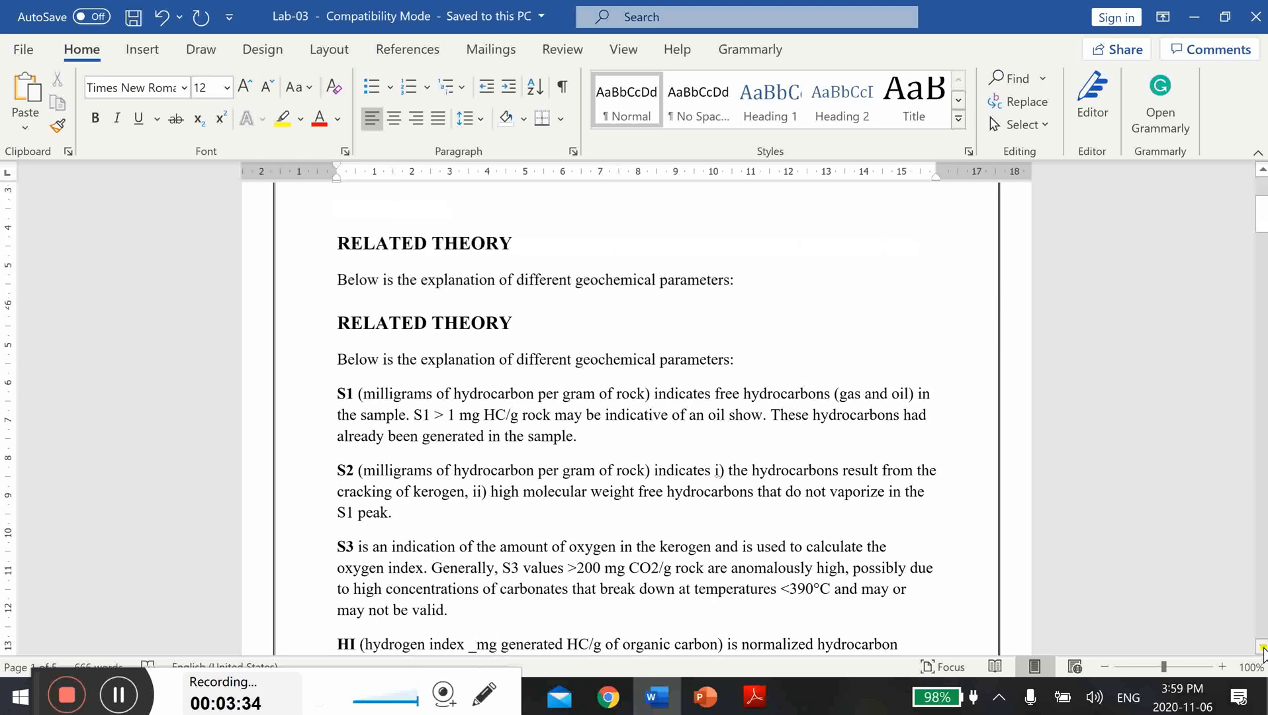
{"action": "scroll", "scroll_direction": "down", "scroll_amount": 3}
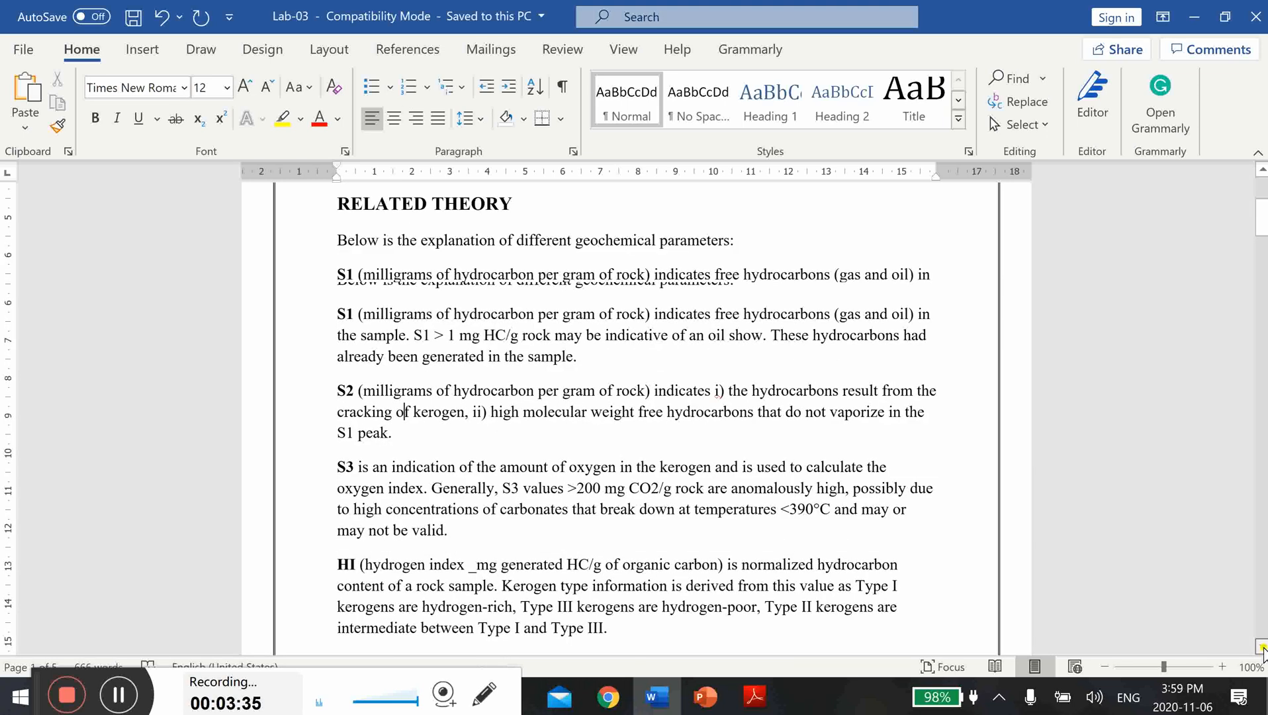
{"action": "scroll", "scroll_direction": "down", "scroll_amount": 3}
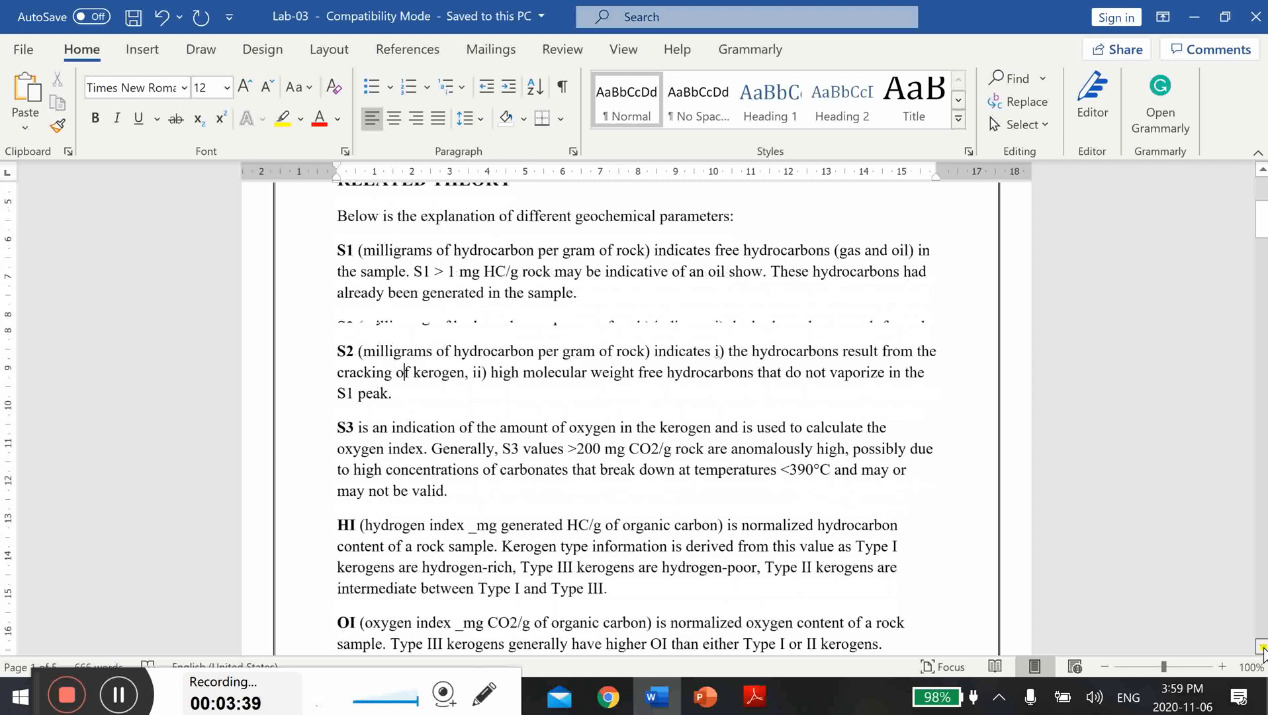
{"action": "scroll", "scroll_direction": "down", "scroll_amount": 3}
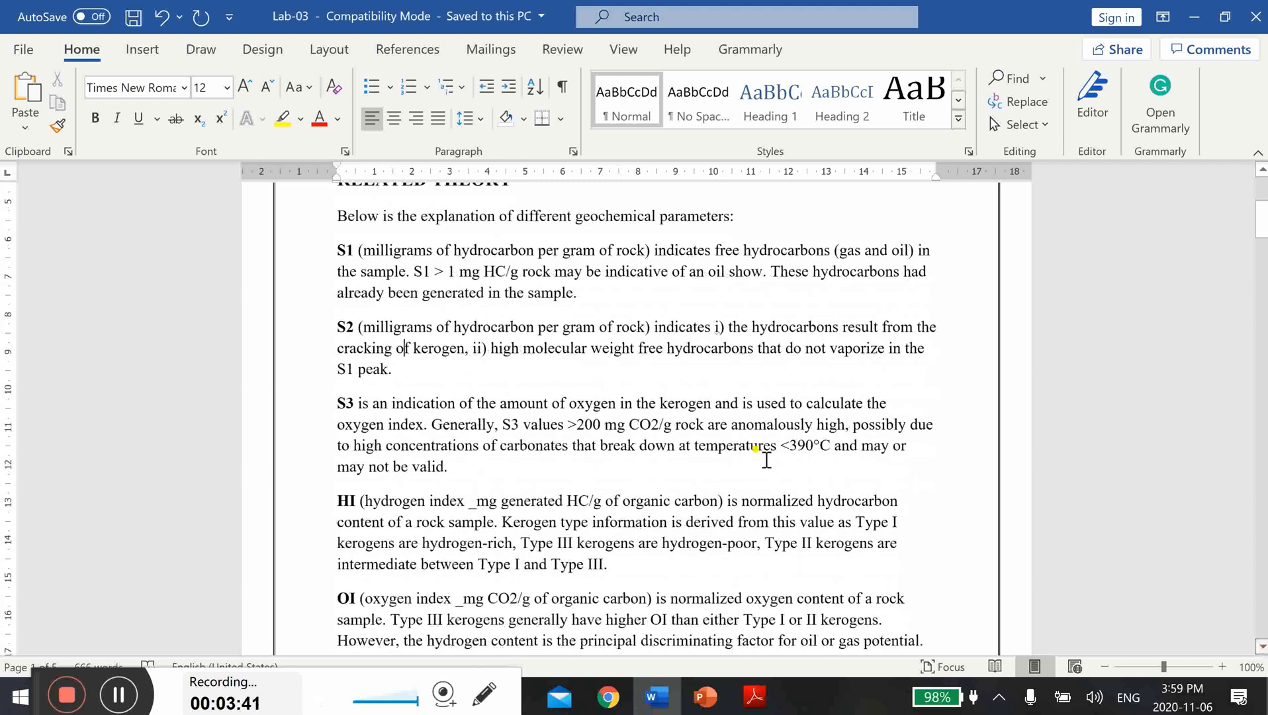
{"action": "mouse_move", "coordinate": [628, 433]}
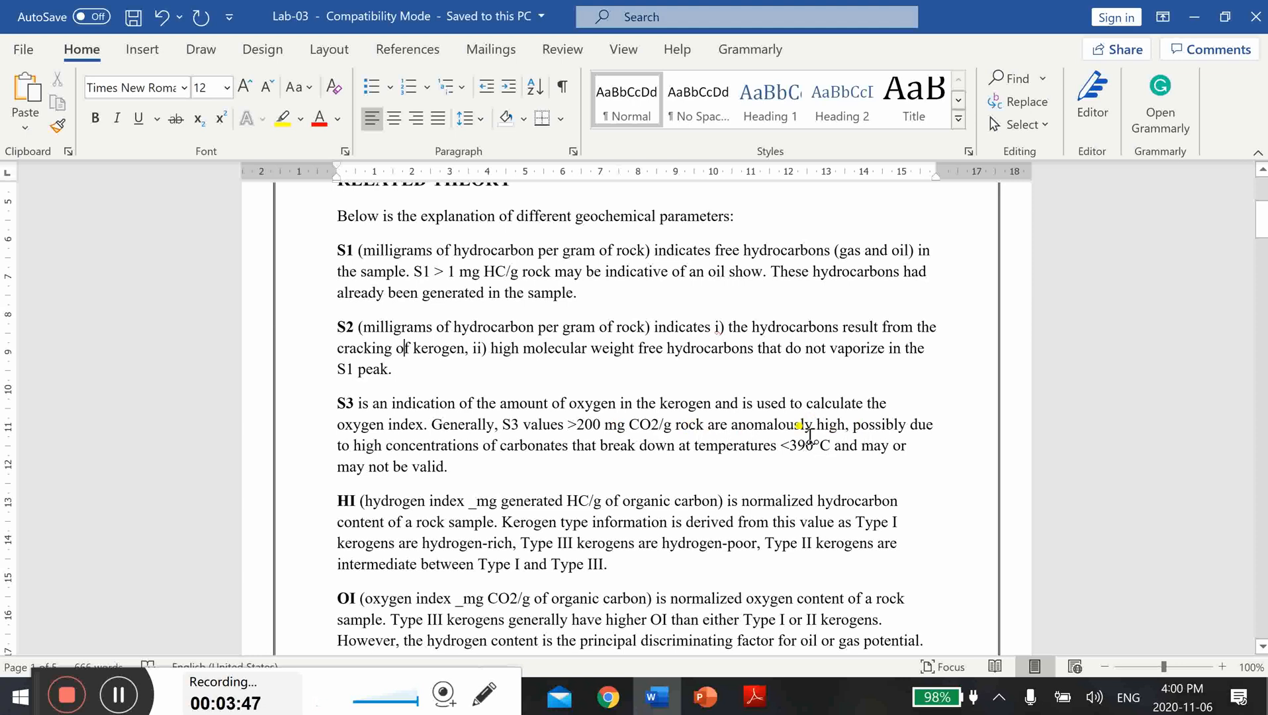
{"action": "mouse_move", "coordinate": [496, 452]}
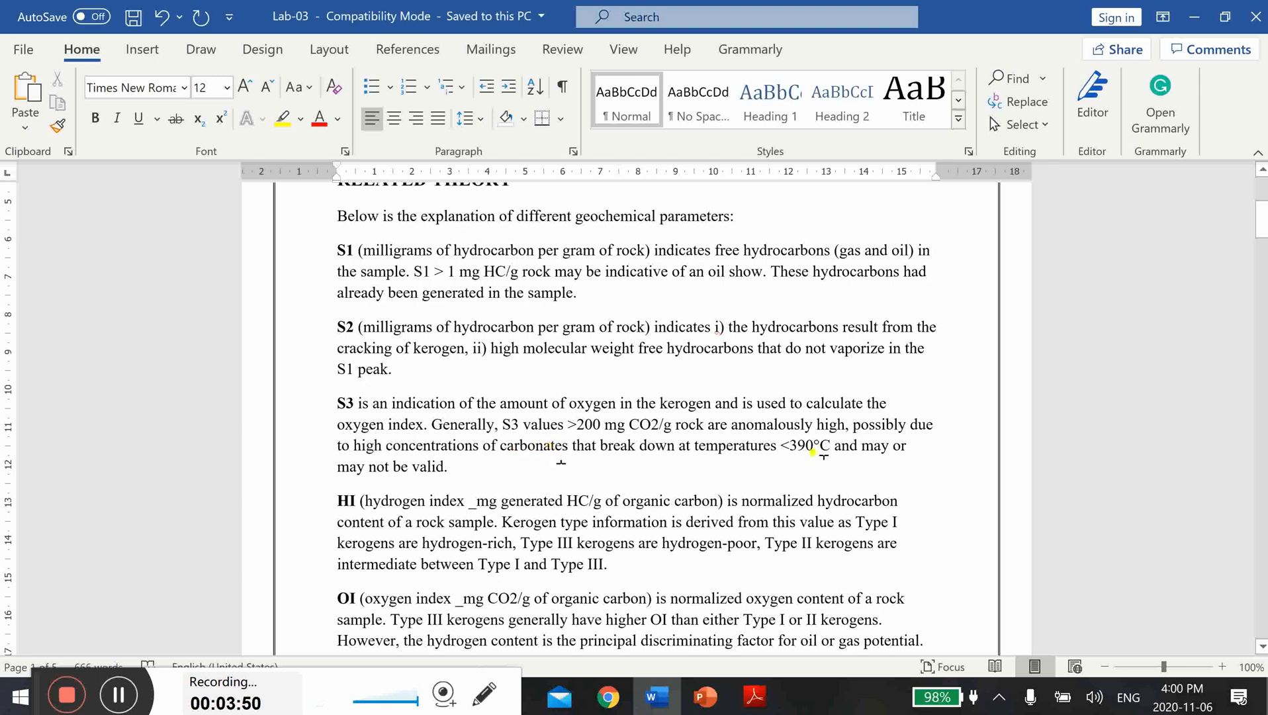
{"action": "mouse_move", "coordinate": [822, 462]}
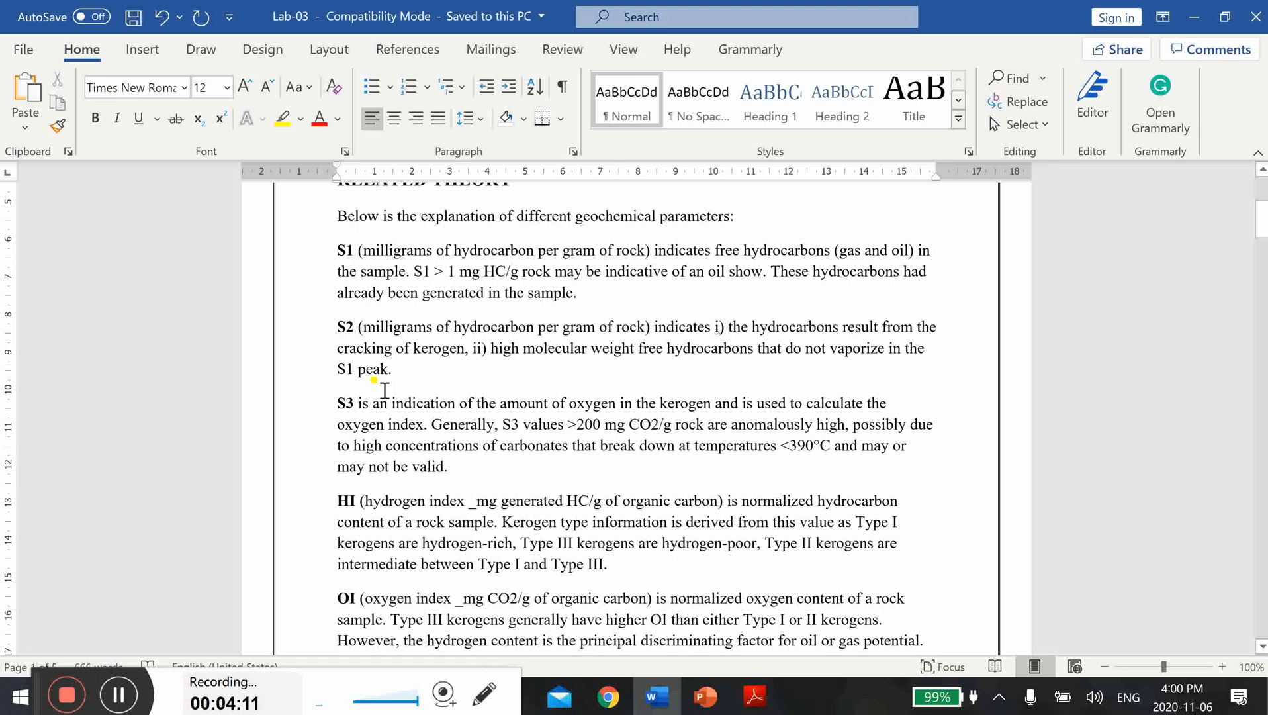
{"action": "mouse_move", "coordinate": [367, 524]}
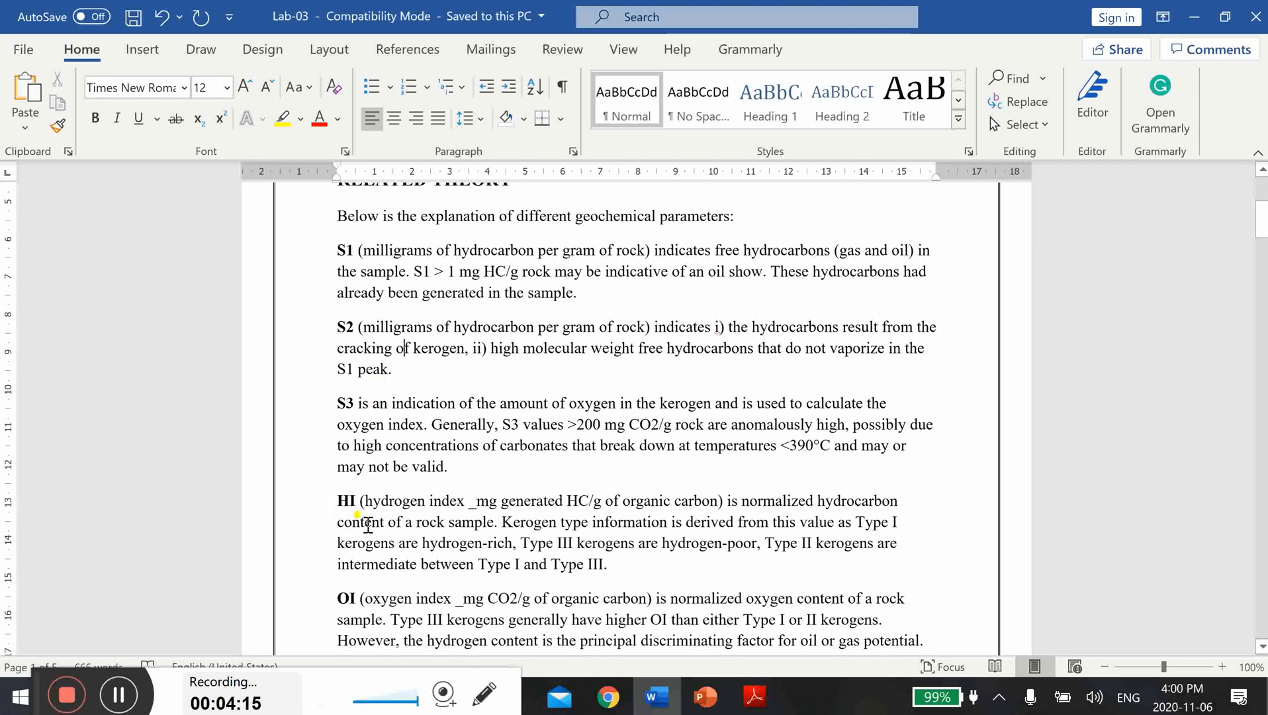
{"action": "mouse_move", "coordinate": [732, 502]}
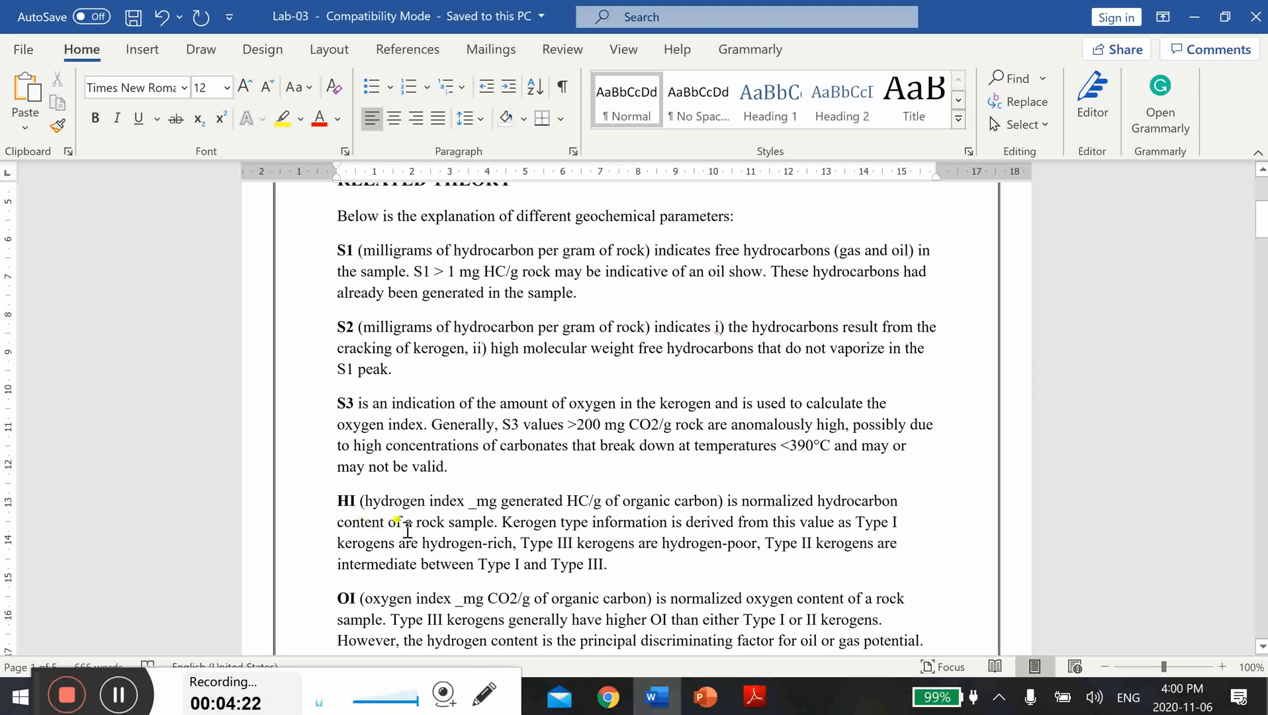
{"action": "mouse_move", "coordinate": [494, 538]}
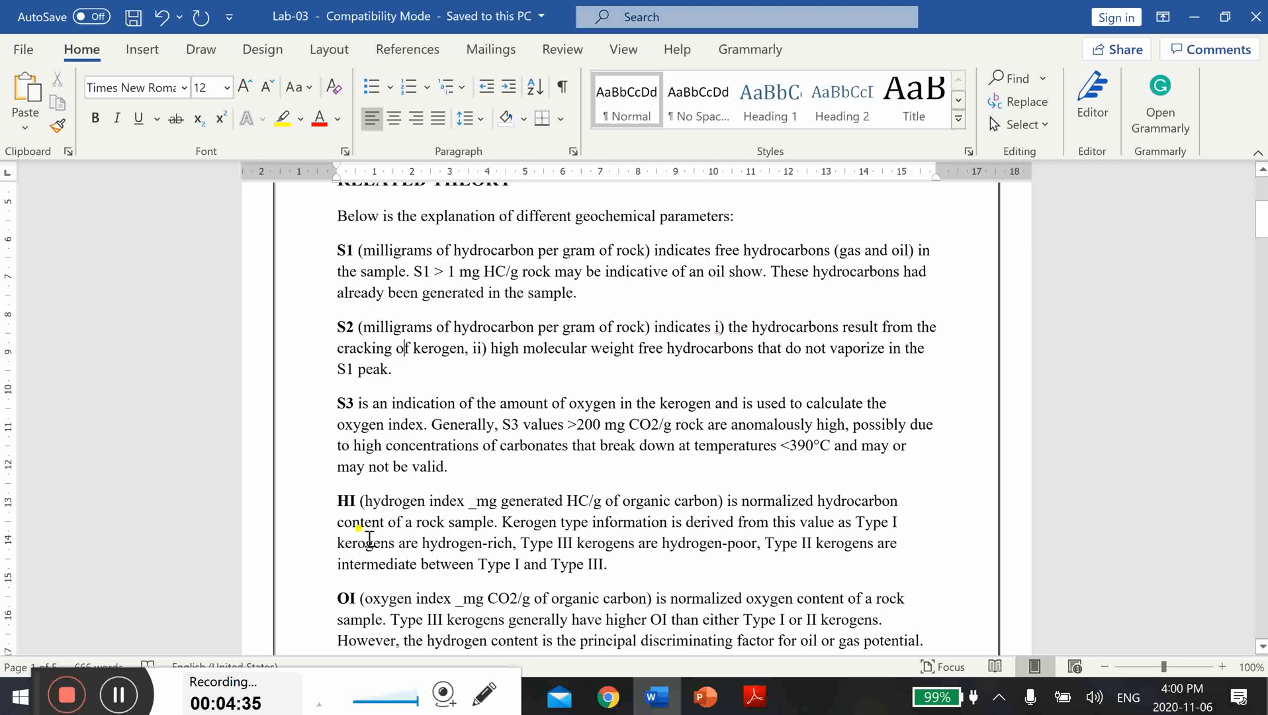
{"action": "mouse_move", "coordinate": [303, 570]}
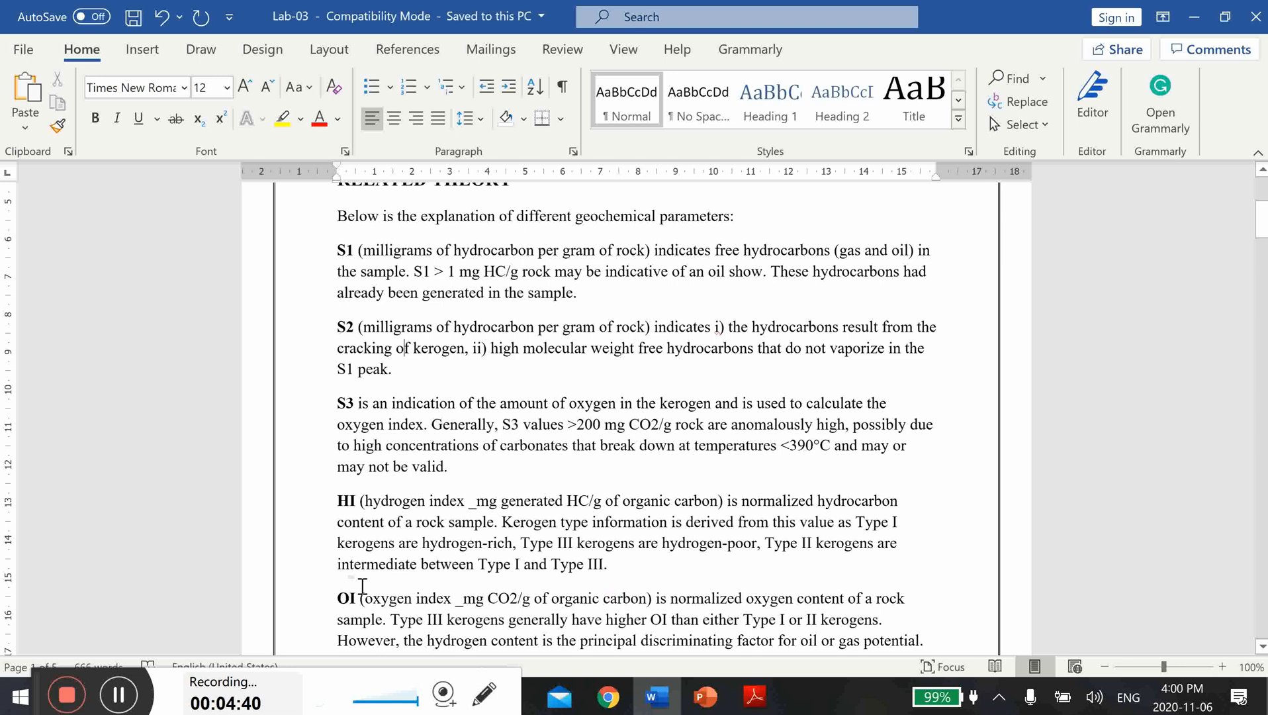
{"action": "mouse_move", "coordinate": [785, 602]}
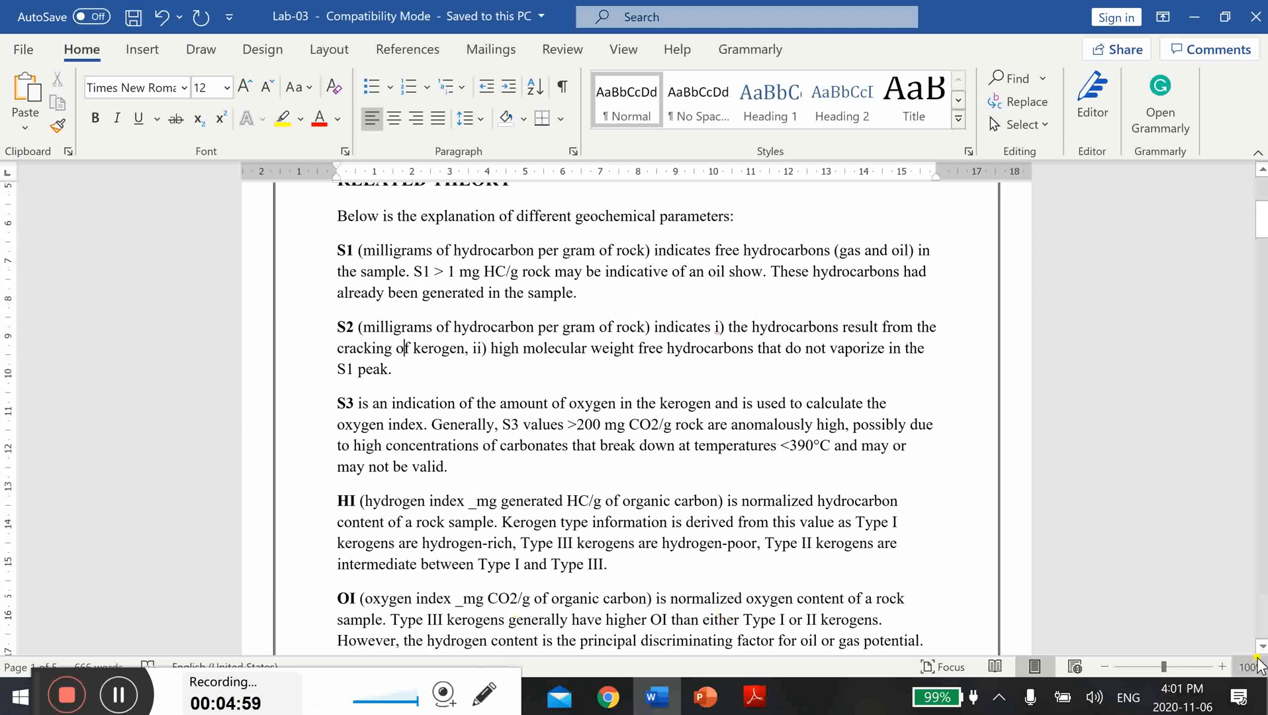
{"action": "scroll", "scroll_direction": "down", "scroll_amount": 3}
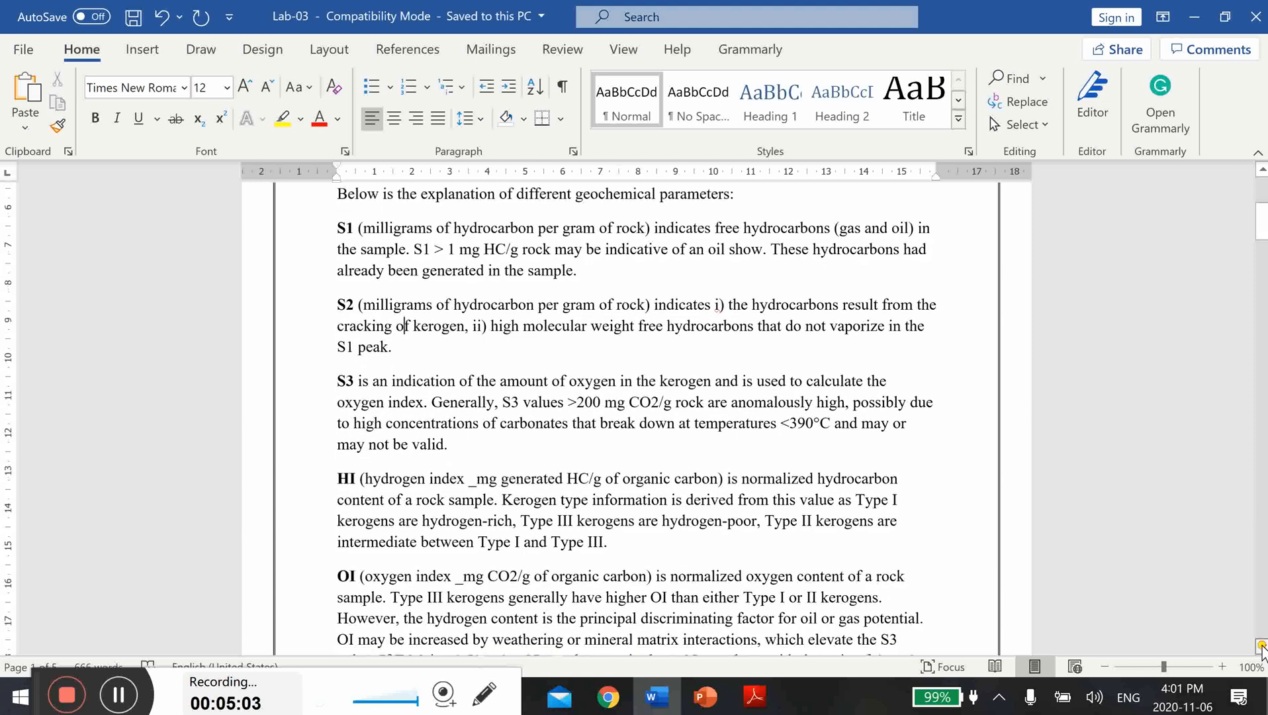
{"action": "scroll", "scroll_direction": "down", "scroll_amount": 3}
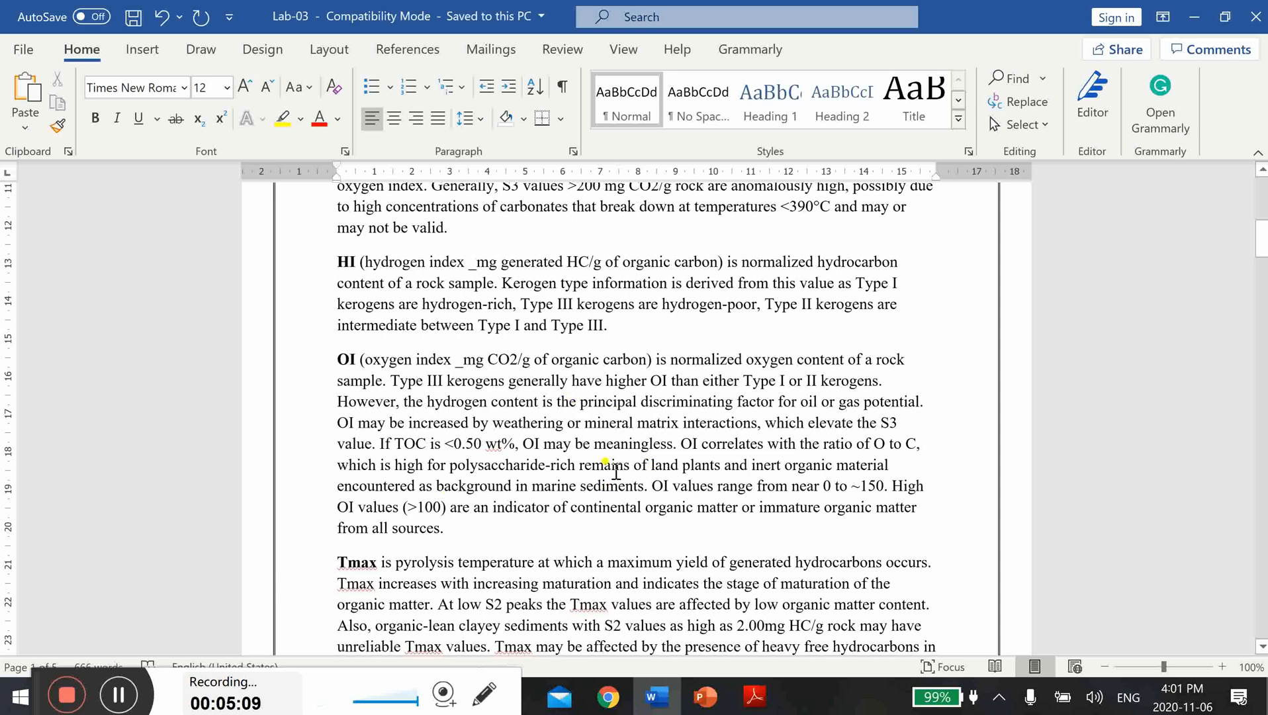
{"action": "mouse_move", "coordinate": [371, 514]}
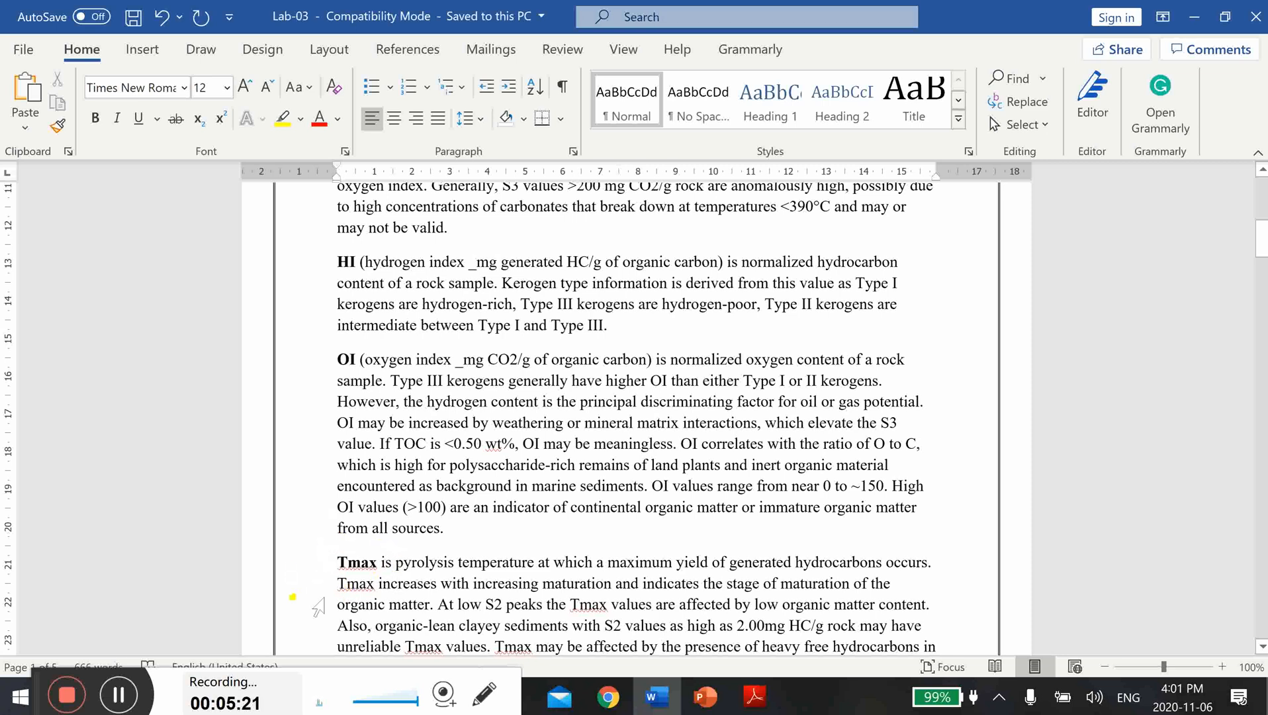
{"action": "mouse_move", "coordinate": [368, 603]}
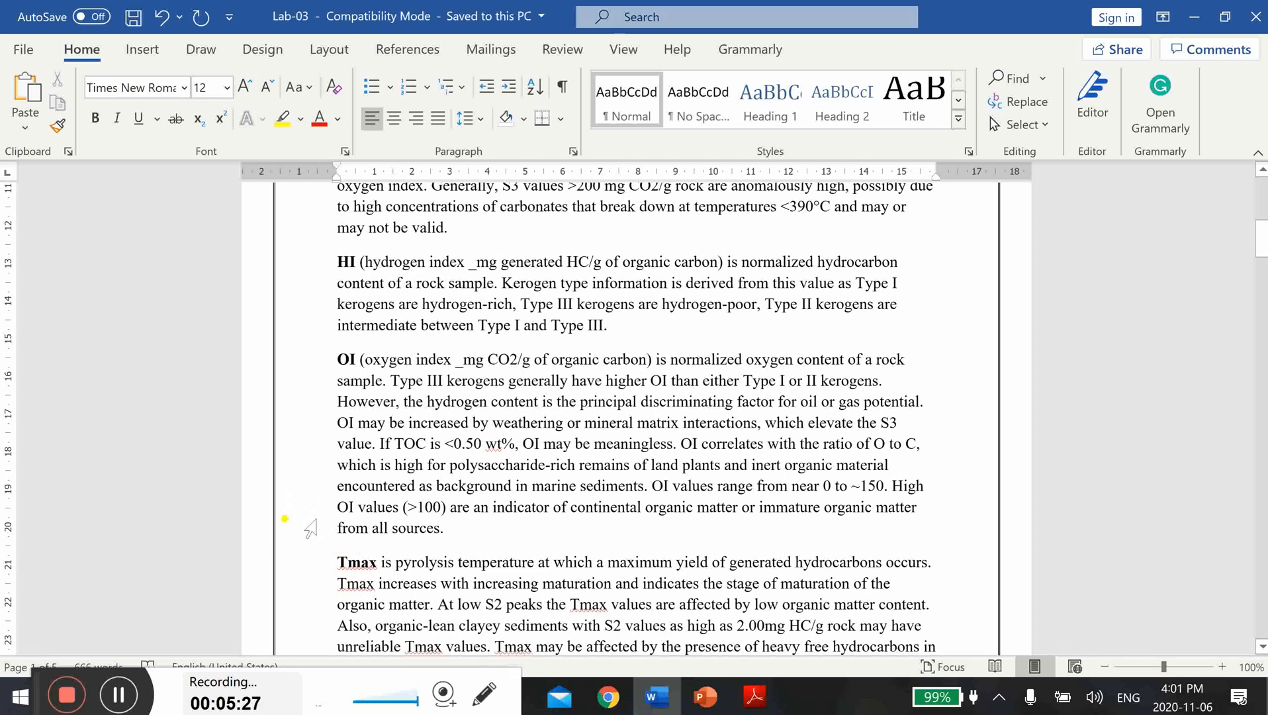
{"action": "mouse_move", "coordinate": [311, 543]}
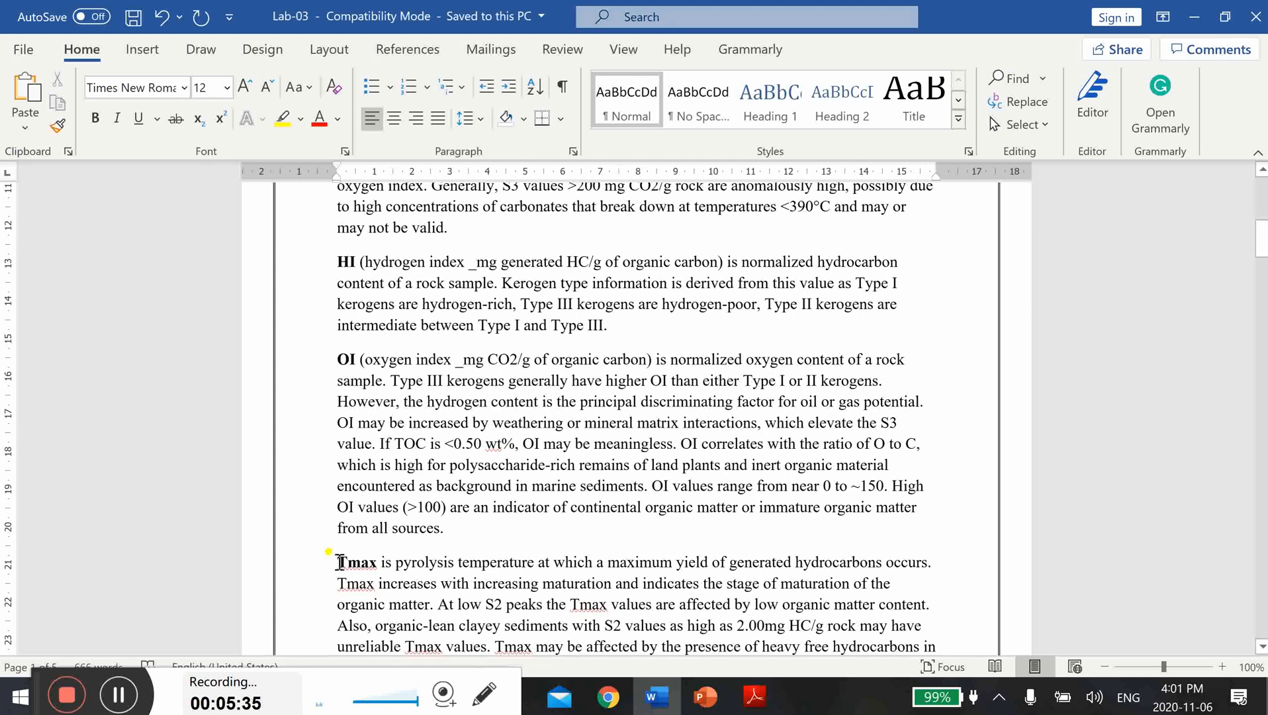
{"action": "double_click", "coordinate": [355, 562]}
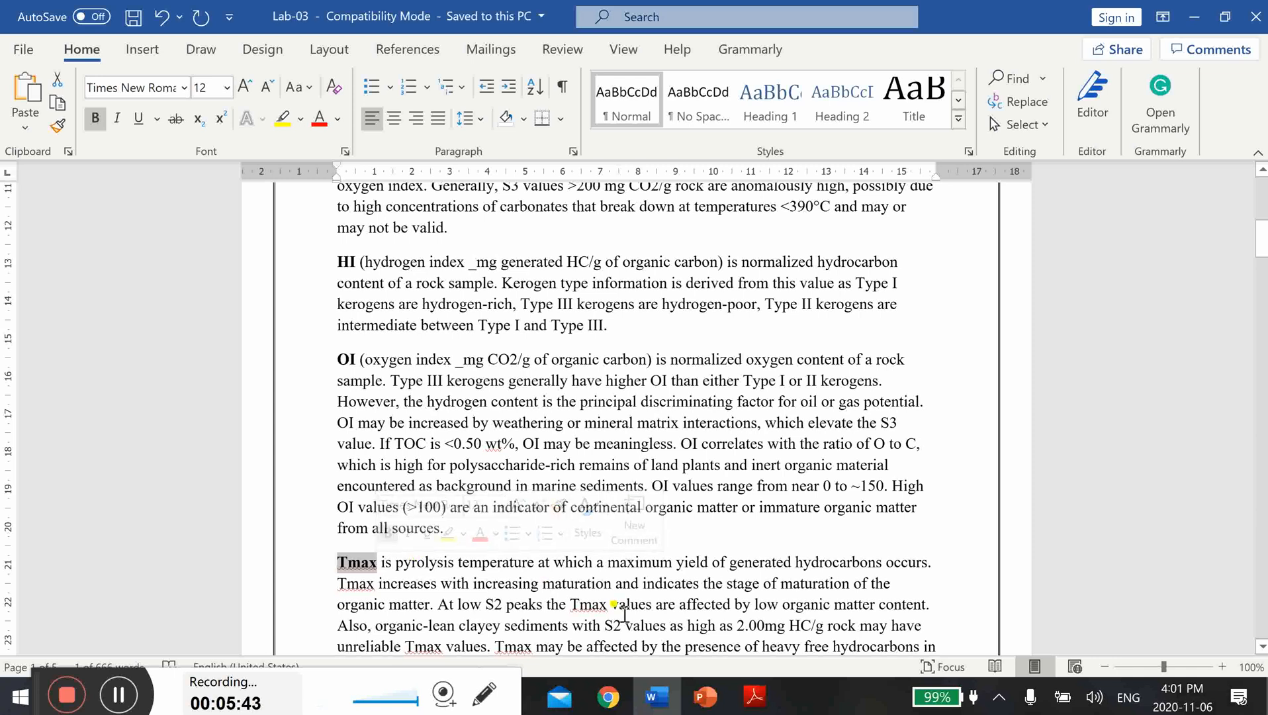
{"action": "mouse_move", "coordinate": [327, 510]}
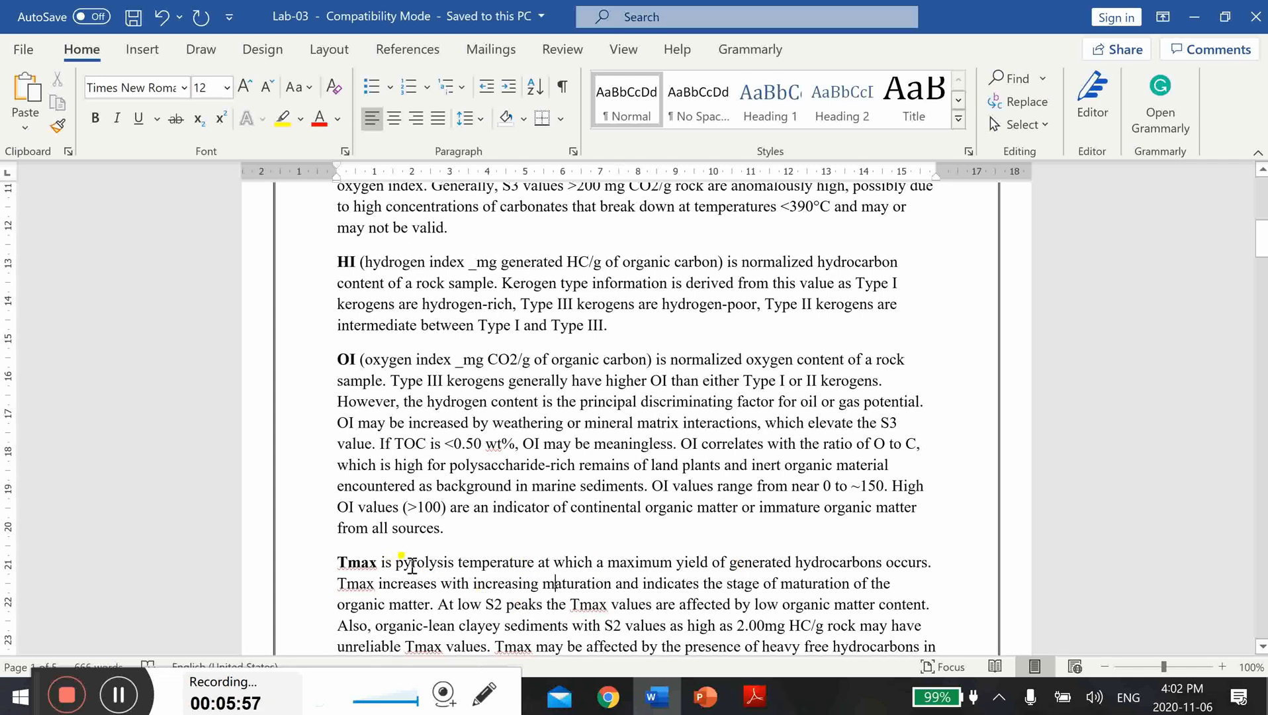
{"action": "mouse_move", "coordinate": [724, 567]}
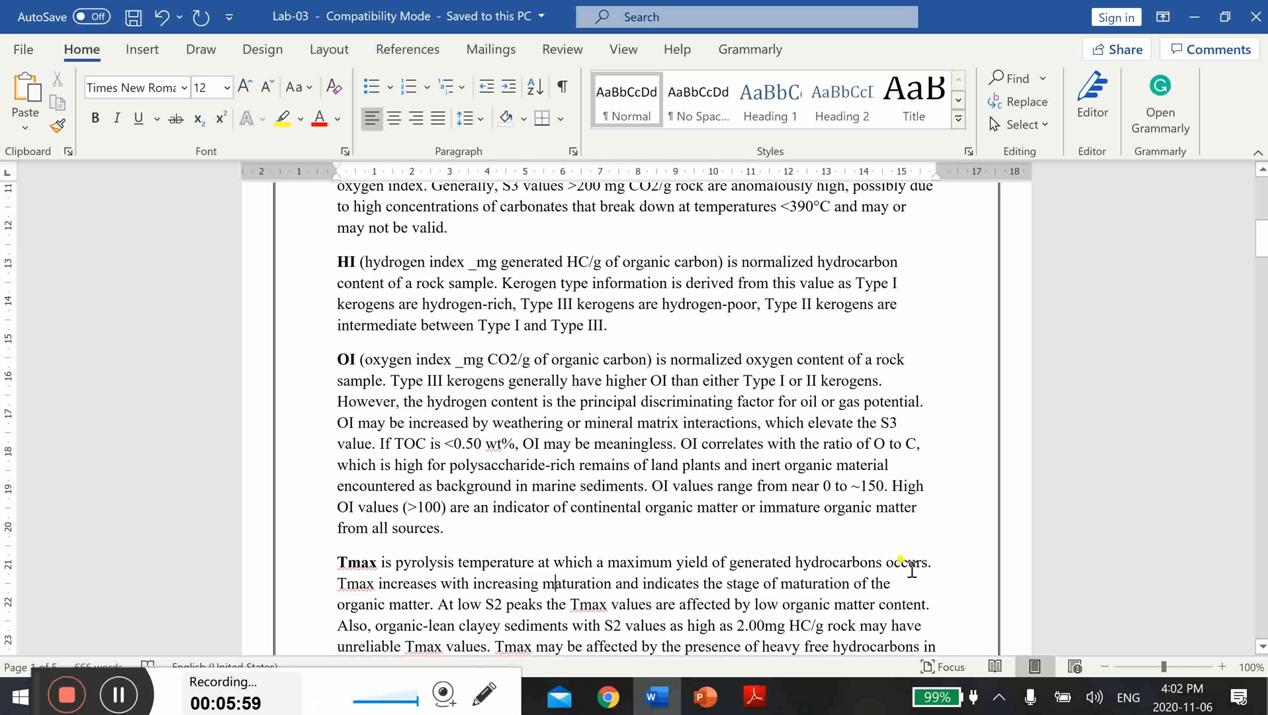
{"action": "mouse_move", "coordinate": [747, 589]}
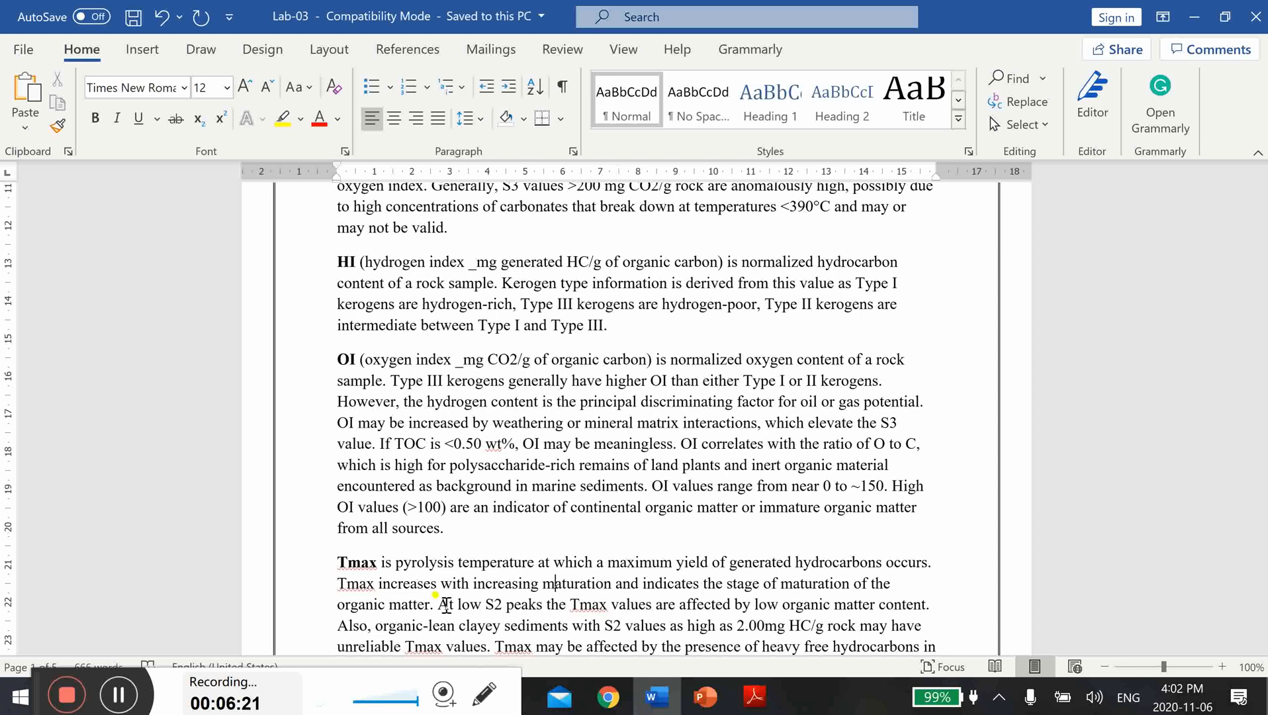
{"action": "mouse_move", "coordinate": [945, 597]}
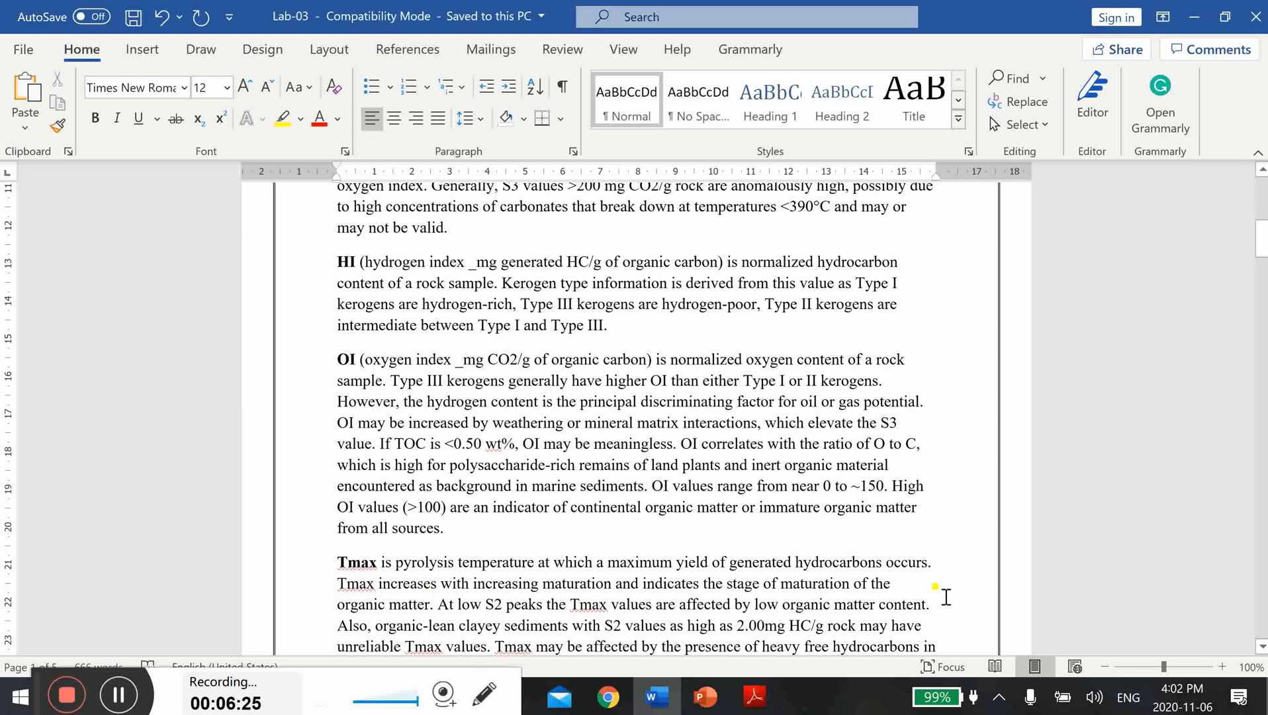
Scroll down to the Vitrinite Reflectance paragraph and its MATURITY/VR table.
{"action": "scroll", "scroll_direction": "down", "scroll_amount": 3}
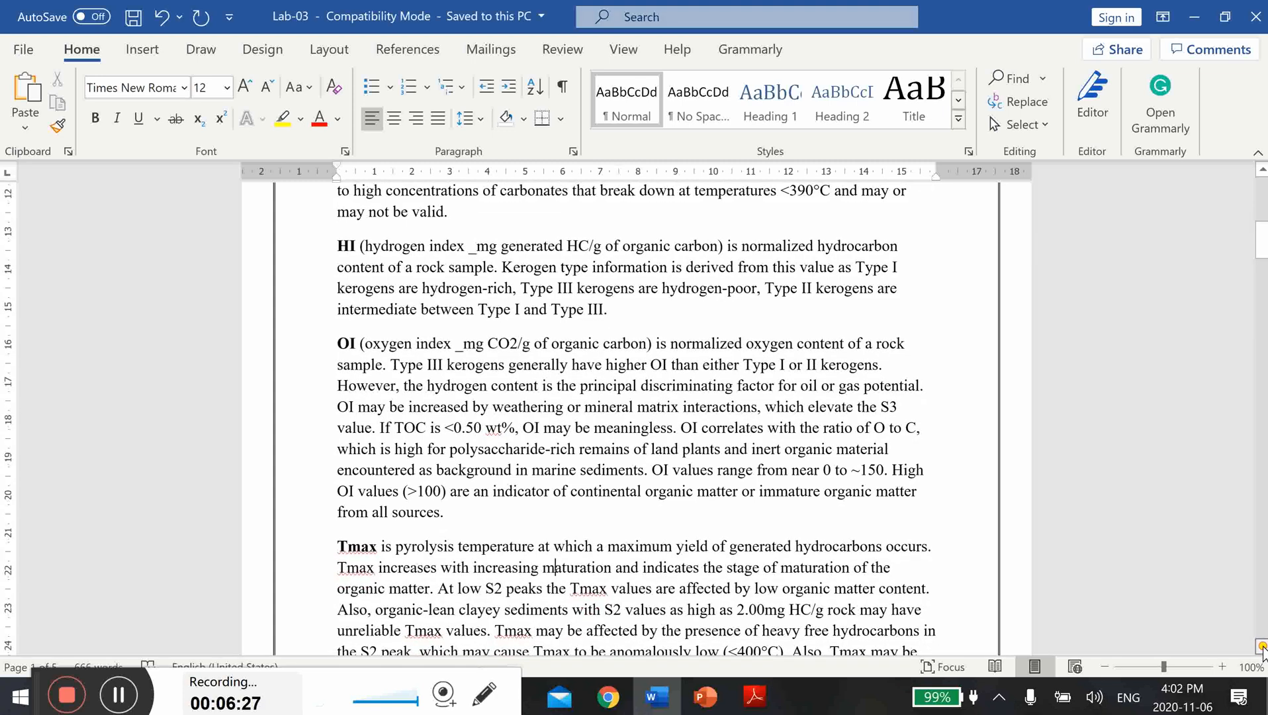
{"action": "scroll", "scroll_direction": "down", "scroll_amount": 3}
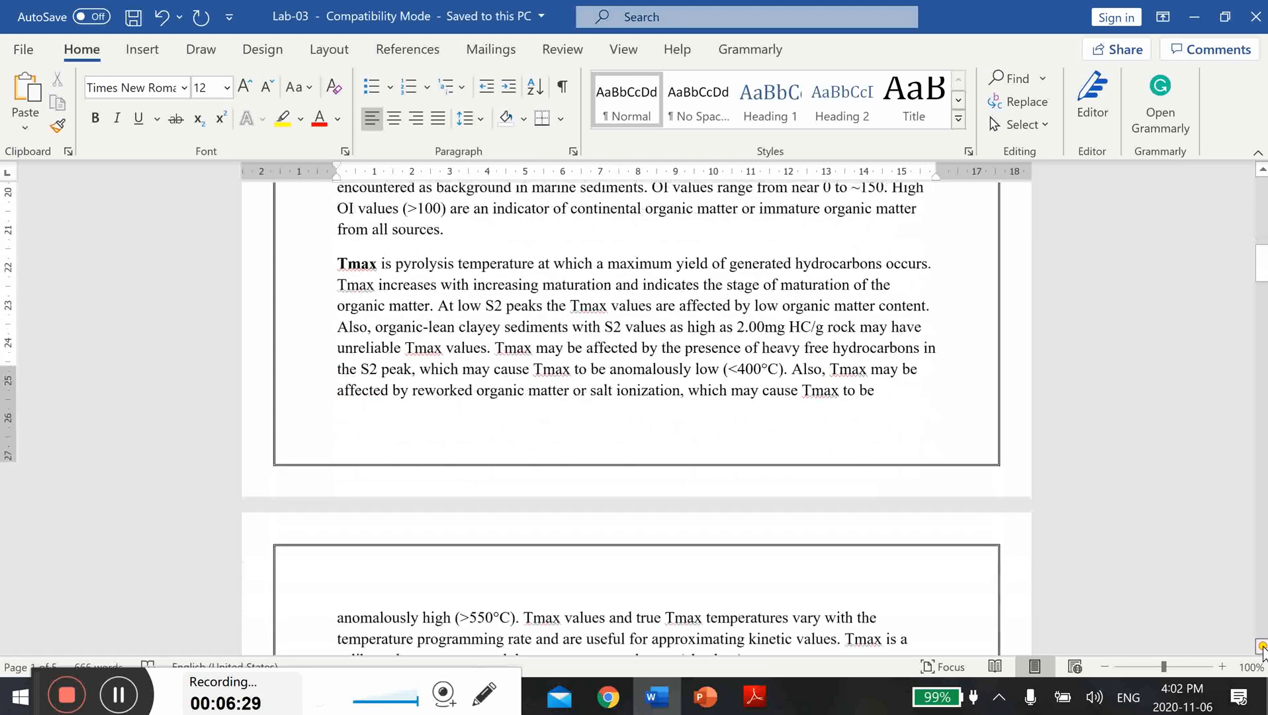
{"action": "scroll", "scroll_direction": "down", "scroll_amount": 3}
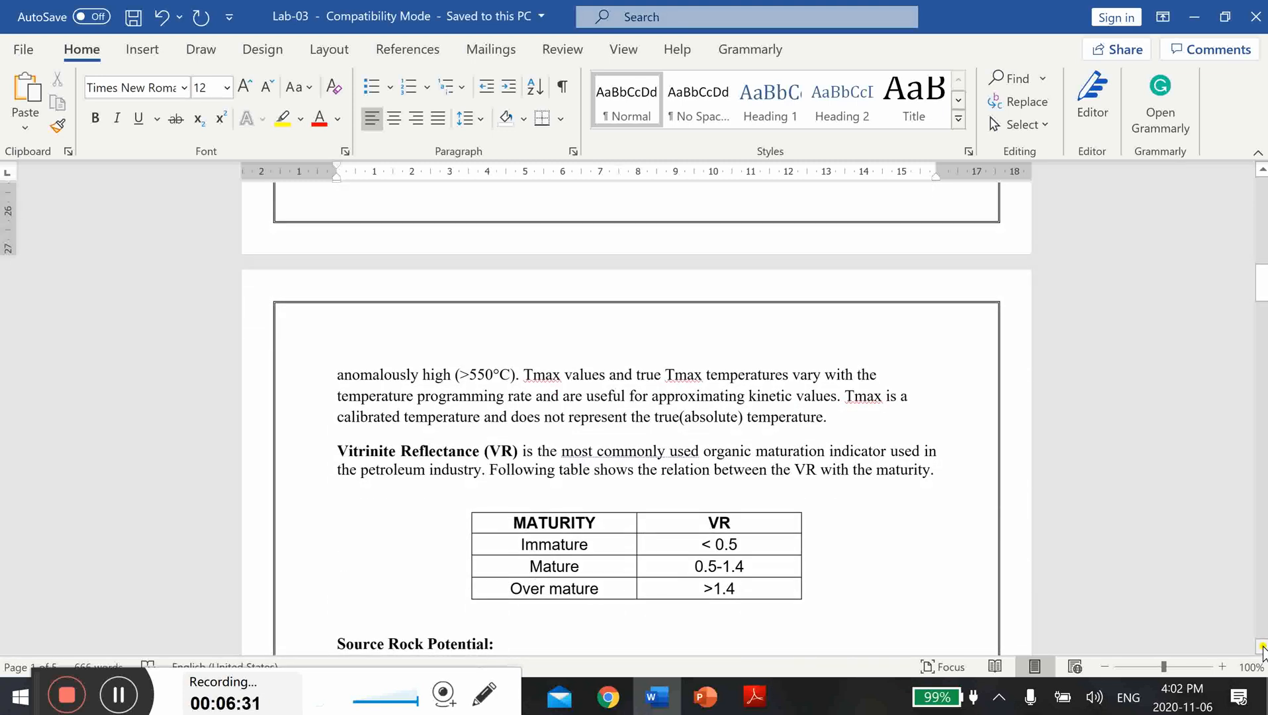
{"action": "scroll", "scroll_direction": "down", "scroll_amount": 3}
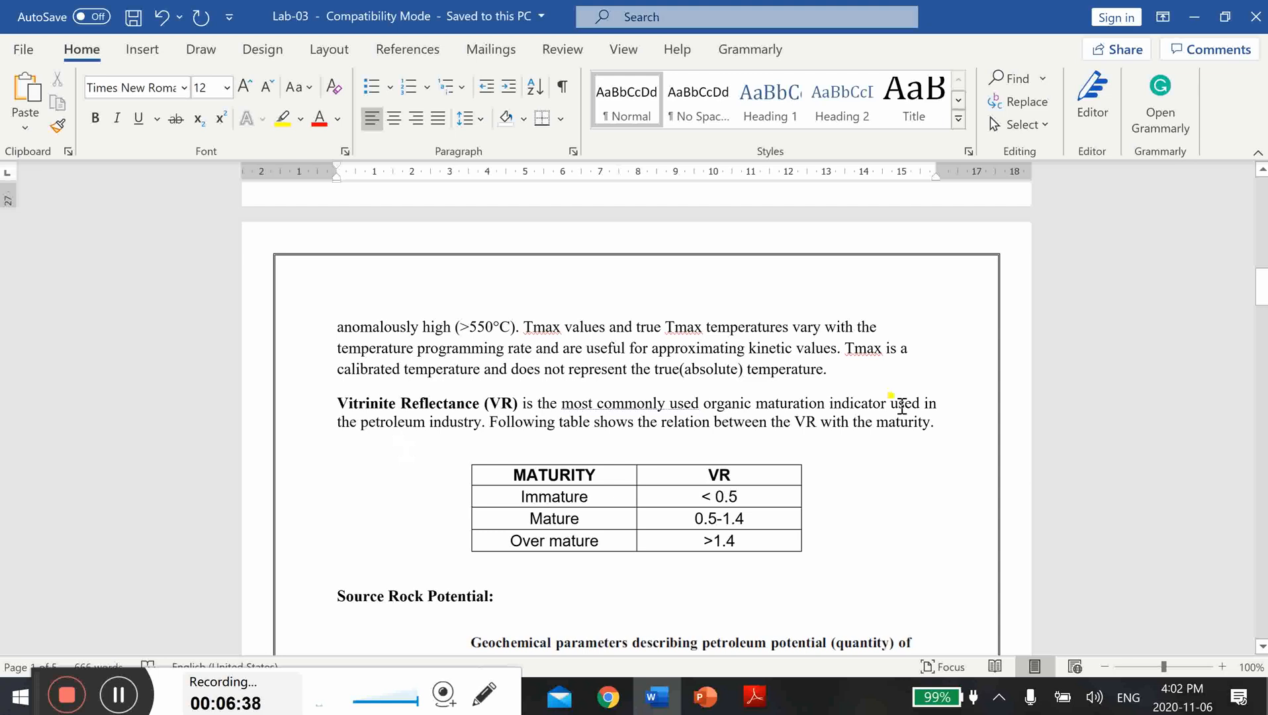
{"action": "mouse_move", "coordinate": [584, 447]}
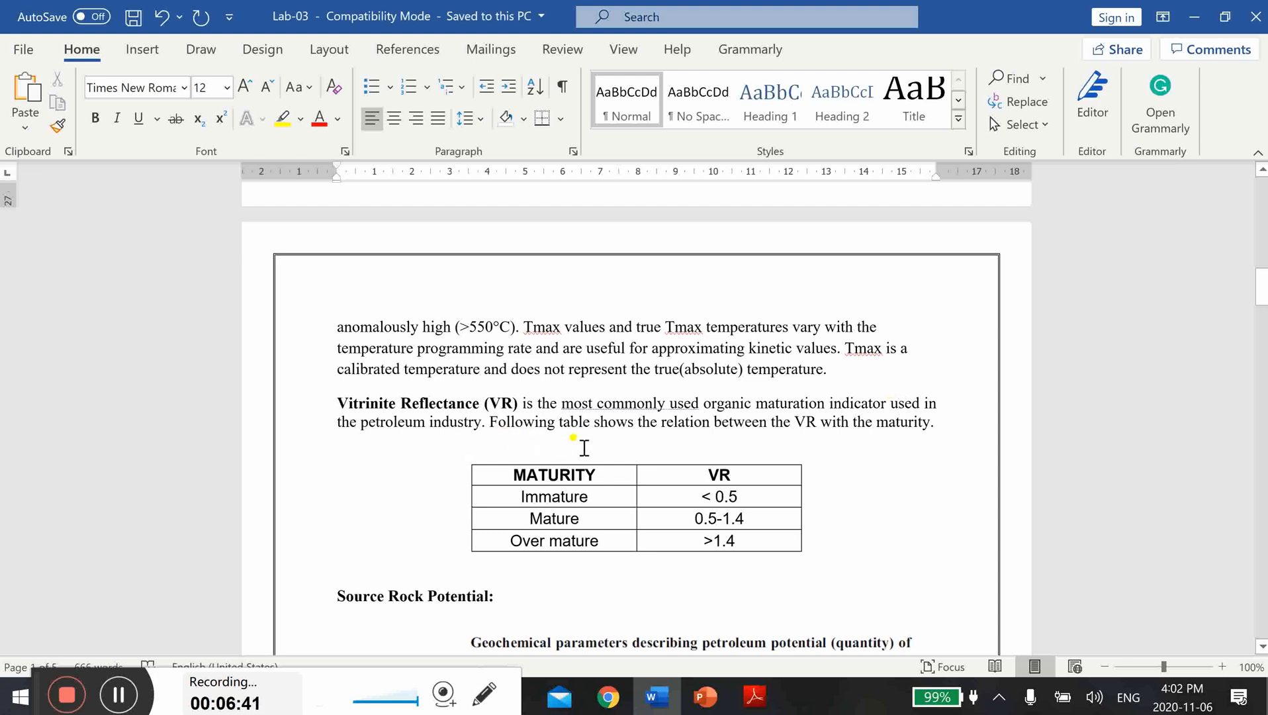
{"action": "mouse_move", "coordinate": [736, 443]}
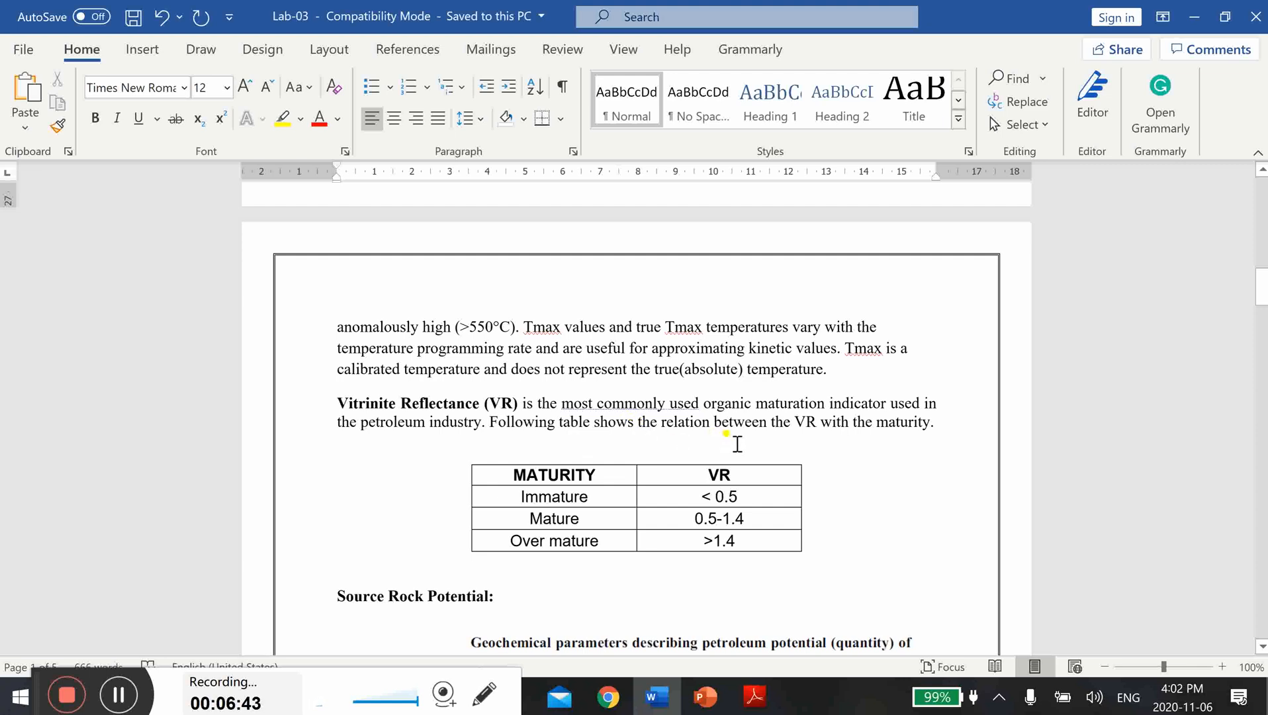
{"action": "mouse_move", "coordinate": [913, 443]}
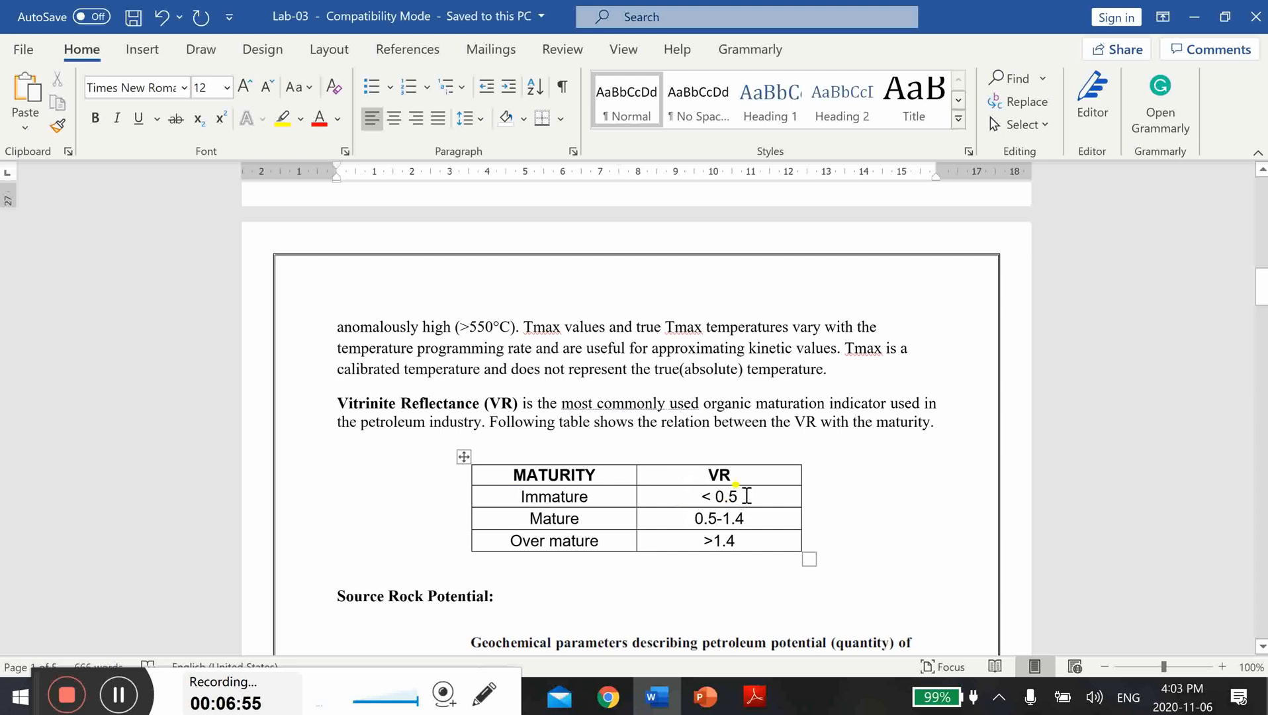
{"action": "mouse_move", "coordinate": [720, 529]}
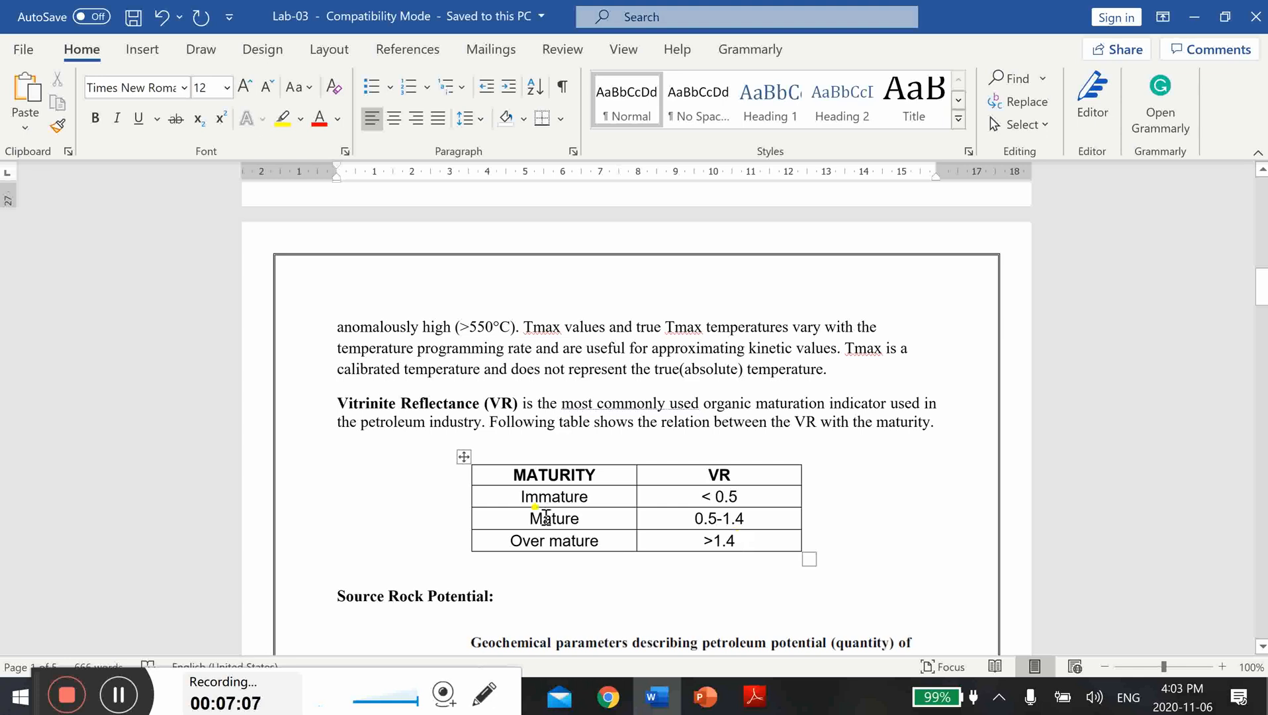
{"action": "mouse_move", "coordinate": [631, 540]}
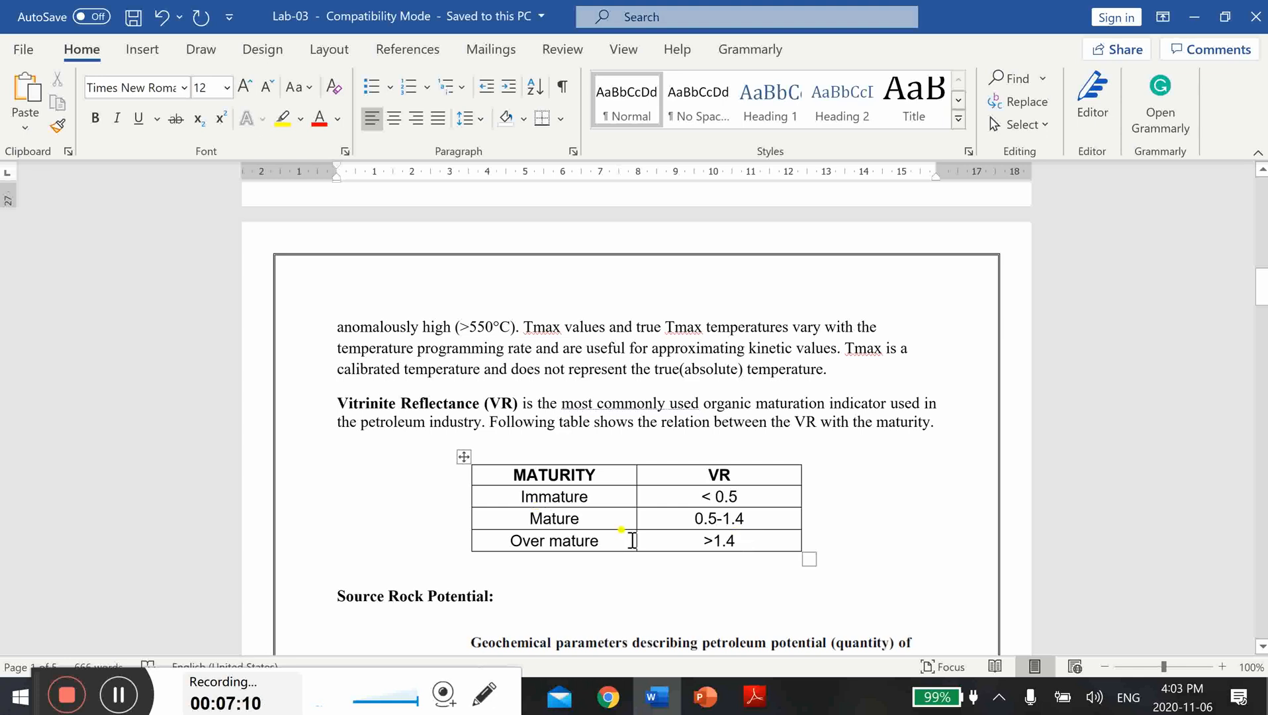
{"action": "mouse_move", "coordinate": [658, 510]}
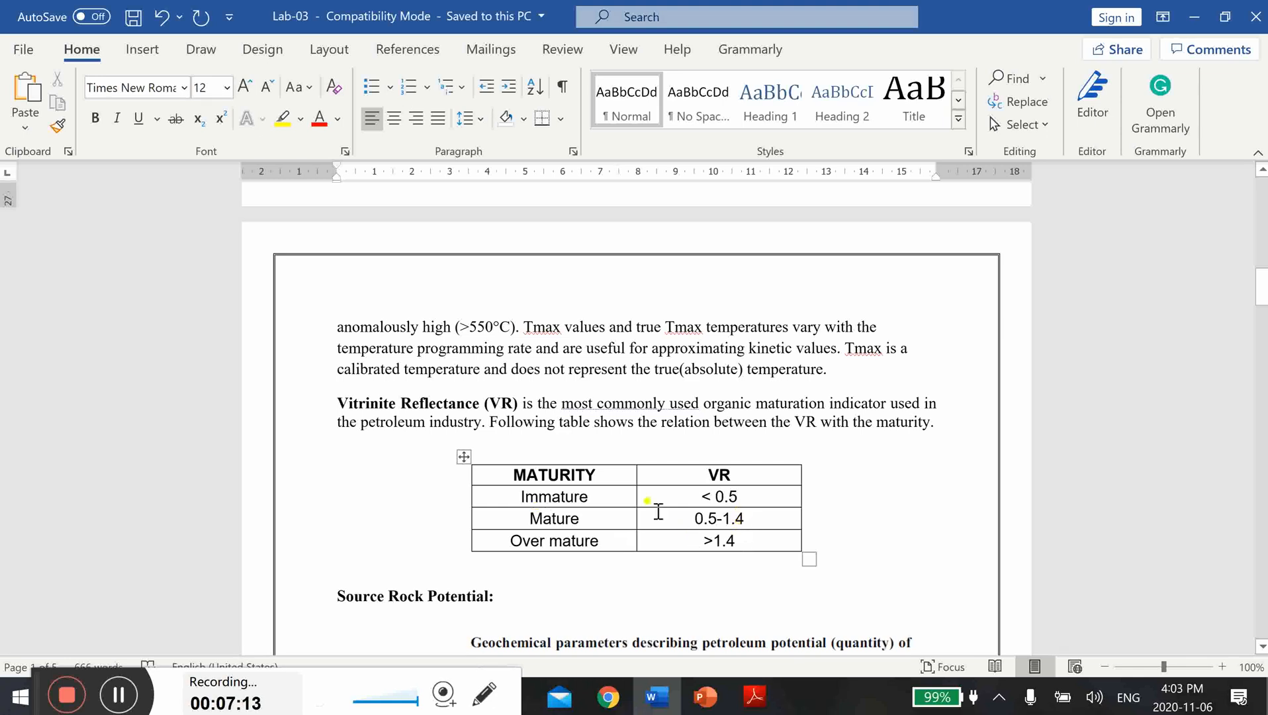
{"action": "mouse_move", "coordinate": [597, 529]}
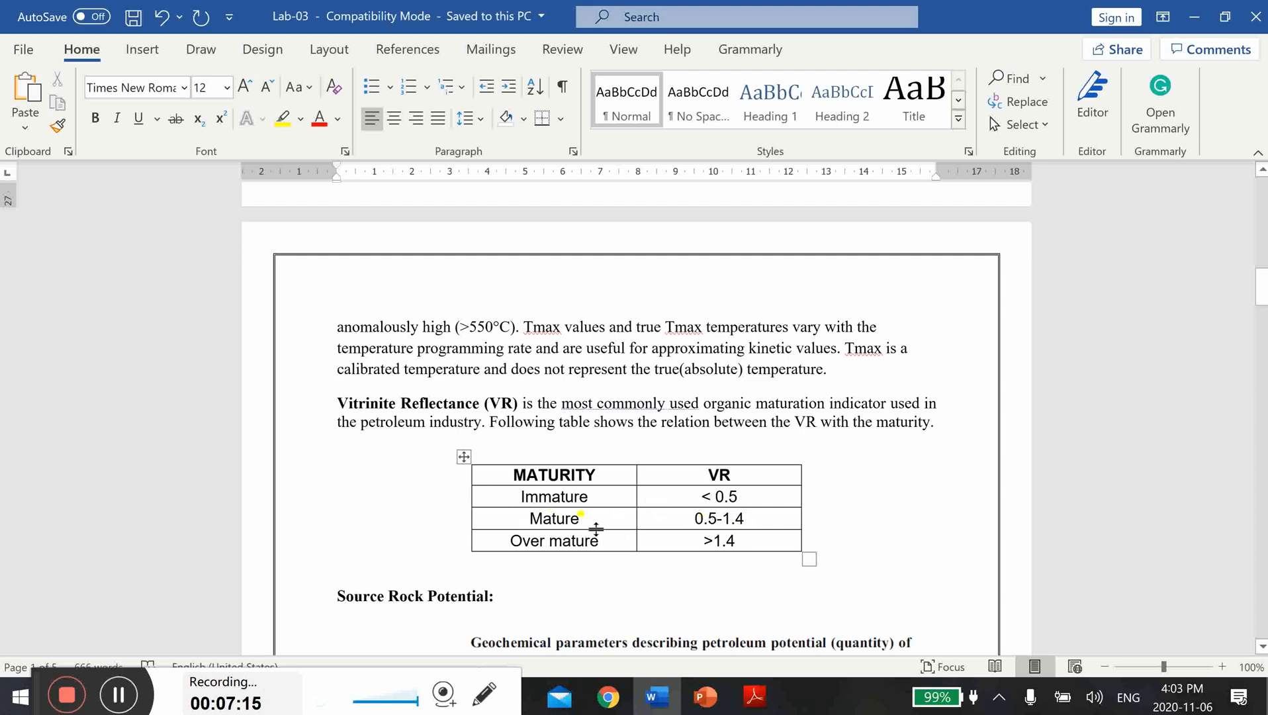
{"action": "mouse_move", "coordinate": [698, 523]}
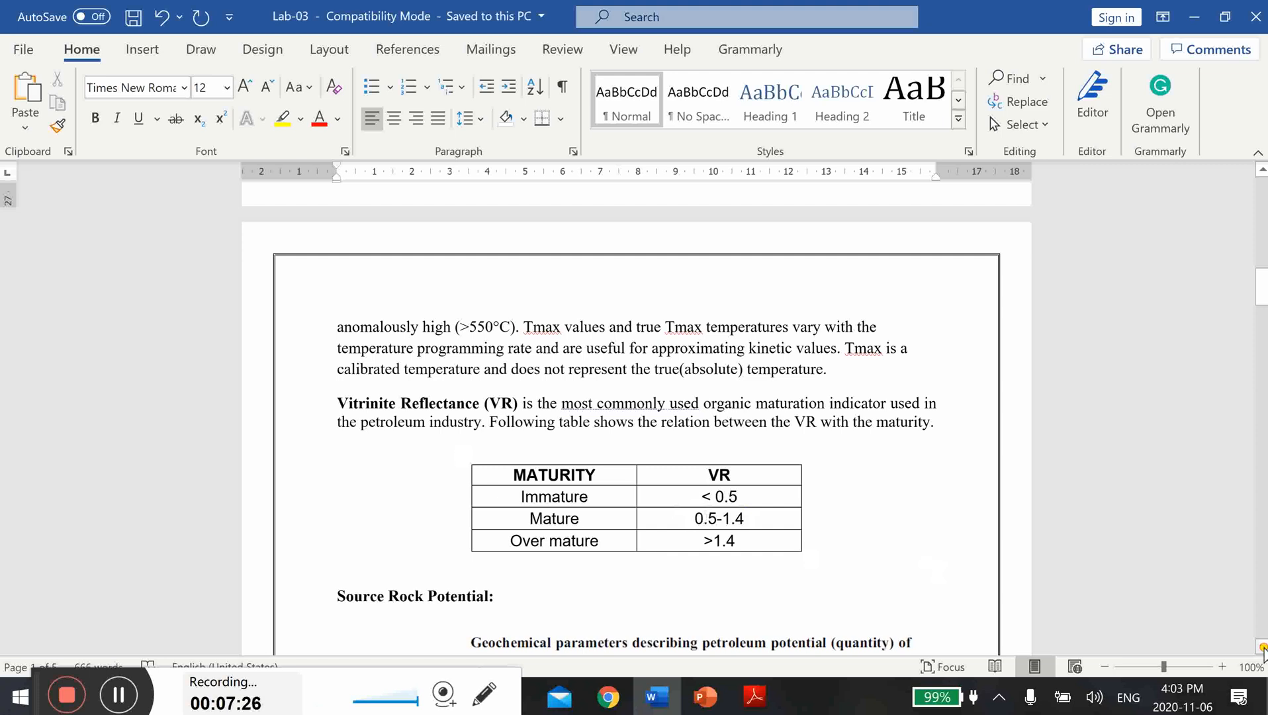
Scroll from the Source Rock Potential table toward the page introducing the data plots.
{"action": "scroll", "scroll_direction": "down", "scroll_amount": 3}
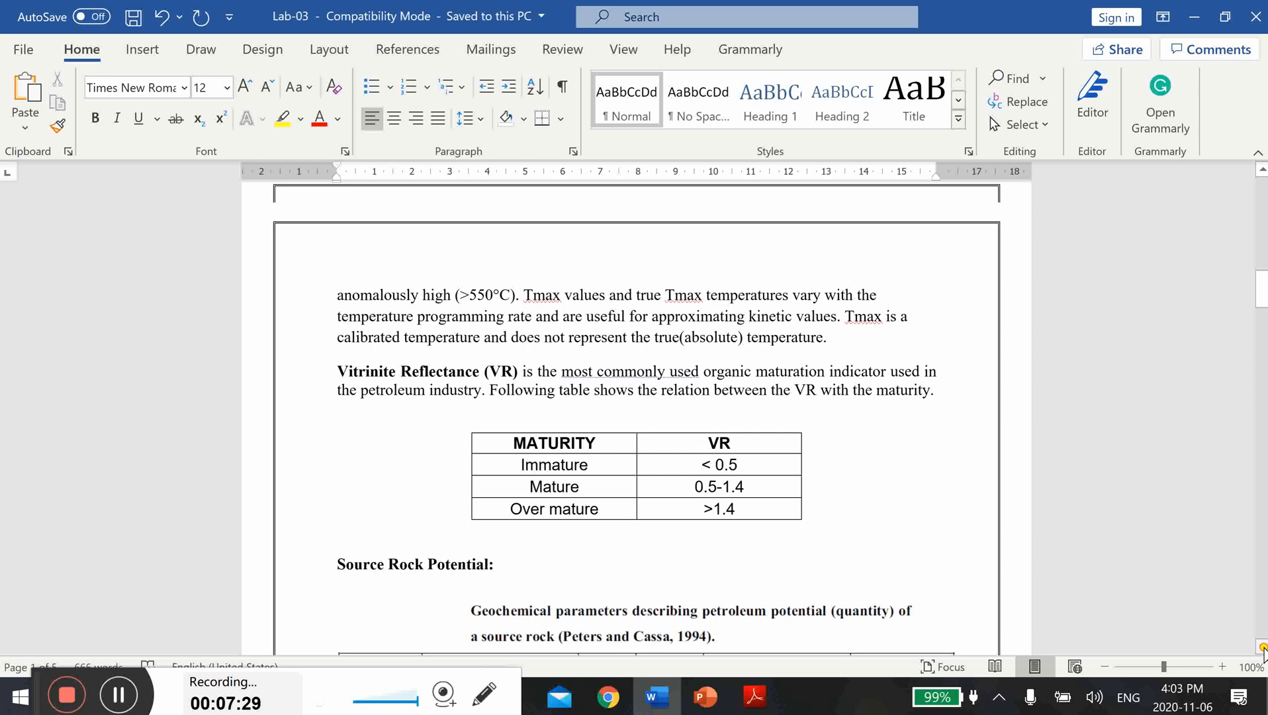
{"action": "scroll", "scroll_direction": "down", "scroll_amount": 3}
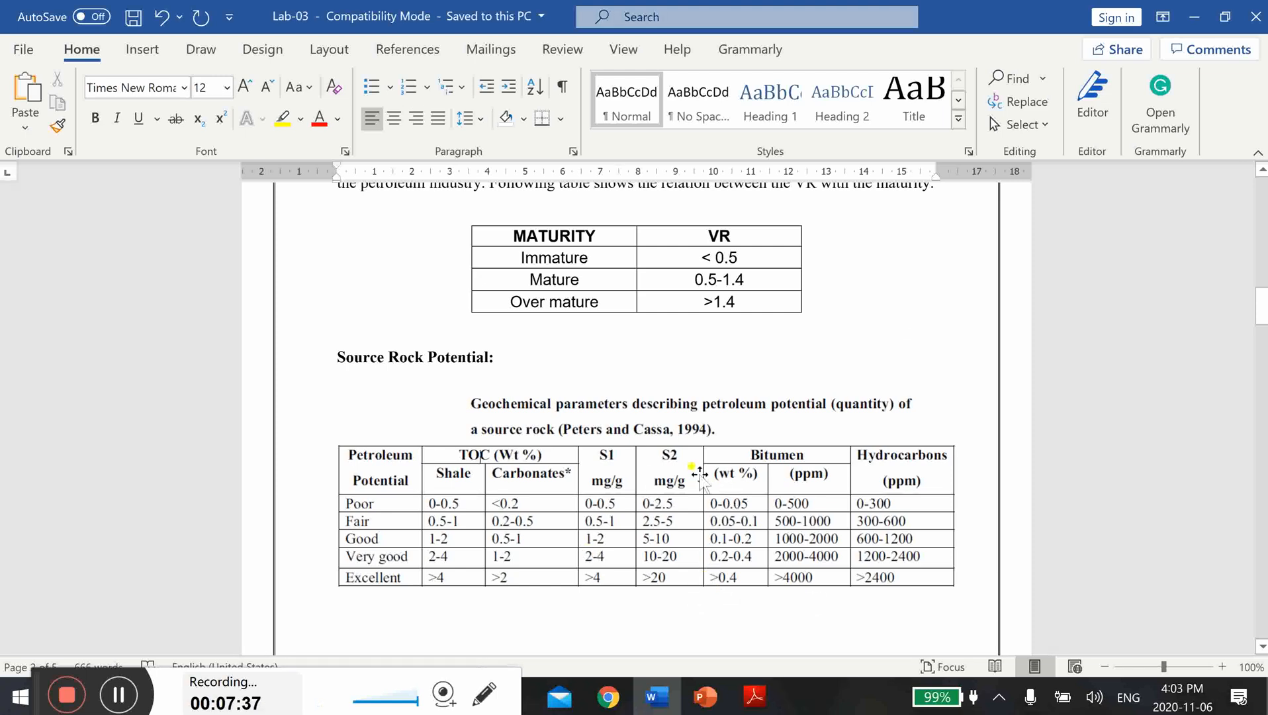
{"action": "mouse_move", "coordinate": [581, 441]}
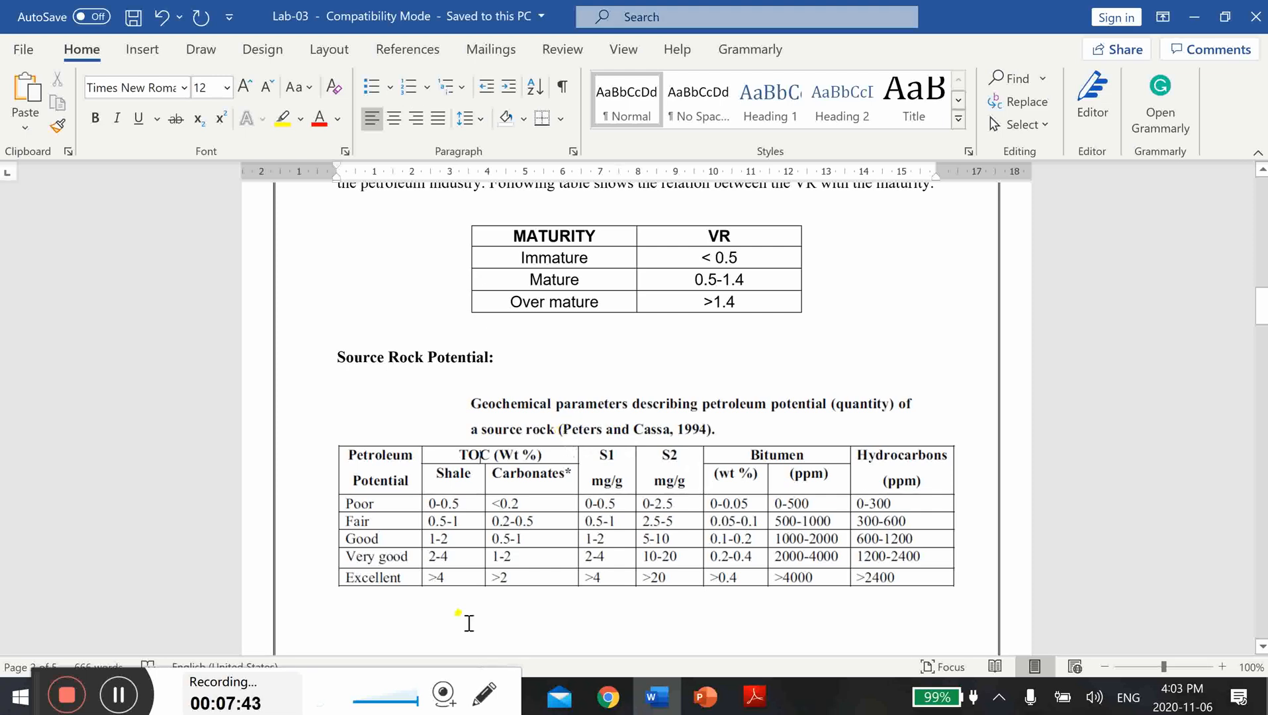
{"action": "mouse_move", "coordinate": [260, 473]}
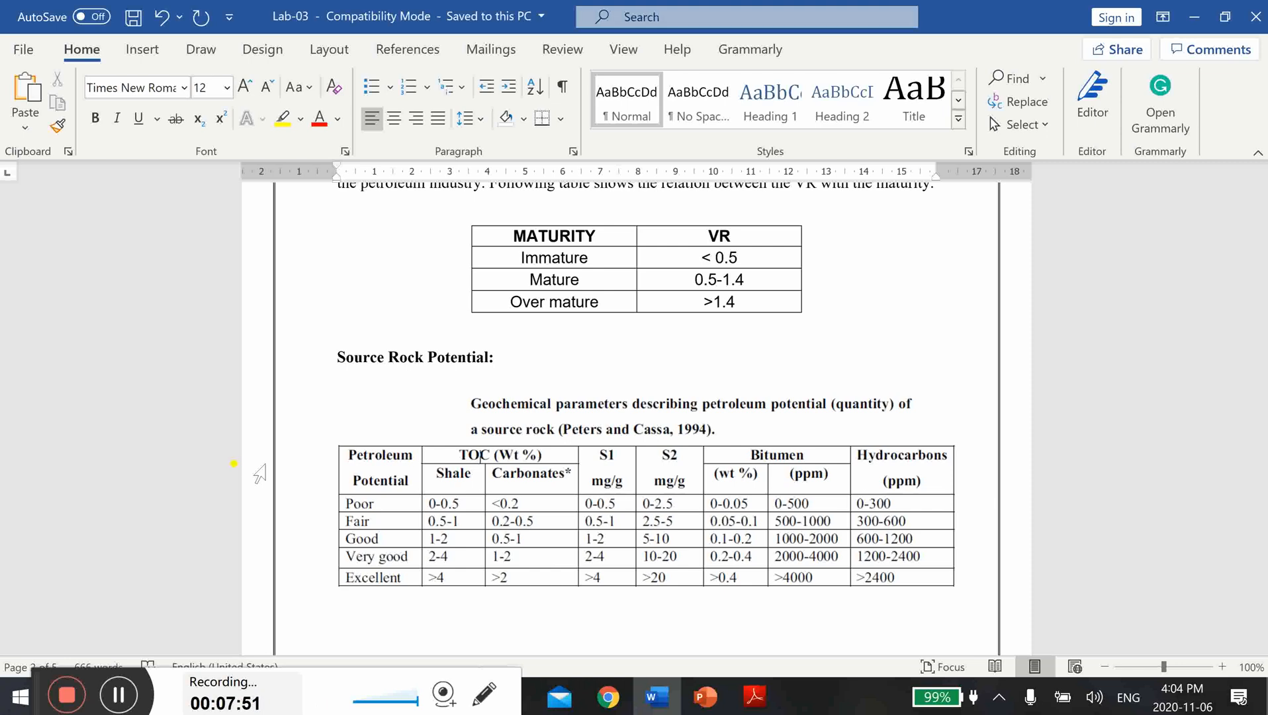
{"action": "mouse_move", "coordinate": [352, 490]}
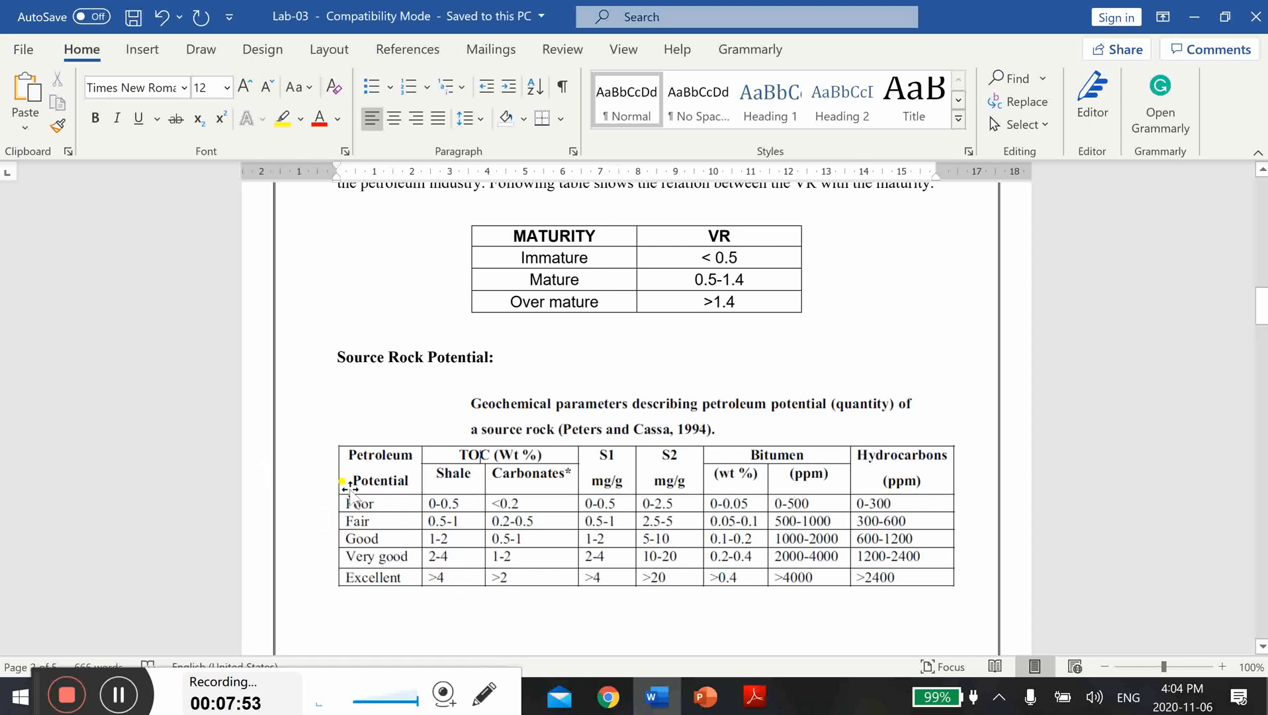
{"action": "mouse_move", "coordinate": [487, 449]}
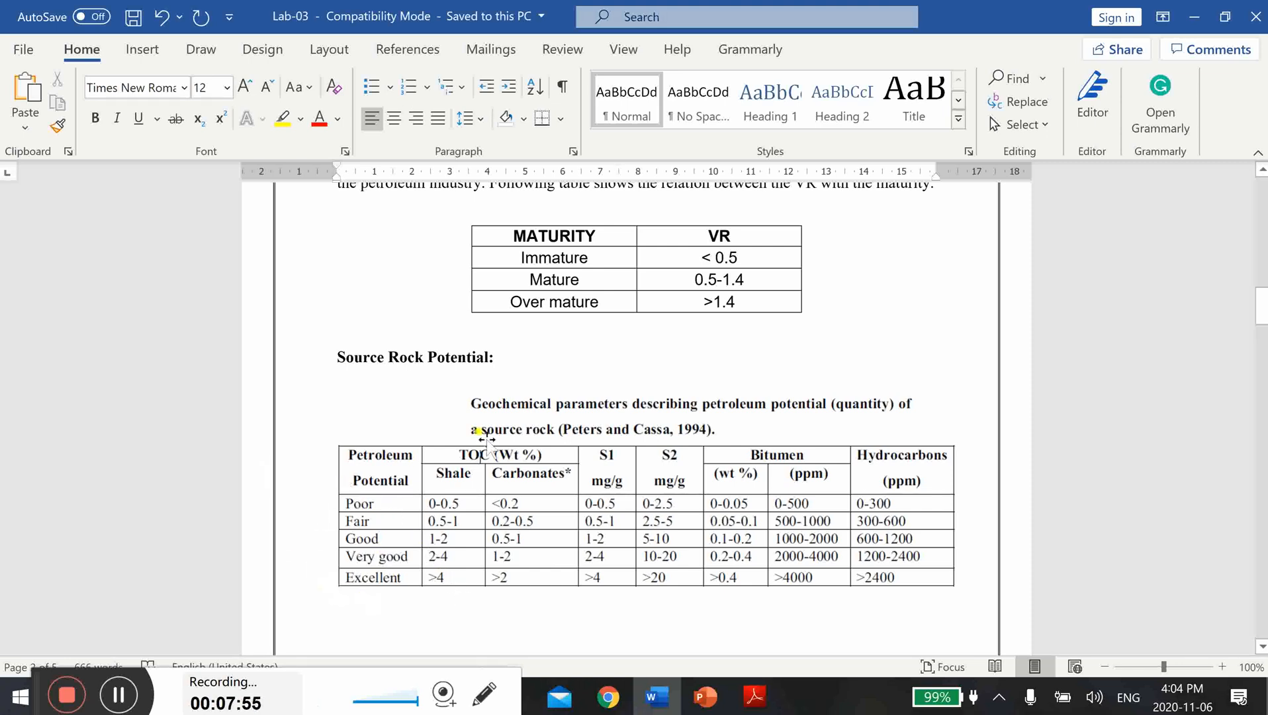
{"action": "mouse_move", "coordinate": [498, 509]}
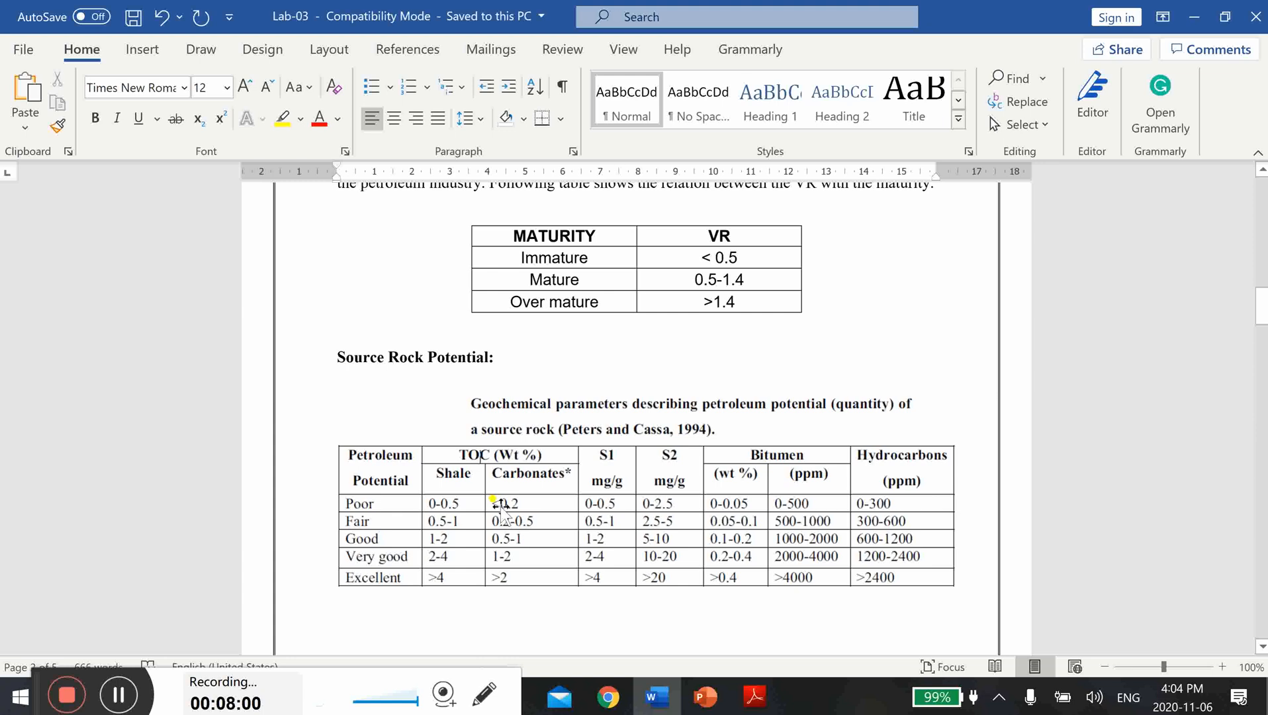
{"action": "mouse_move", "coordinate": [684, 558]}
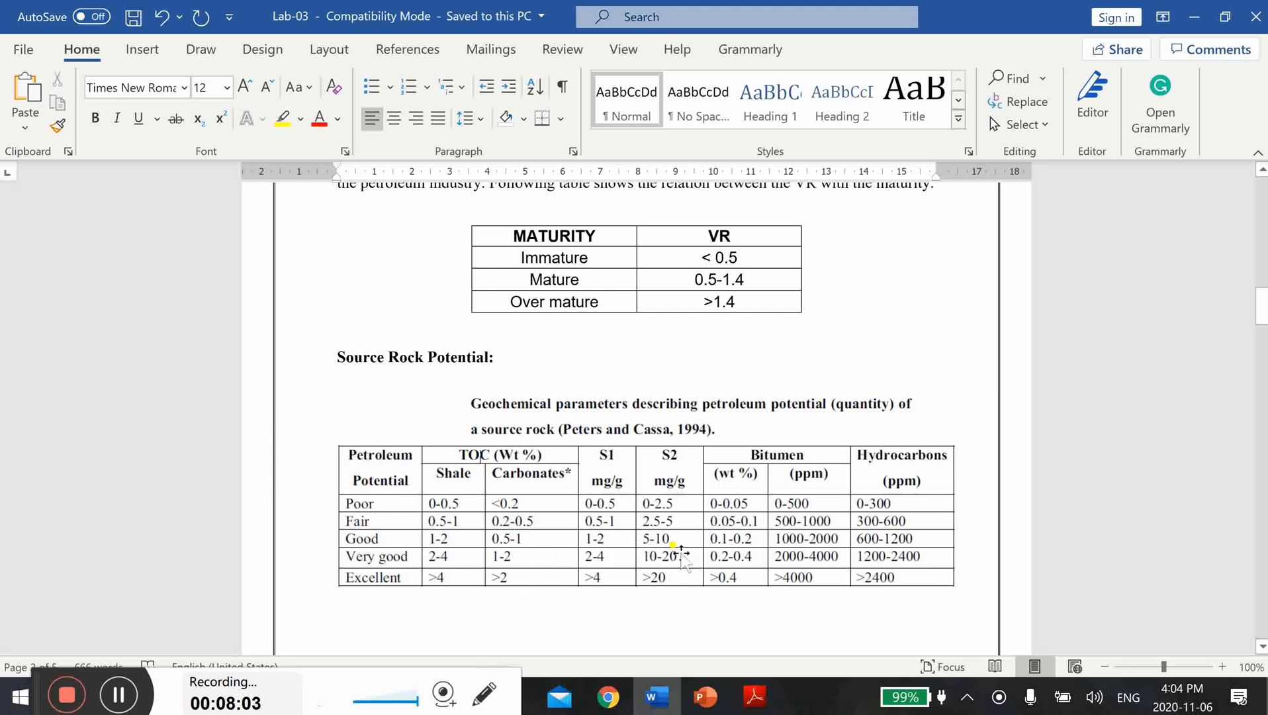
{"action": "mouse_move", "coordinate": [591, 556]}
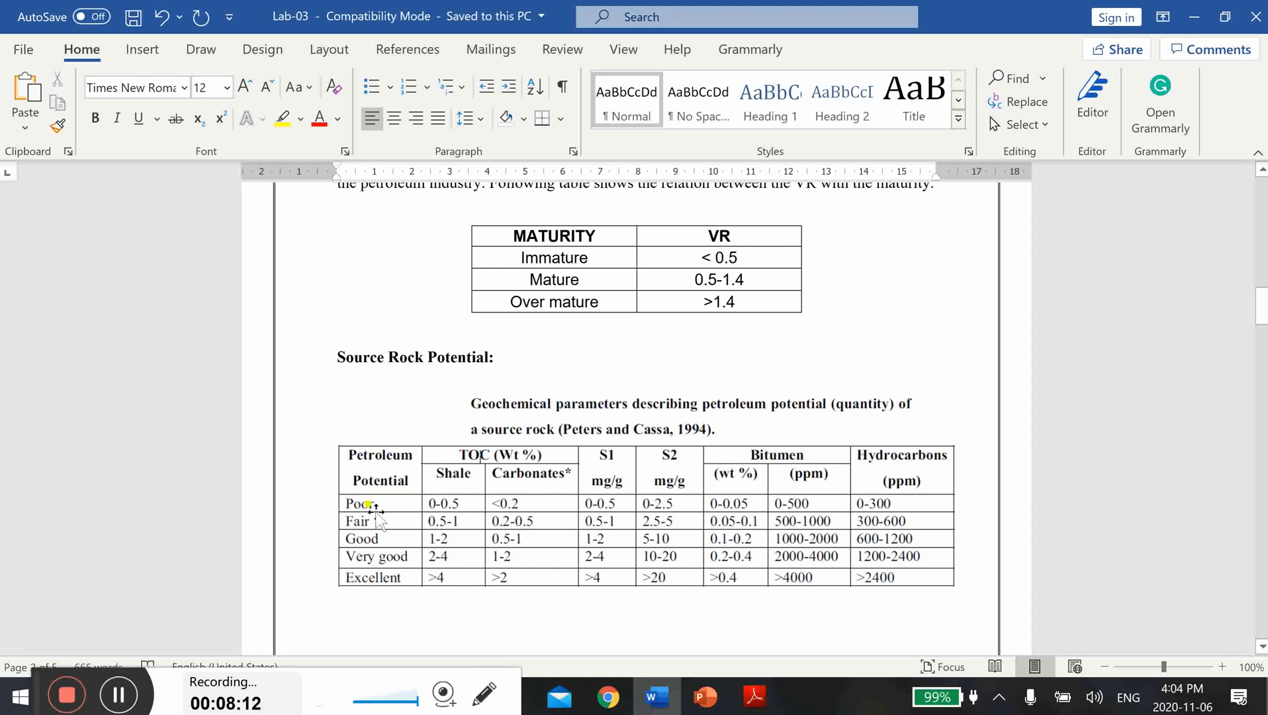
{"action": "mouse_move", "coordinate": [869, 564]}
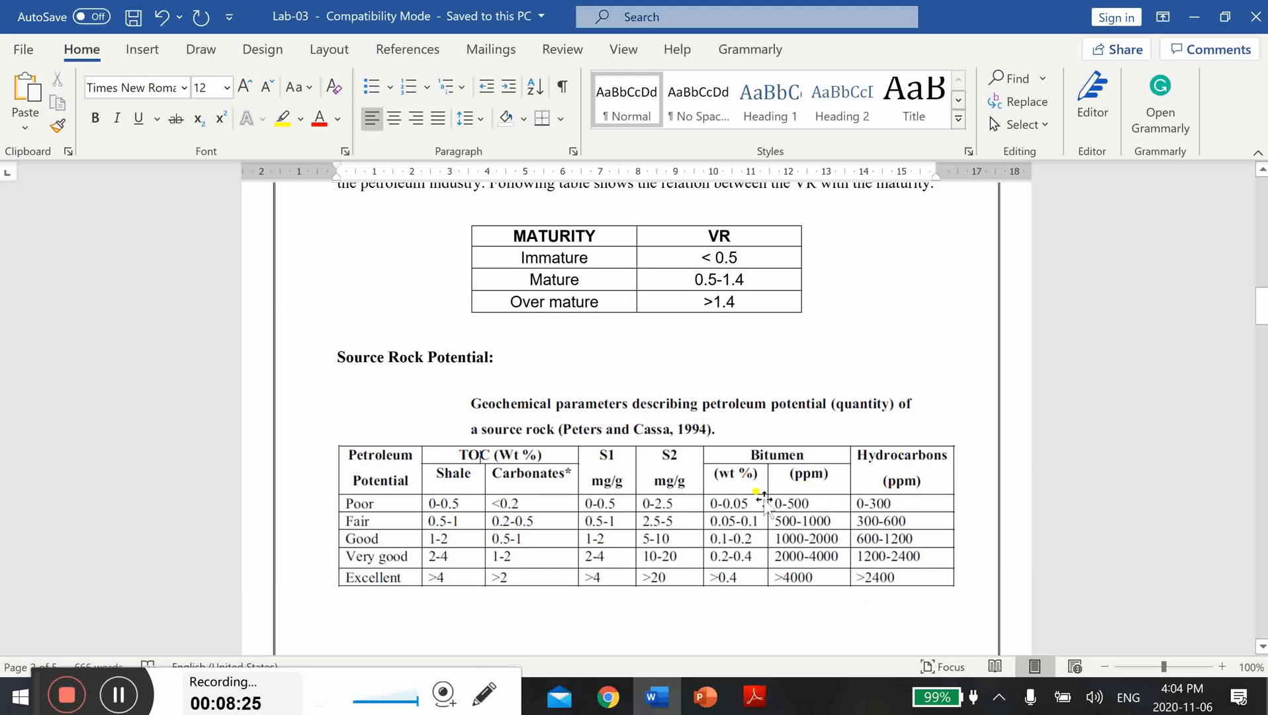
{"action": "mouse_move", "coordinate": [786, 433]}
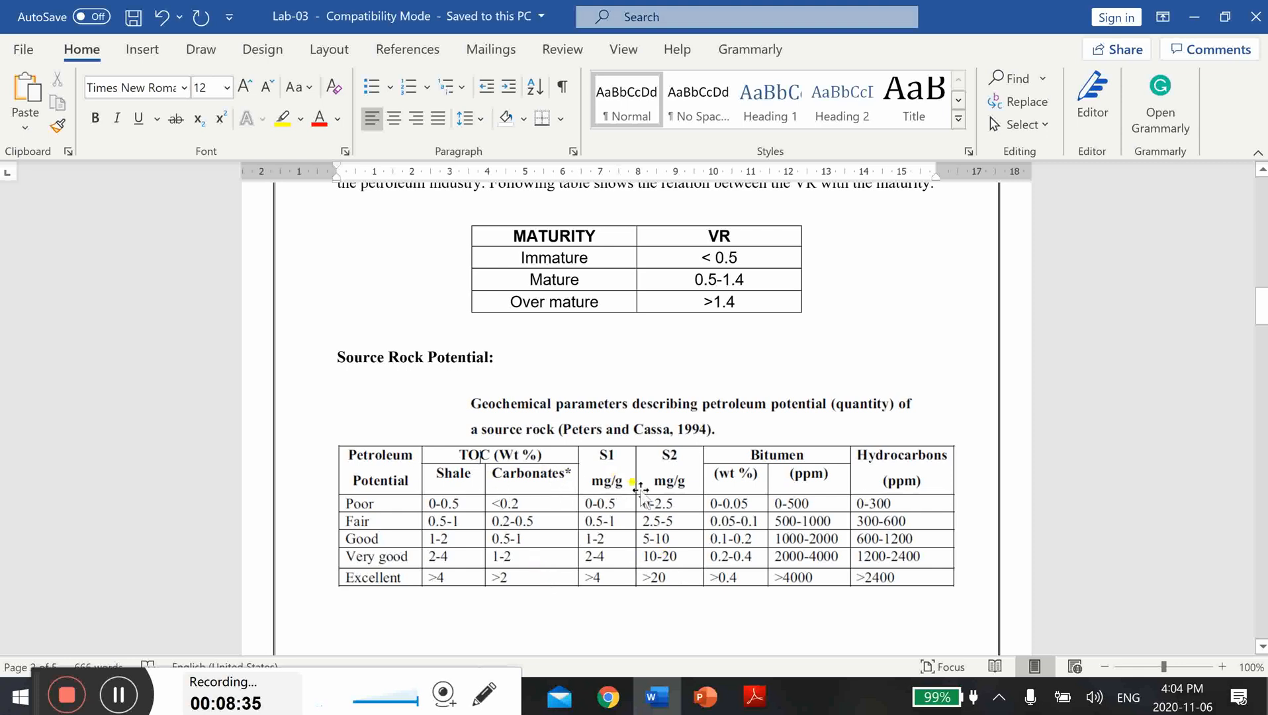
{"action": "mouse_move", "coordinate": [775, 540]}
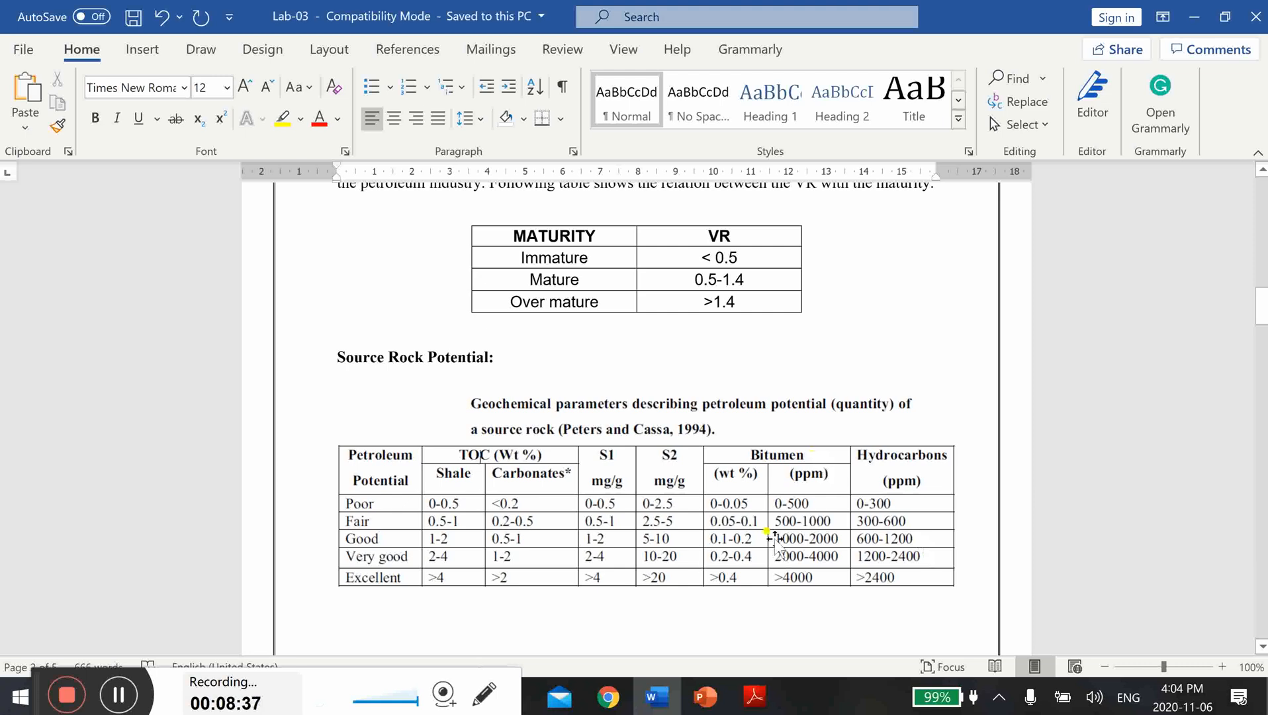
{"action": "mouse_move", "coordinate": [882, 558]}
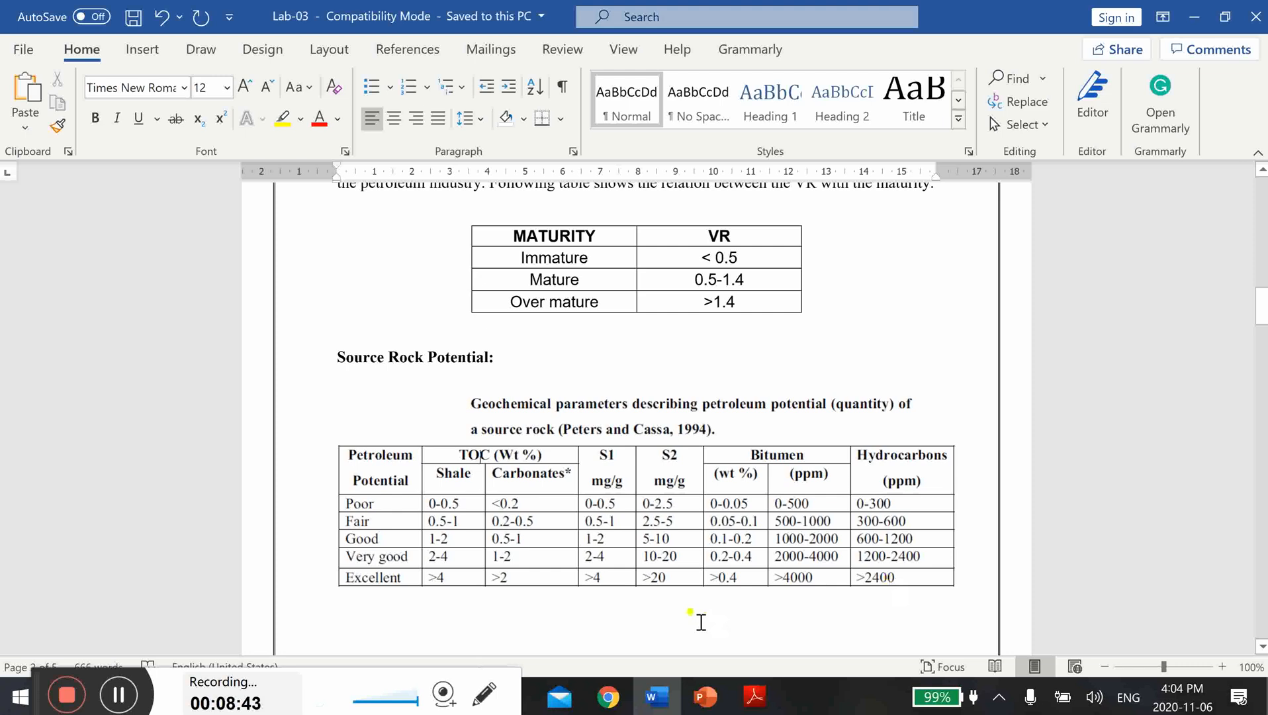
{"action": "mouse_move", "coordinate": [800, 621]}
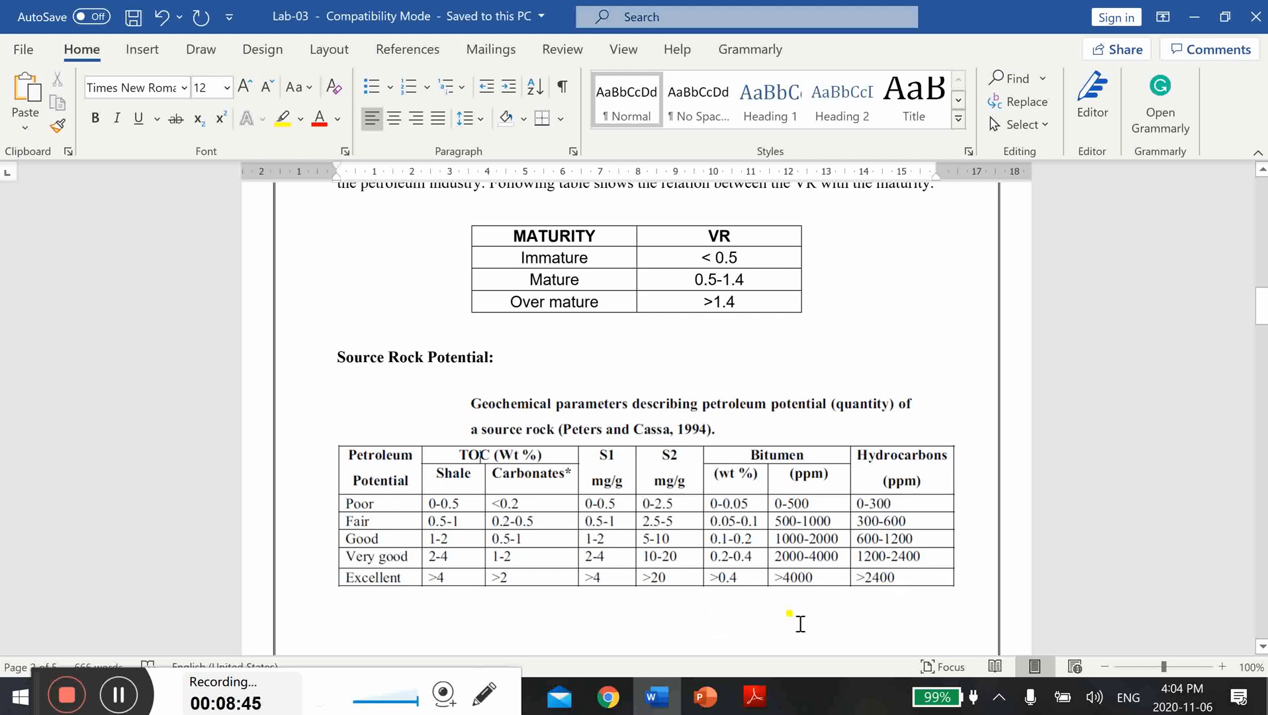
{"action": "mouse_move", "coordinate": [1241, 633]}
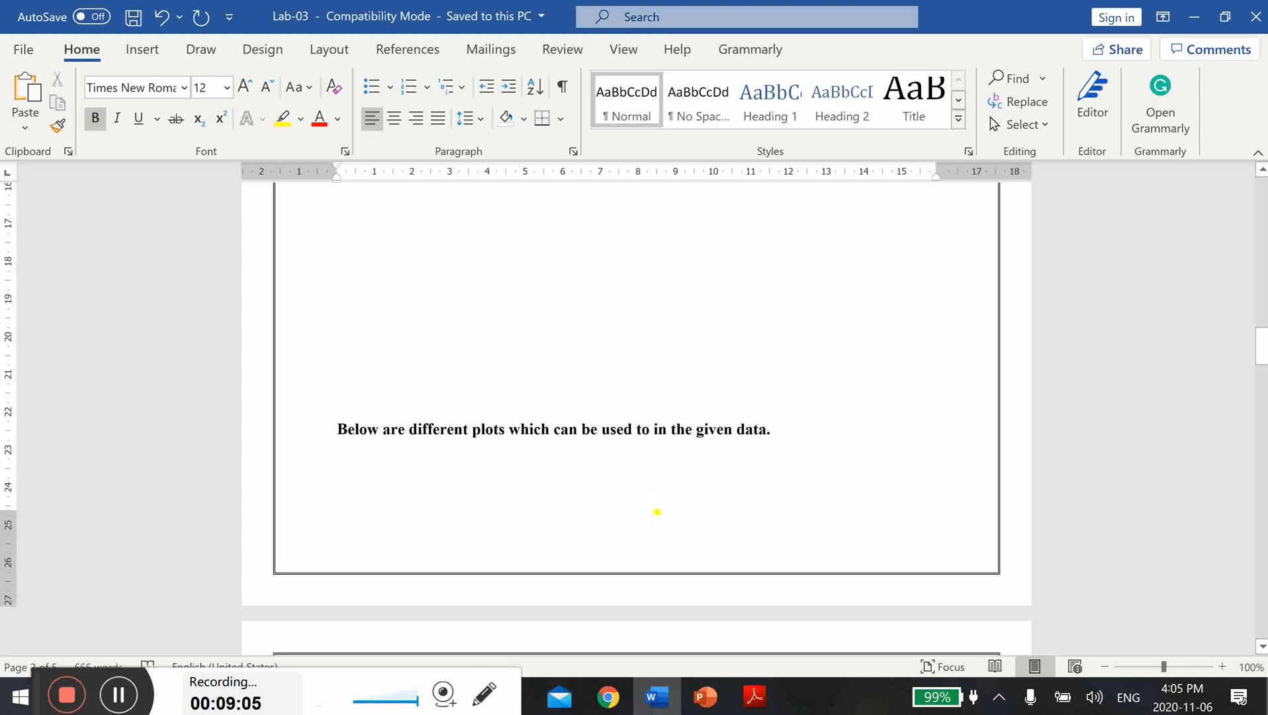
{"action": "key", "text": "Backspace"}
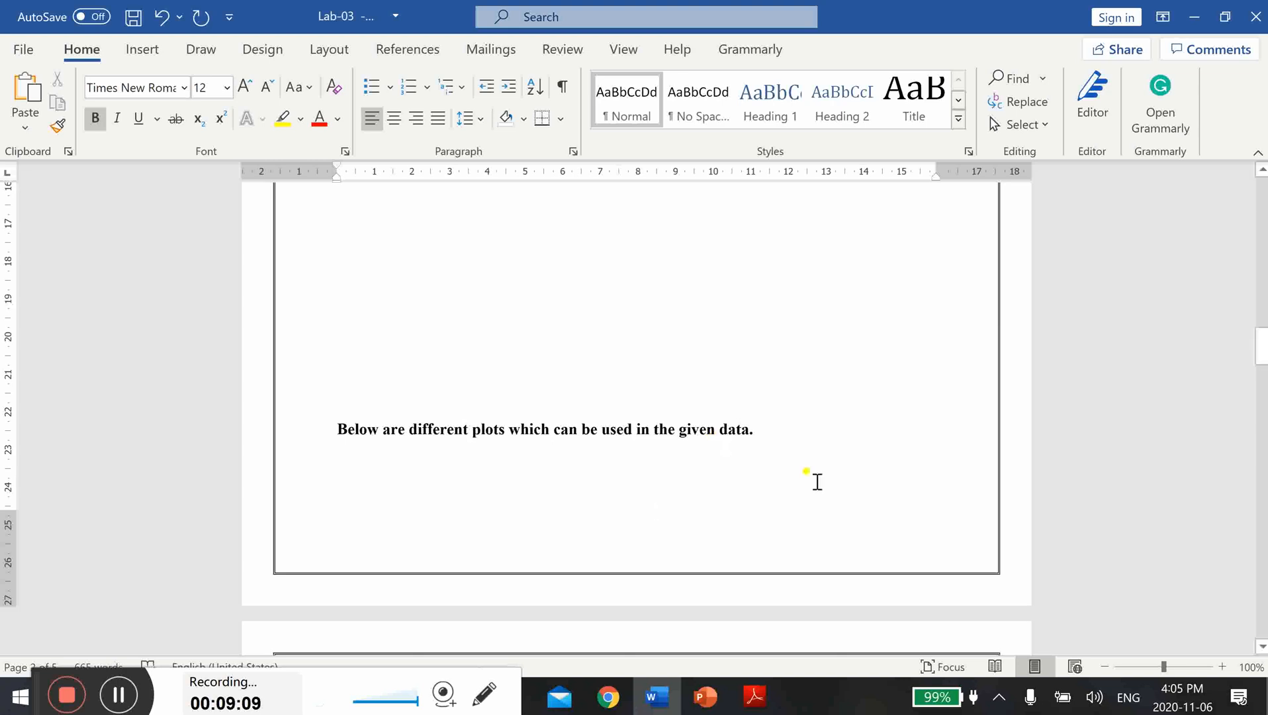
{"action": "left_click", "coordinate": [632, 429]}
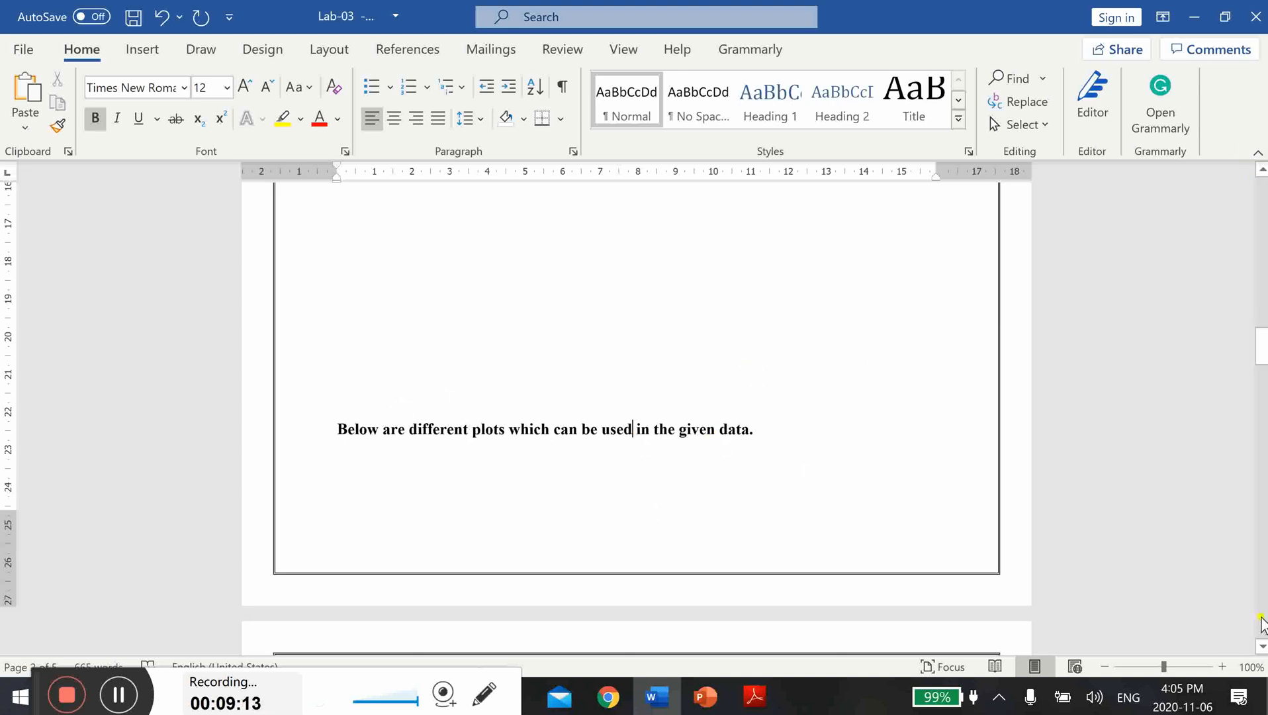
{"action": "scroll", "scroll_direction": "down", "scroll_amount": 3}
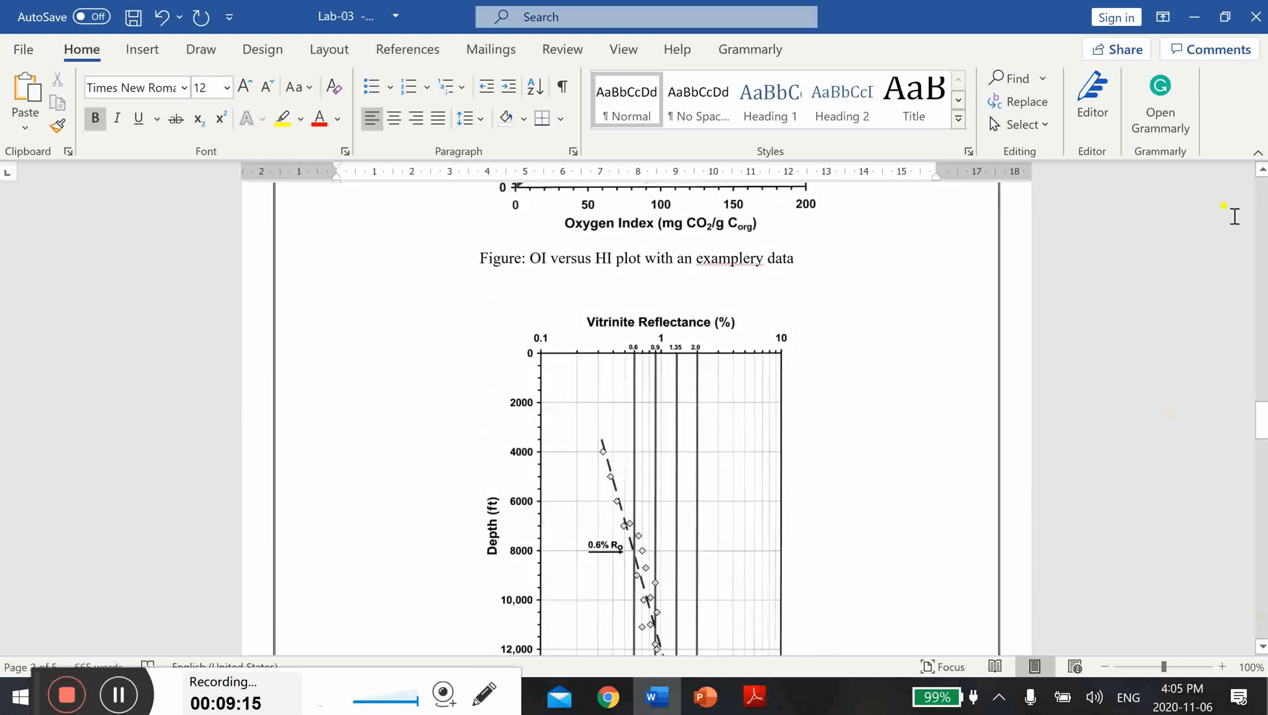
{"action": "scroll", "scroll_direction": "up", "scroll_amount": 3}
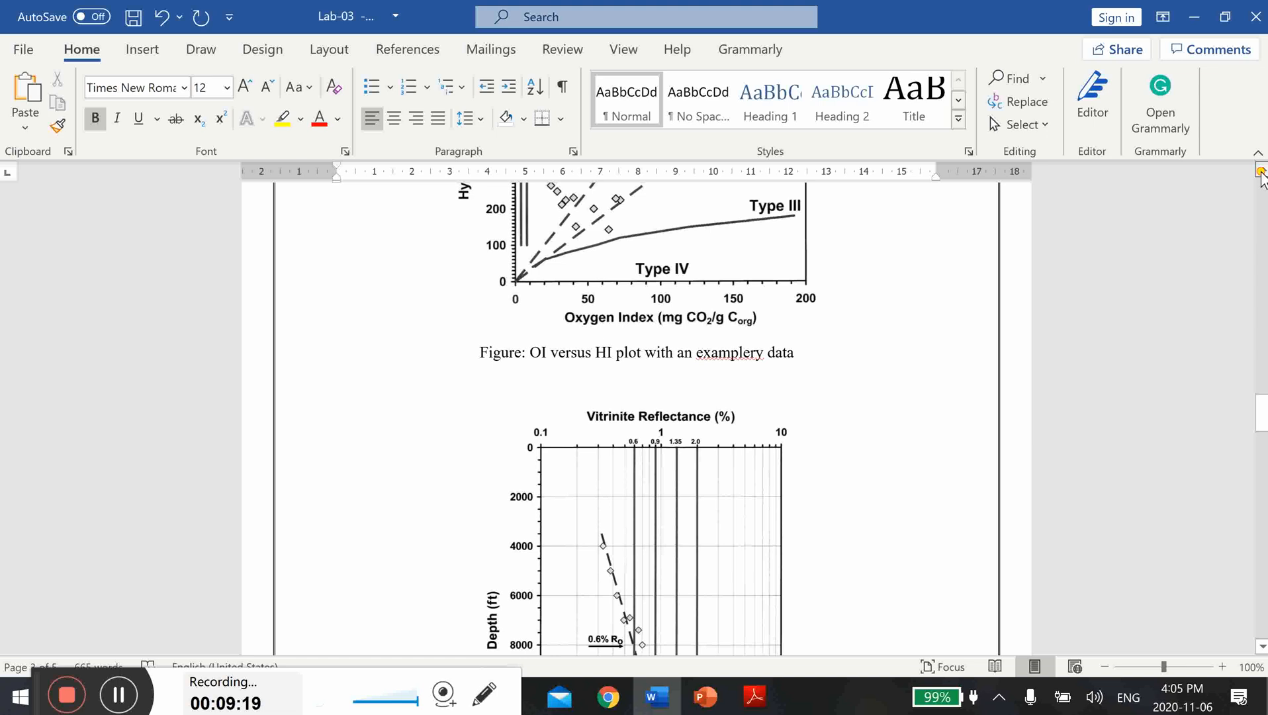
{"action": "scroll", "scroll_direction": "up", "scroll_amount": 3}
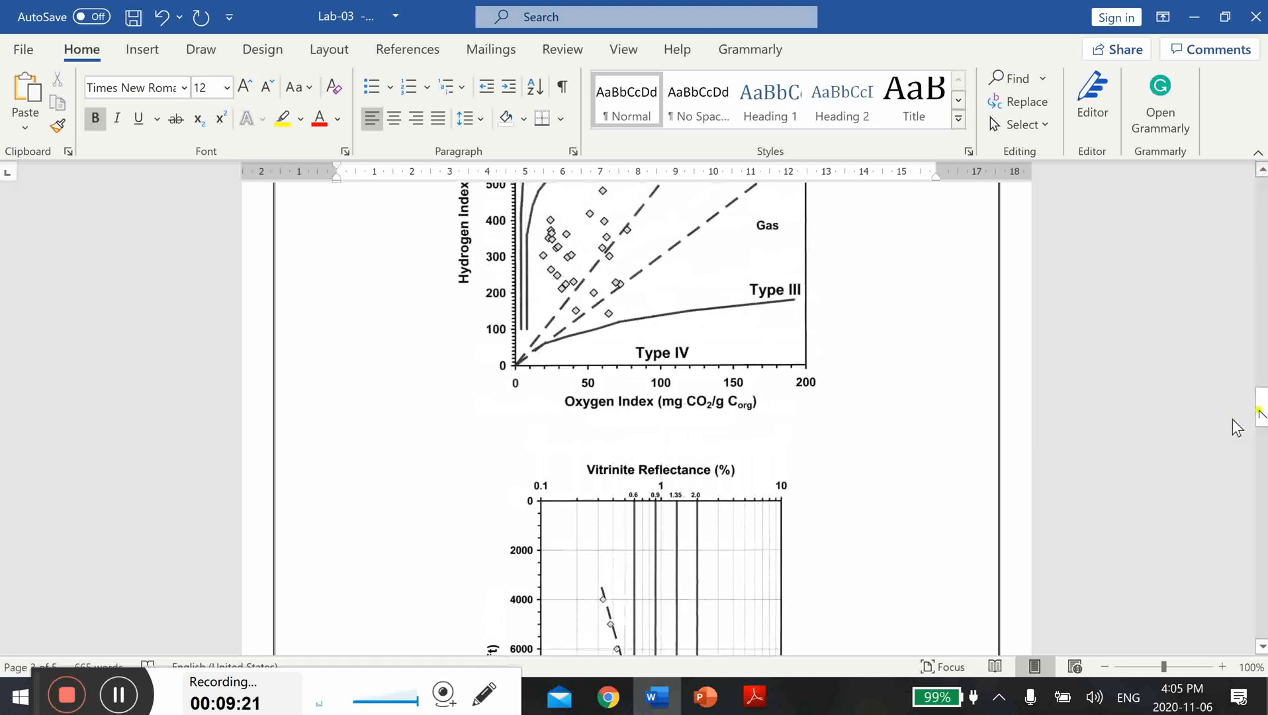
{"action": "scroll", "scroll_direction": "up", "scroll_amount": 3}
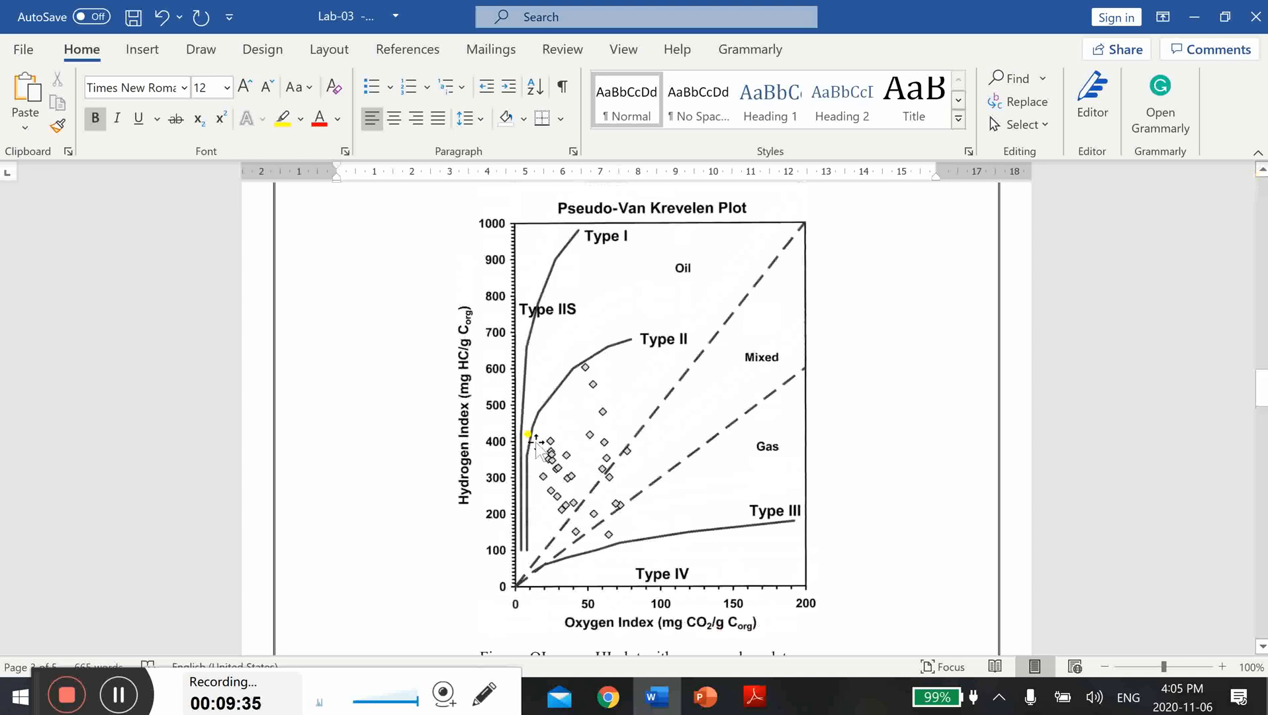
{"action": "mouse_move", "coordinate": [454, 487]}
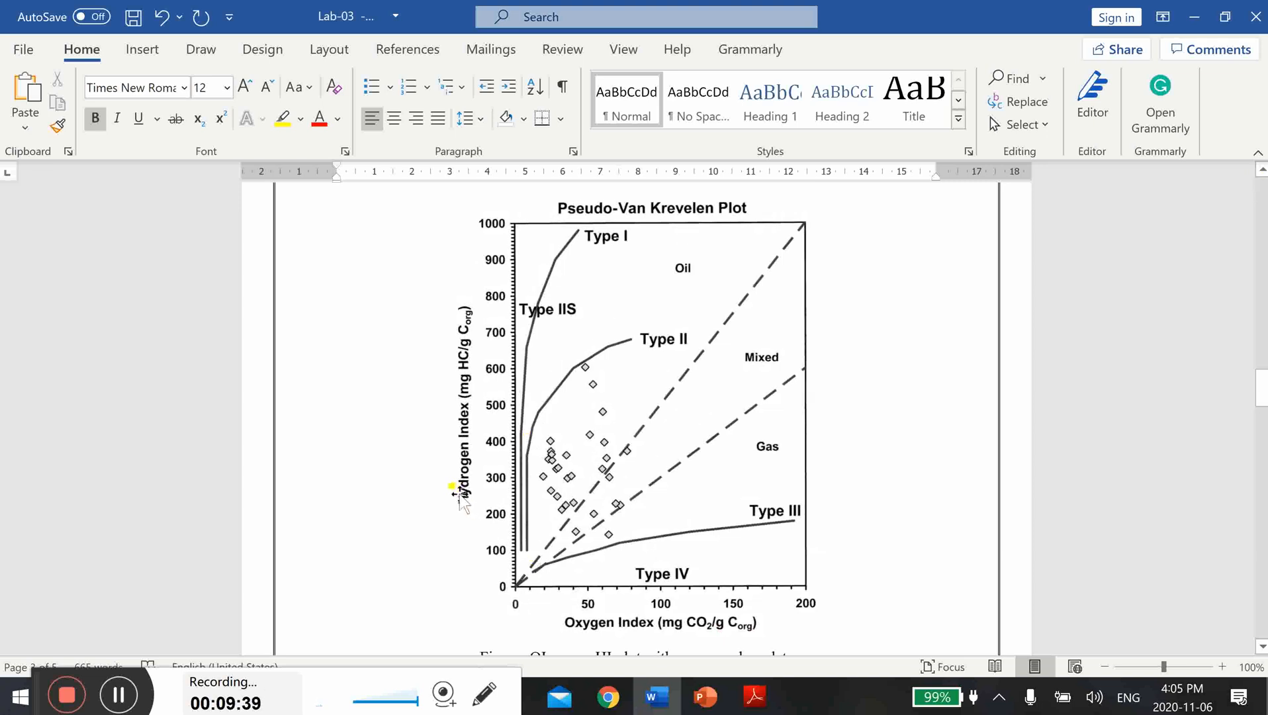
{"action": "mouse_move", "coordinate": [583, 553]}
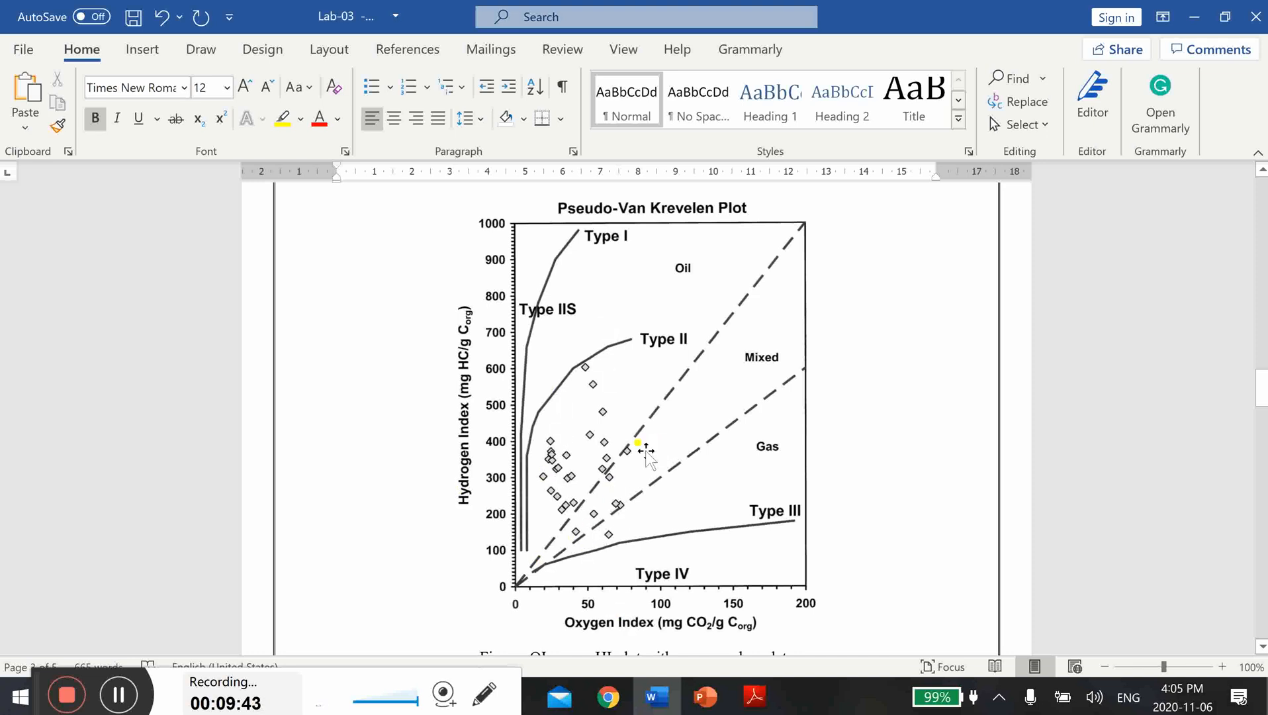
{"action": "mouse_move", "coordinate": [655, 517]}
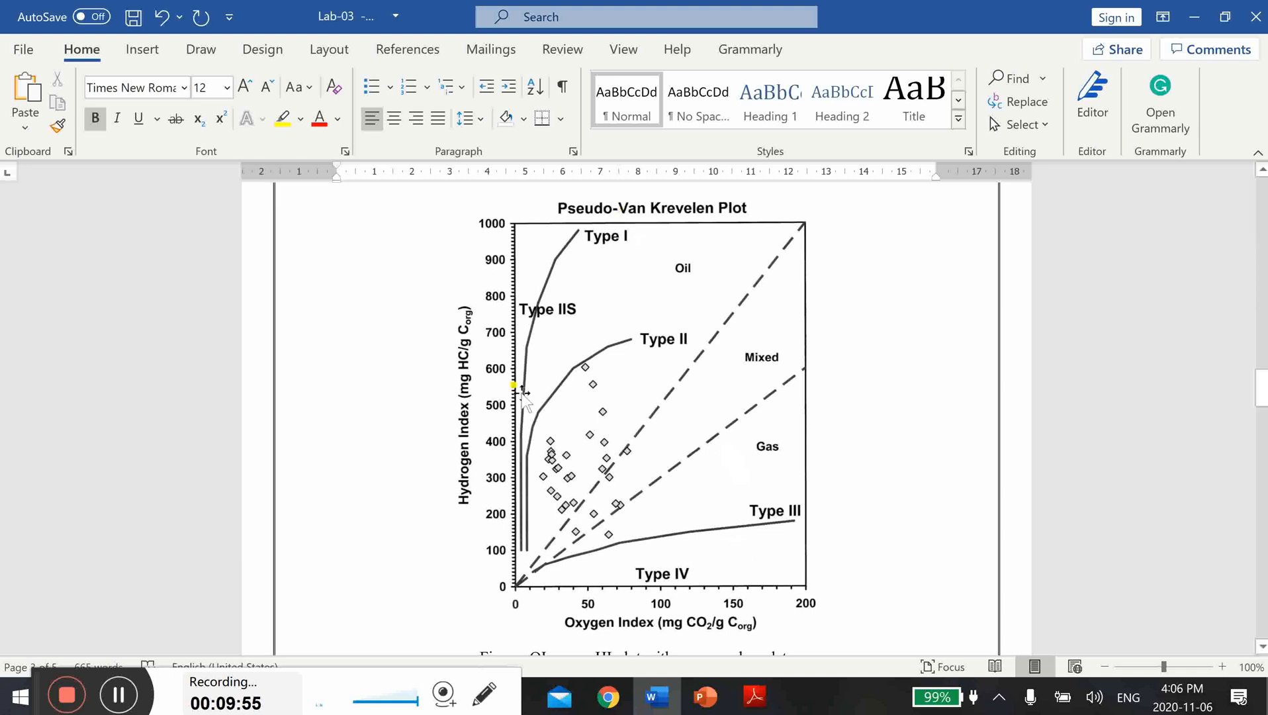
{"action": "mouse_move", "coordinate": [906, 386]}
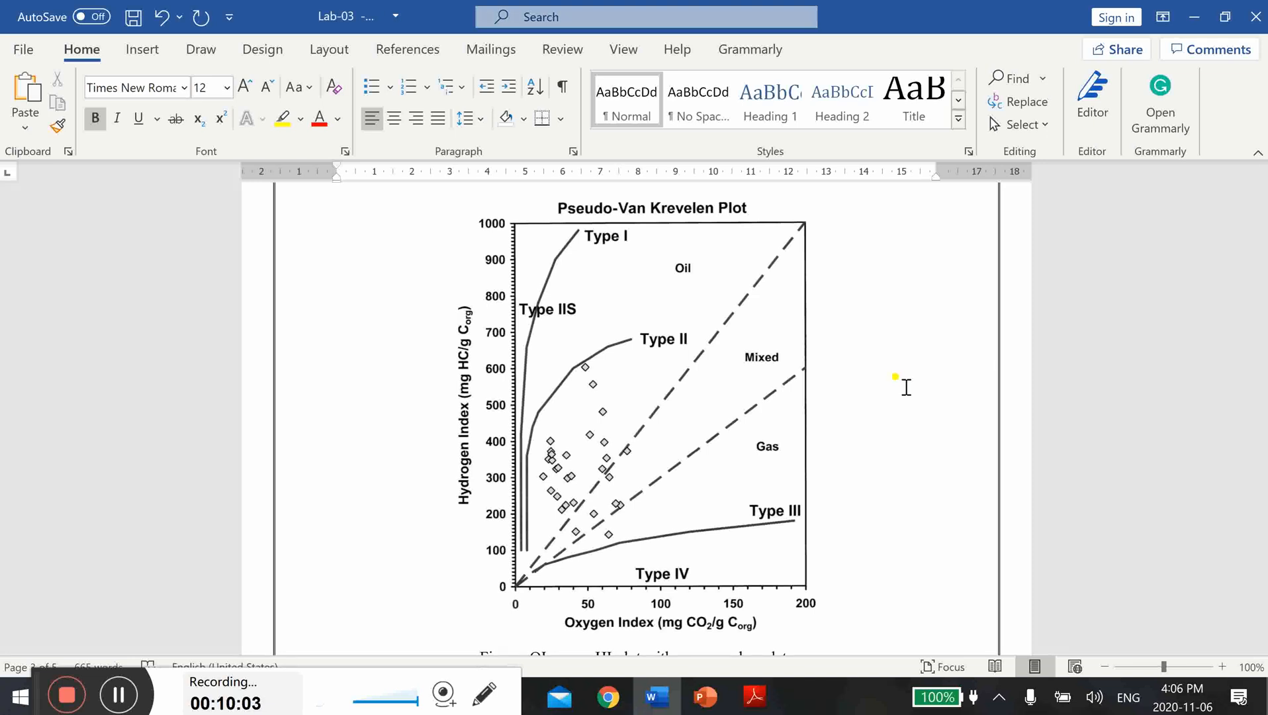
{"action": "mouse_move", "coordinate": [525, 344]}
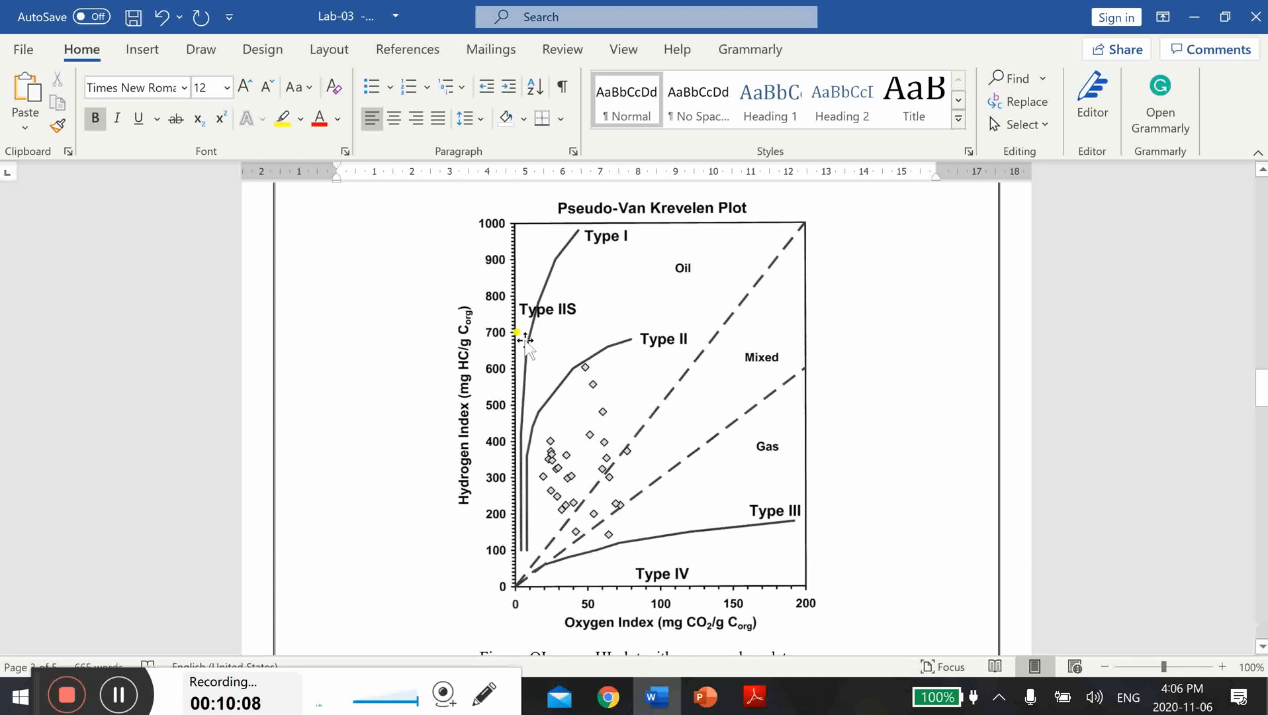
{"action": "mouse_move", "coordinate": [578, 630]}
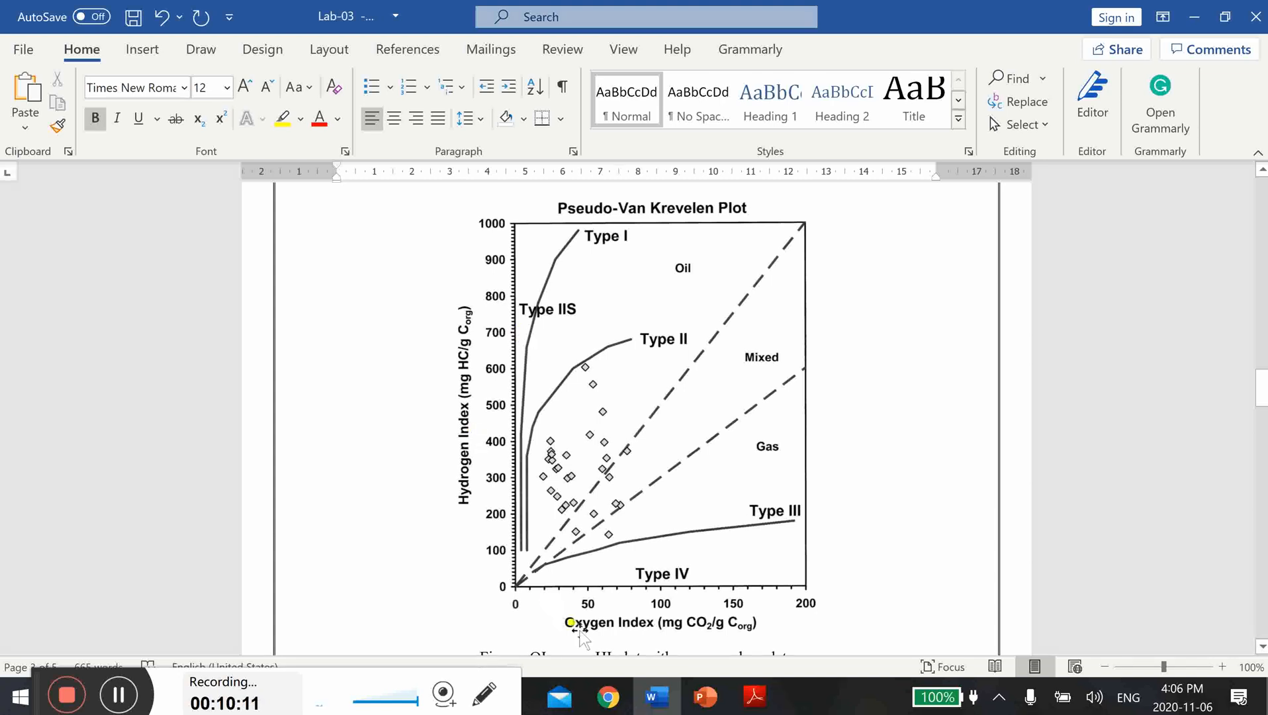
{"action": "mouse_move", "coordinate": [442, 400]}
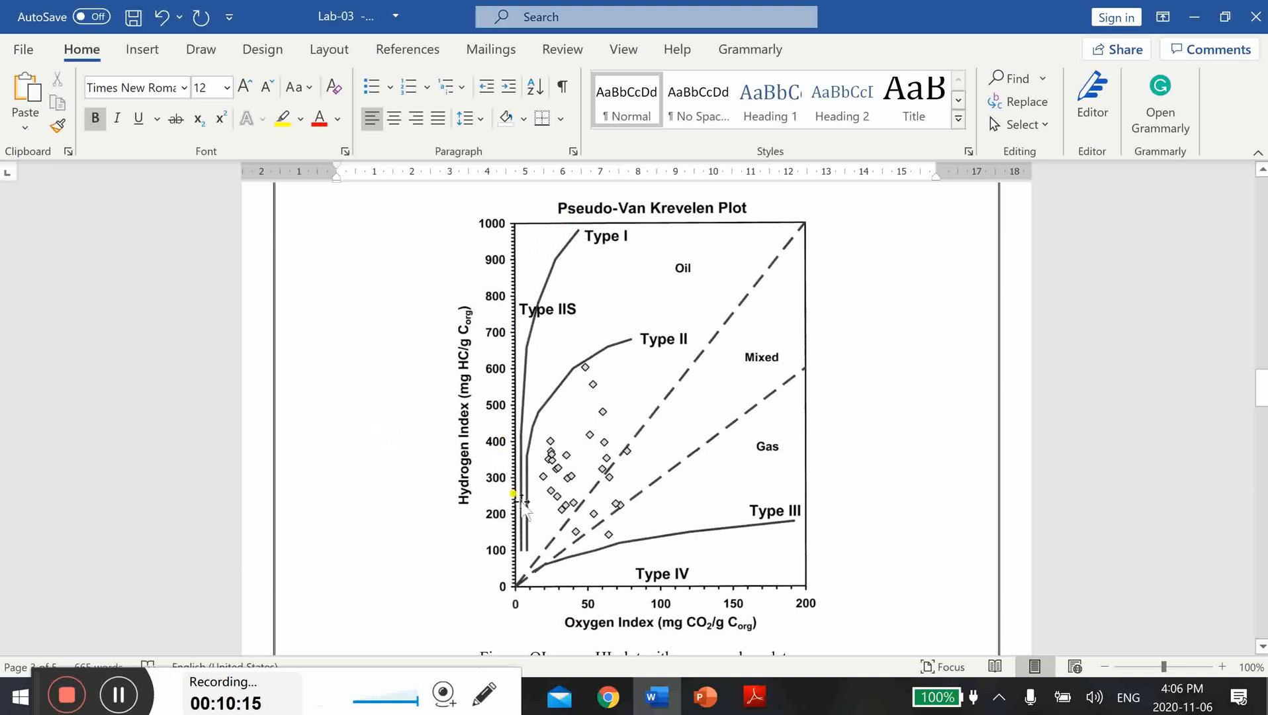
{"action": "mouse_move", "coordinate": [544, 283]}
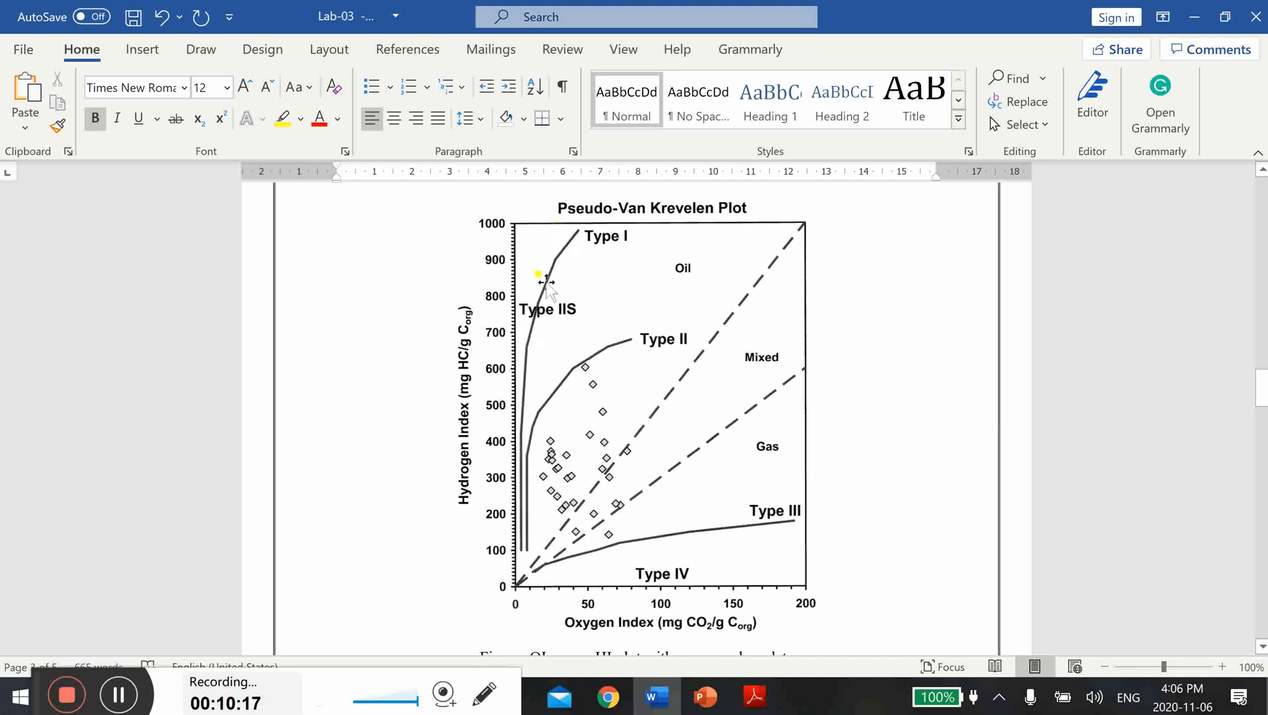
{"action": "mouse_move", "coordinate": [343, 414]}
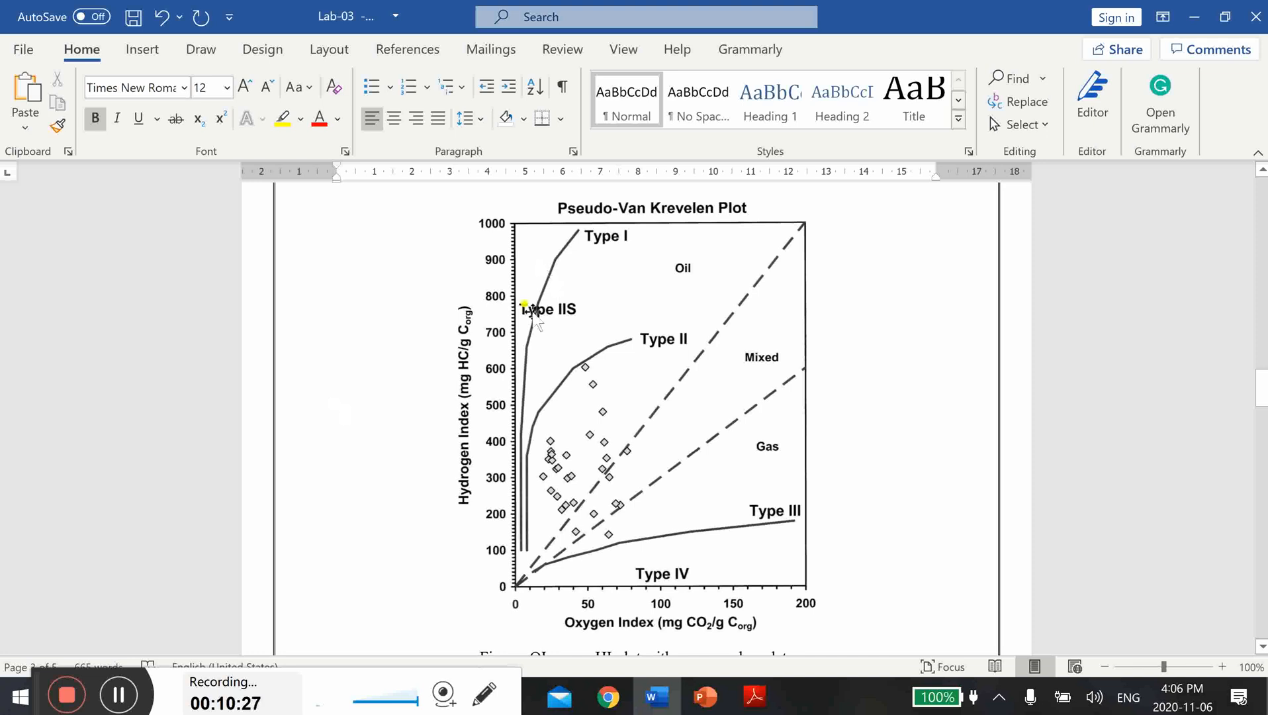
{"action": "mouse_move", "coordinate": [691, 490]}
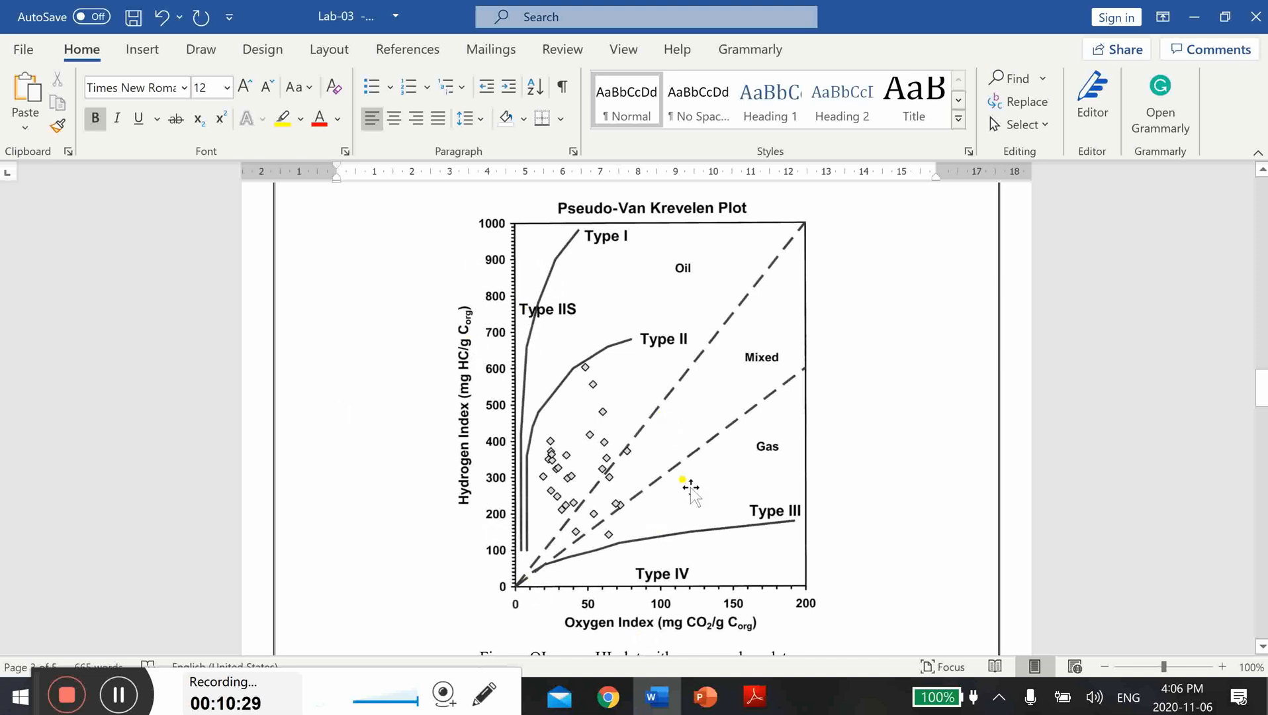
{"action": "mouse_move", "coordinate": [705, 417]}
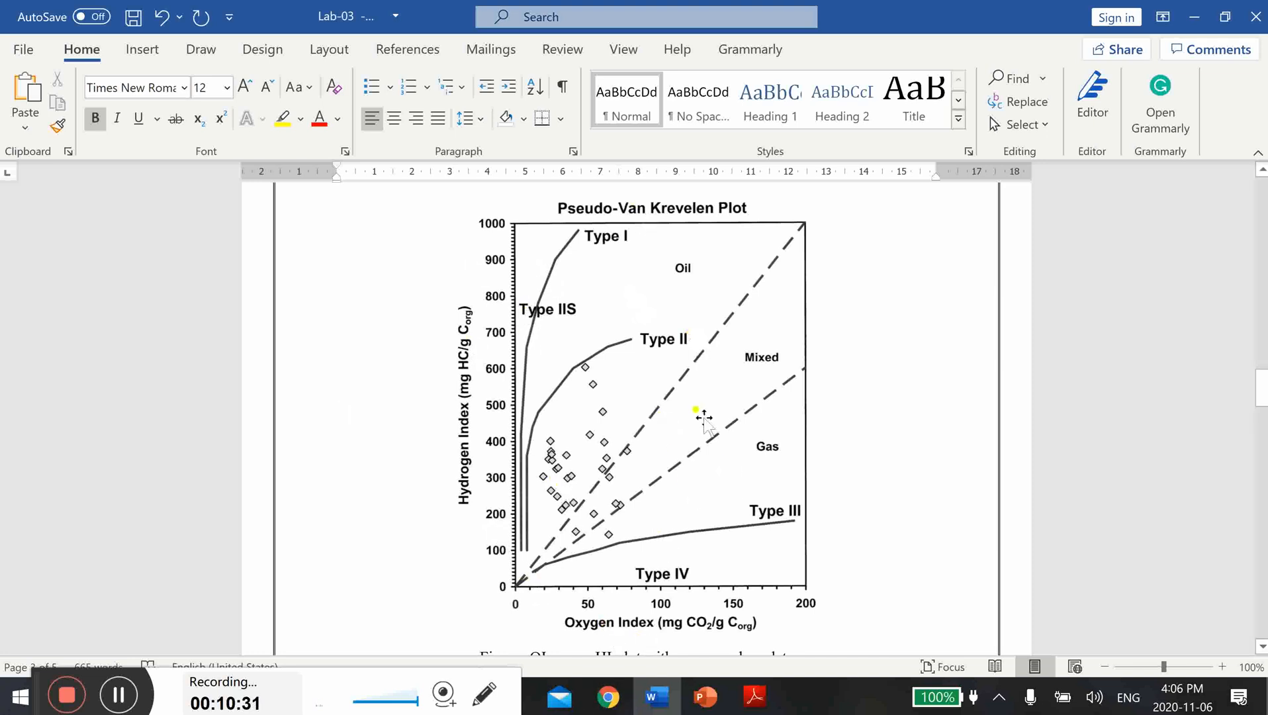
{"action": "mouse_move", "coordinate": [348, 430]}
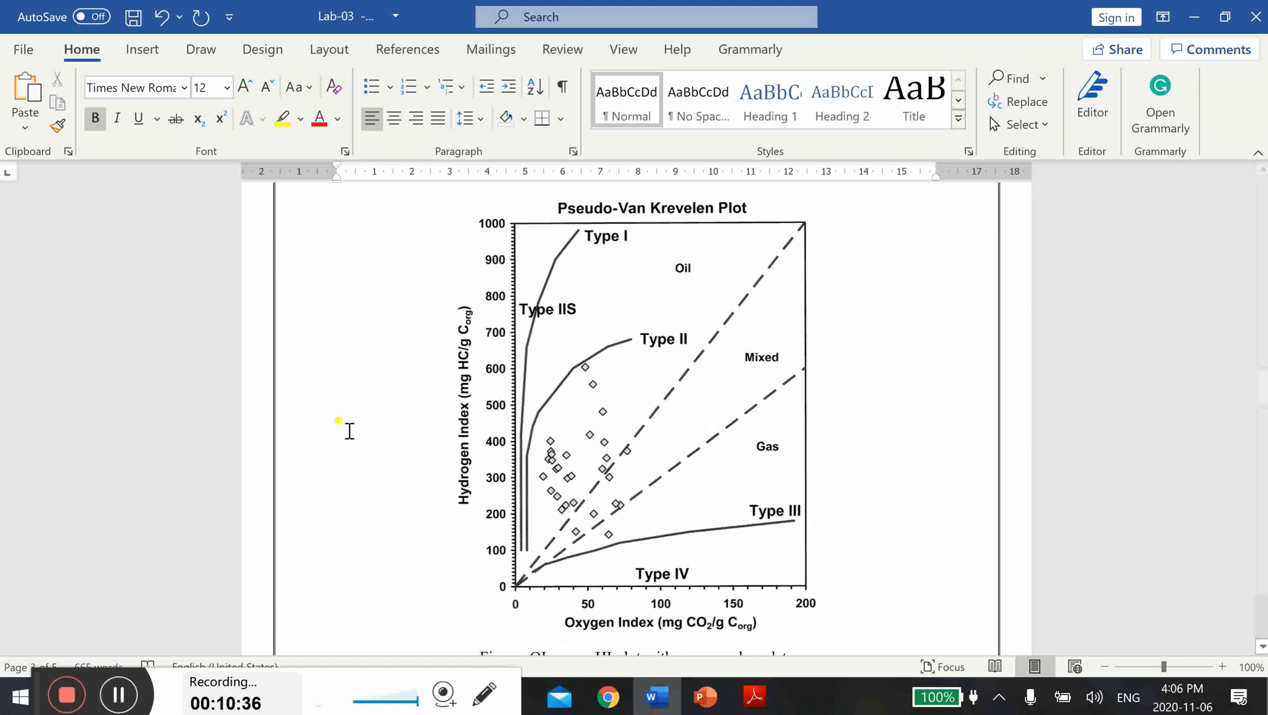
{"action": "mouse_move", "coordinate": [630, 240]}
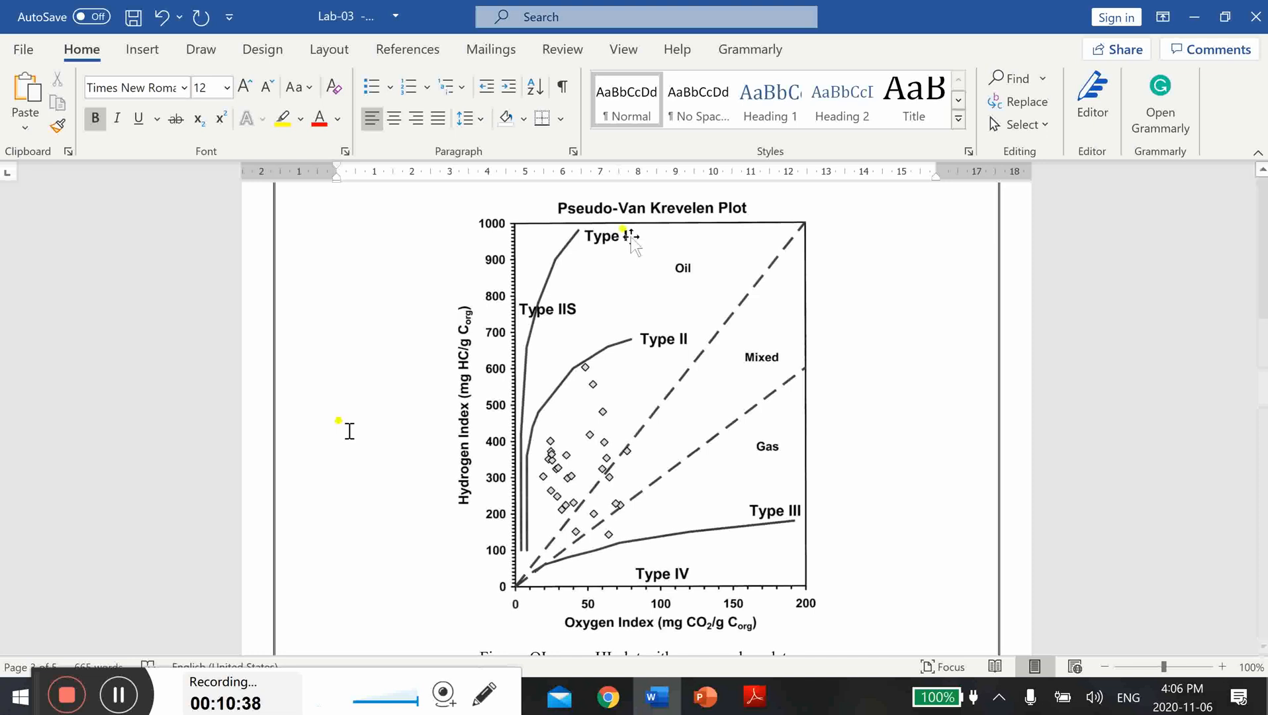
{"action": "mouse_move", "coordinate": [640, 220]}
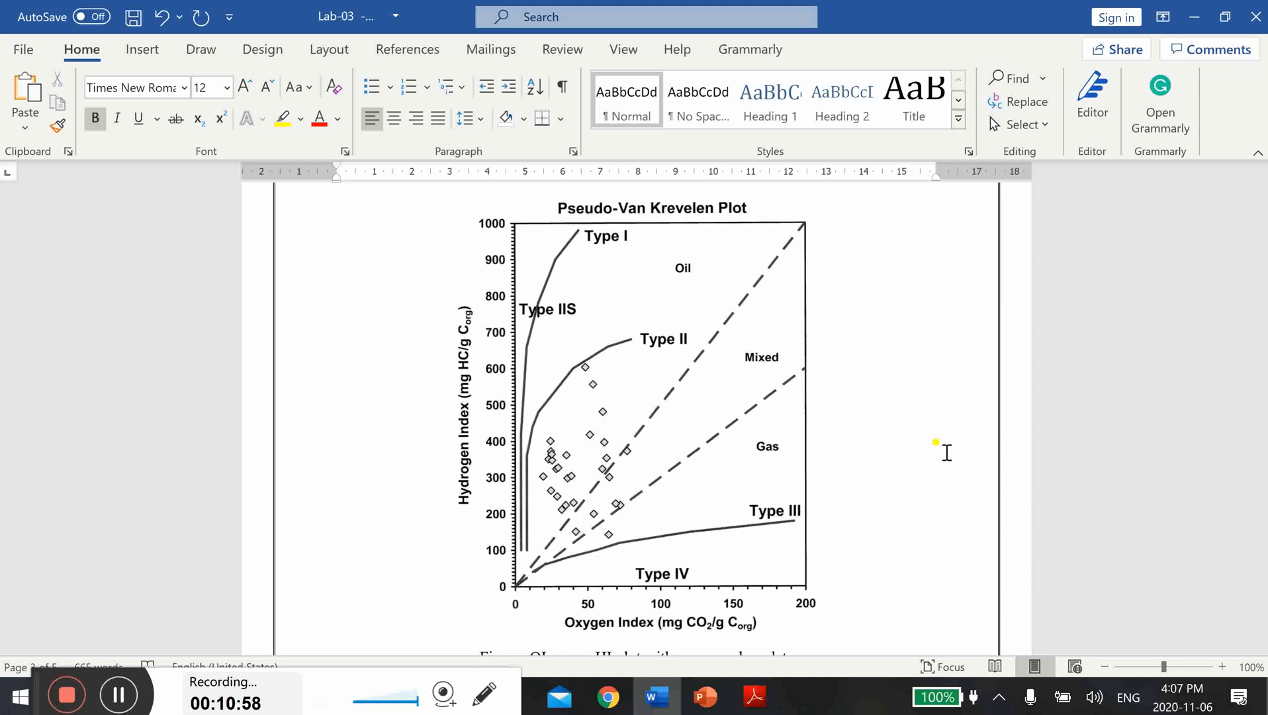
{"action": "mouse_move", "coordinate": [945, 516]}
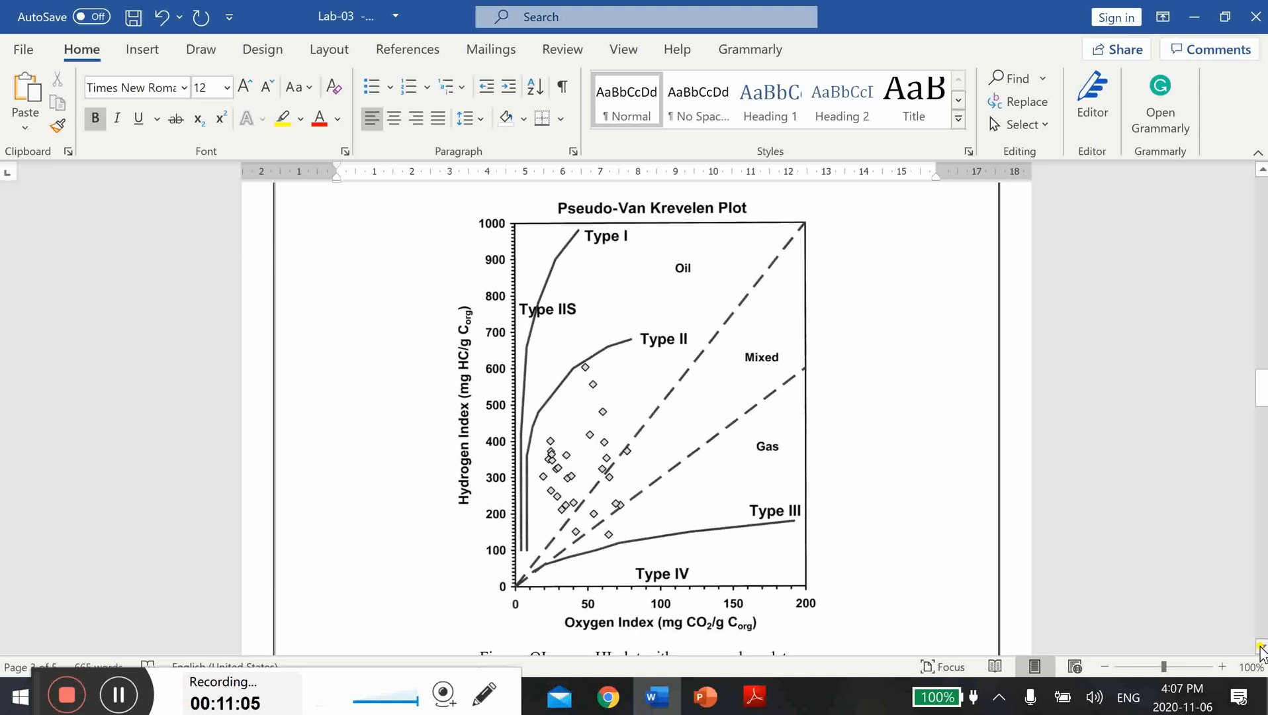
Scroll past the OI versus HI caption to the vitrinite reflectance versus depth plot.
{"action": "scroll", "scroll_direction": "down", "scroll_amount": 3}
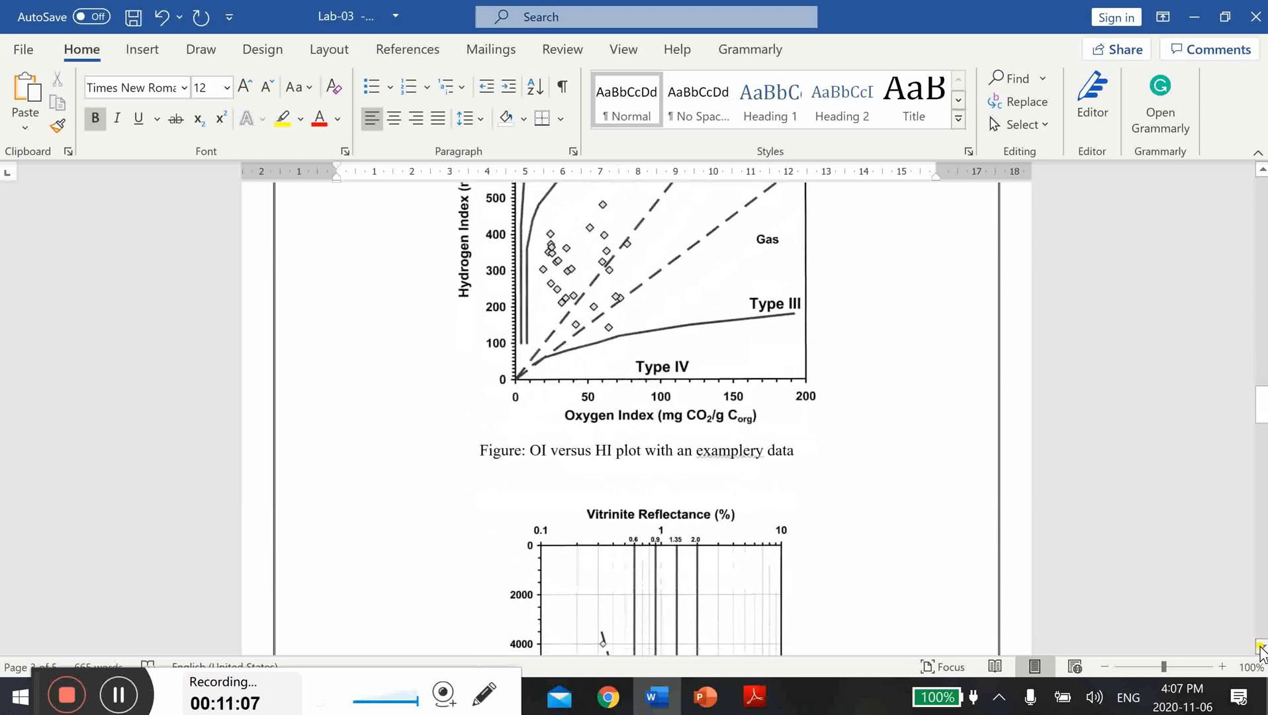
{"action": "scroll", "scroll_direction": "down", "scroll_amount": 3}
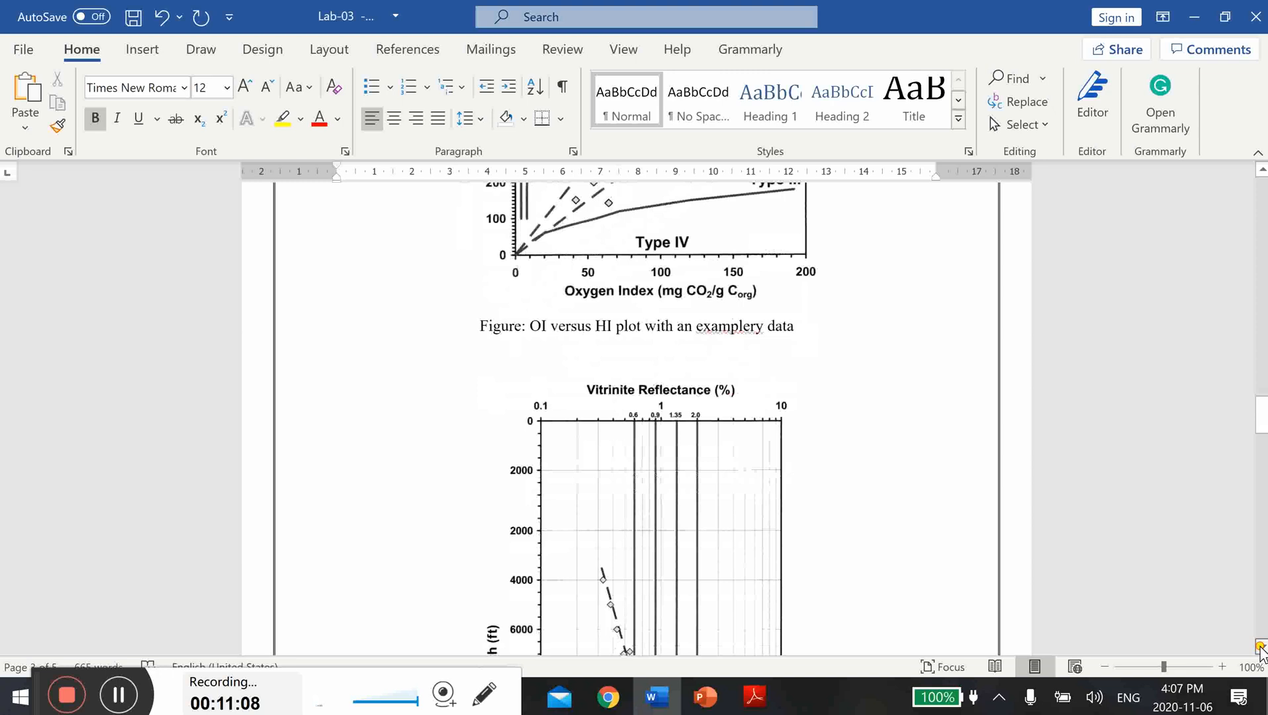
{"action": "scroll", "scroll_direction": "down", "scroll_amount": 3}
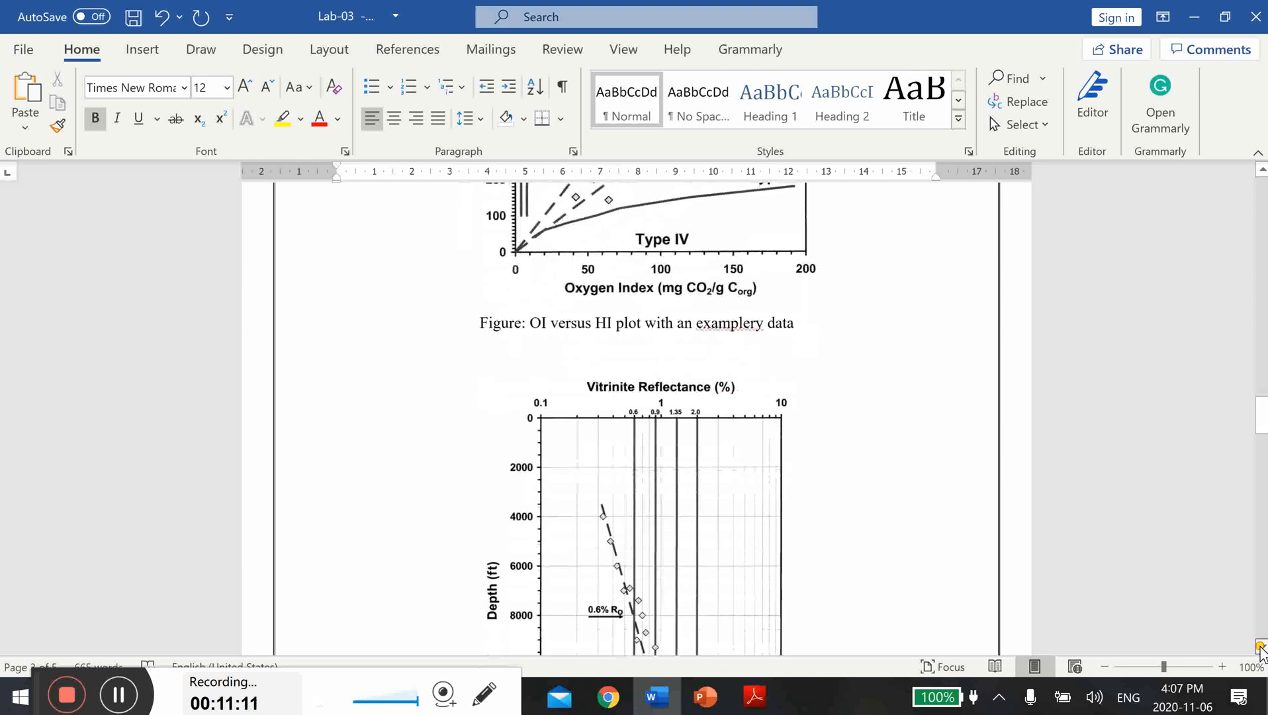
{"action": "scroll", "scroll_direction": "down", "scroll_amount": 3}
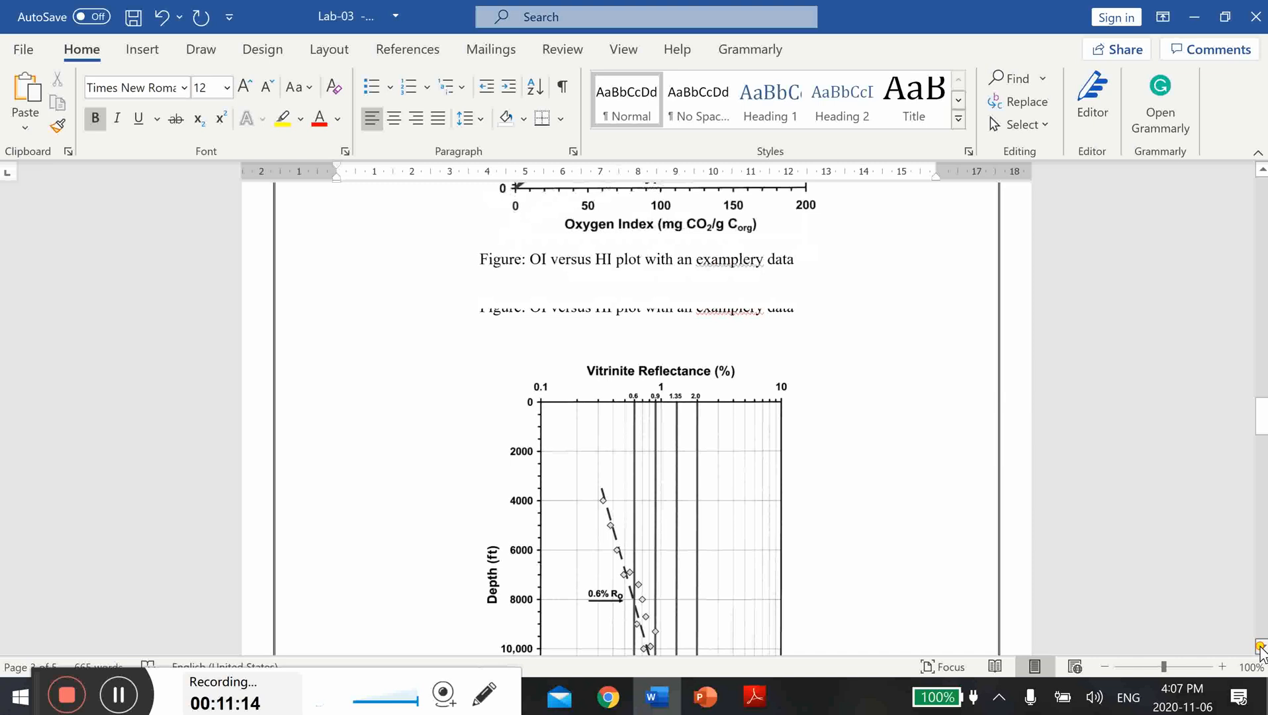
{"action": "scroll", "scroll_direction": "down", "scroll_amount": 3}
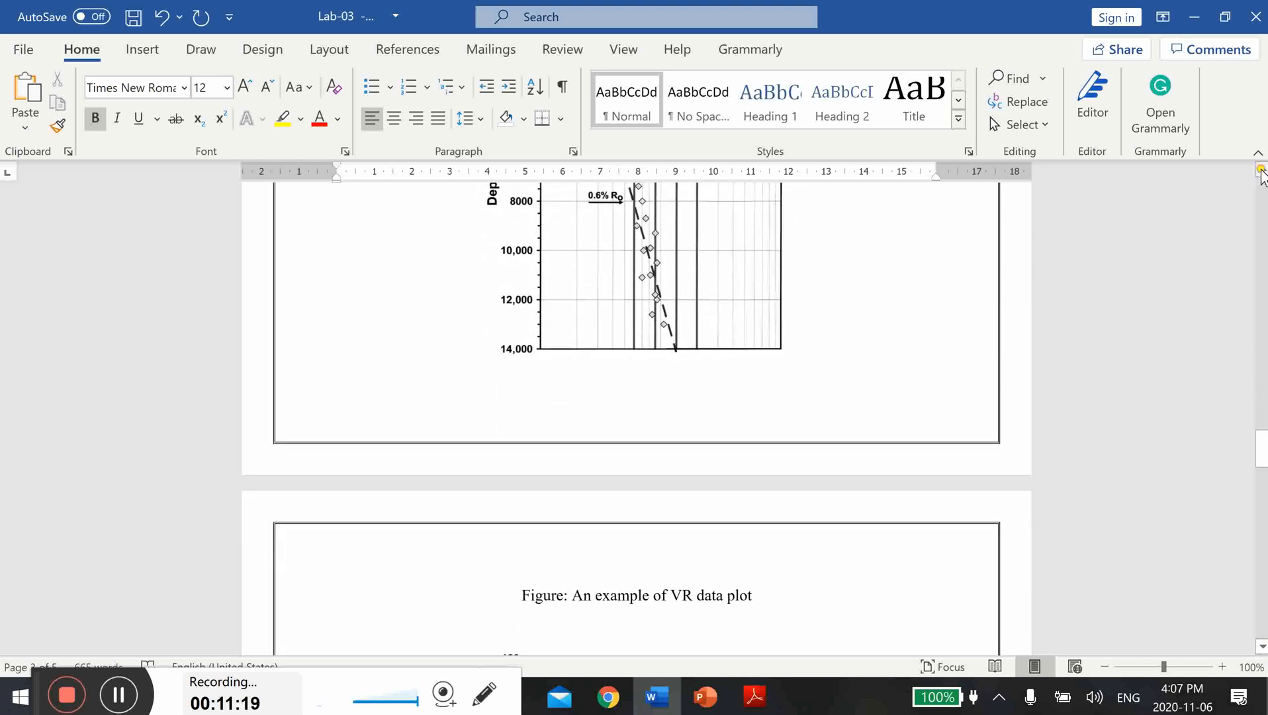
{"action": "scroll", "scroll_direction": "up", "scroll_amount": 3}
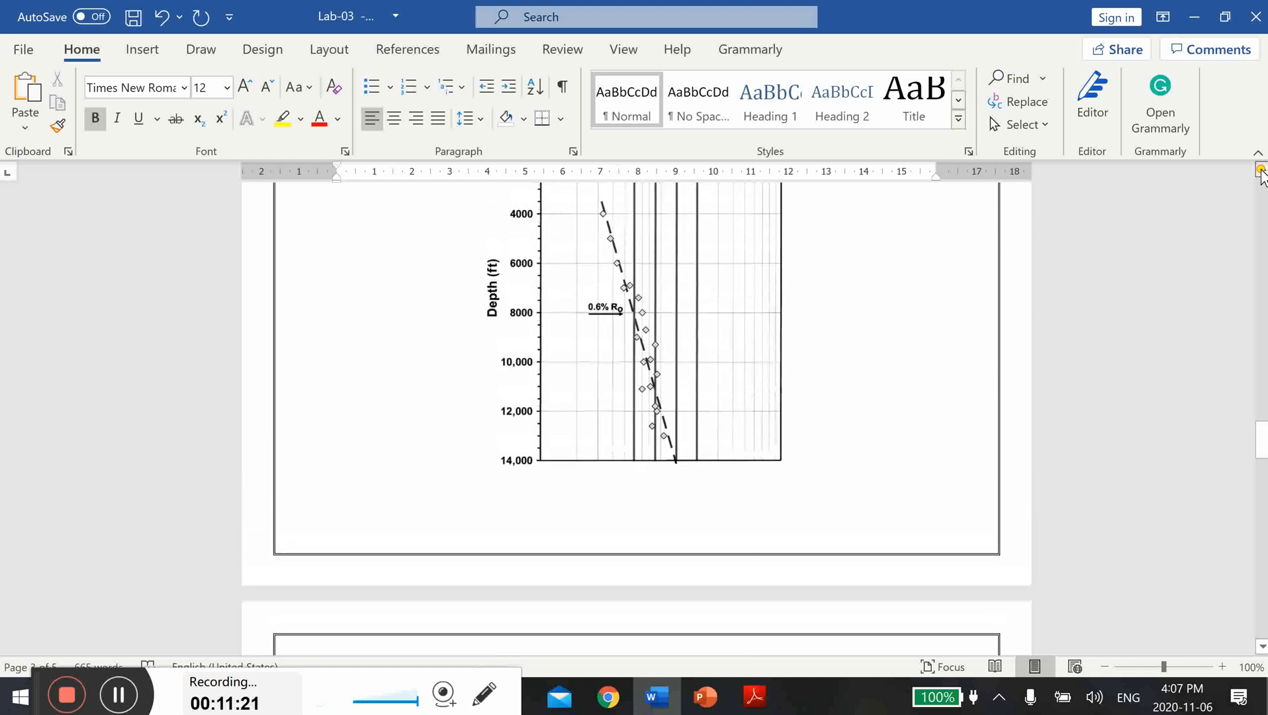
{"action": "scroll", "scroll_direction": "up", "scroll_amount": 3}
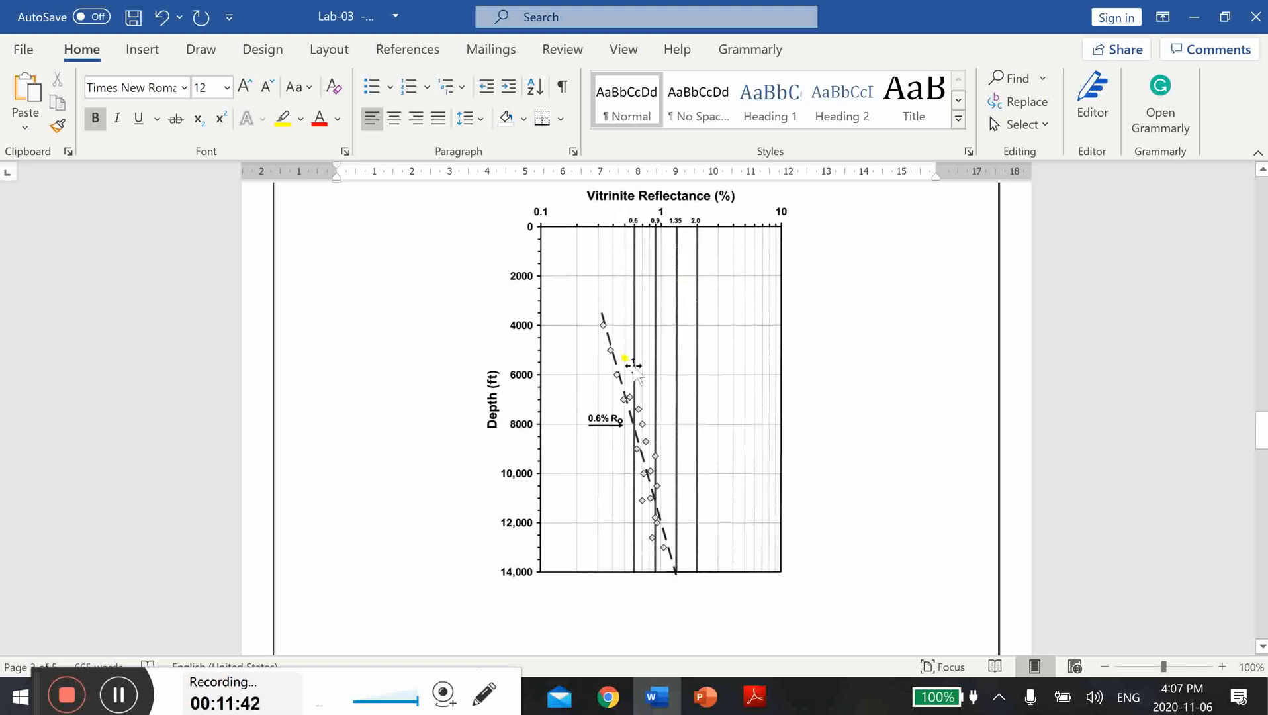
{"action": "mouse_move", "coordinate": [790, 243]}
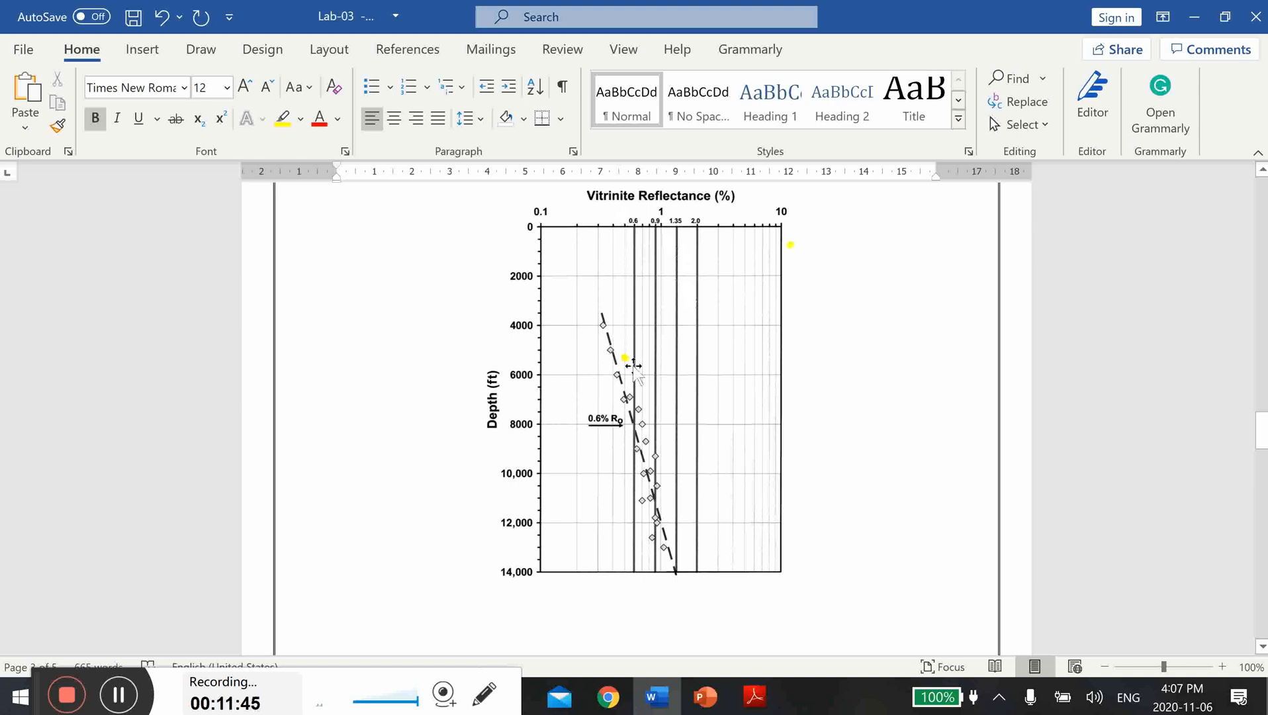
{"action": "mouse_move", "coordinate": [853, 457]}
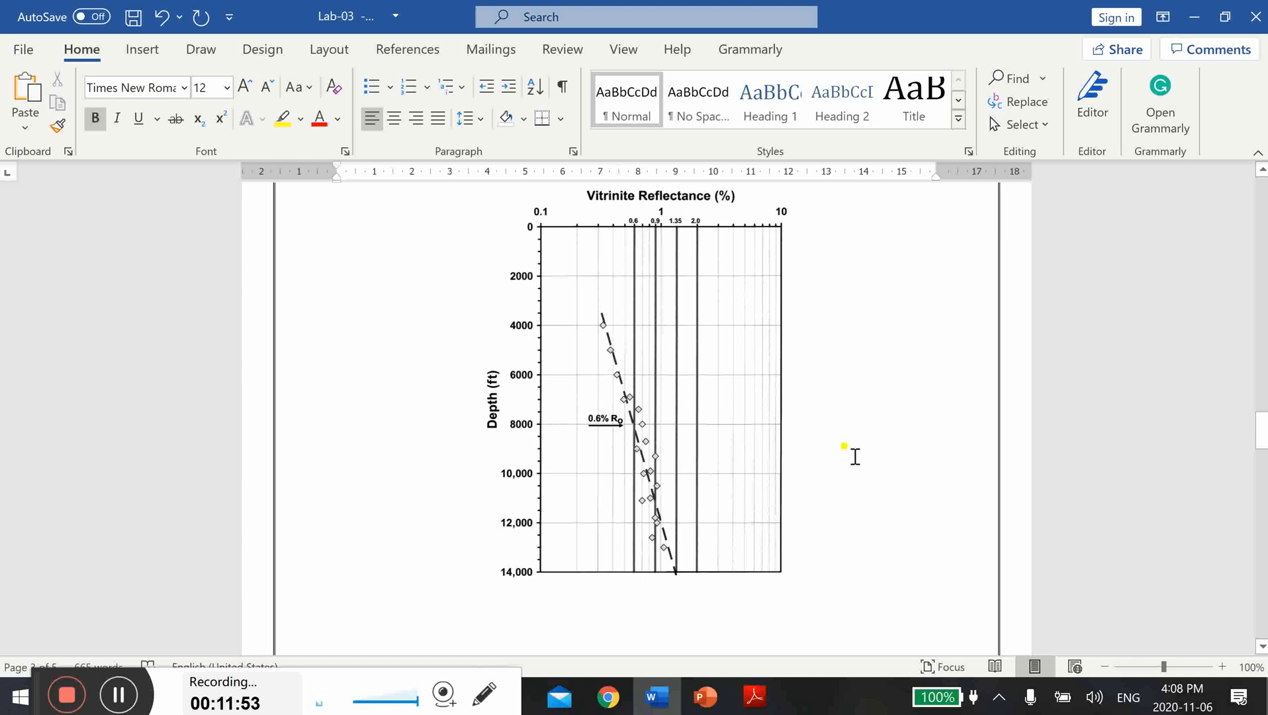
{"action": "mouse_move", "coordinate": [673, 355]}
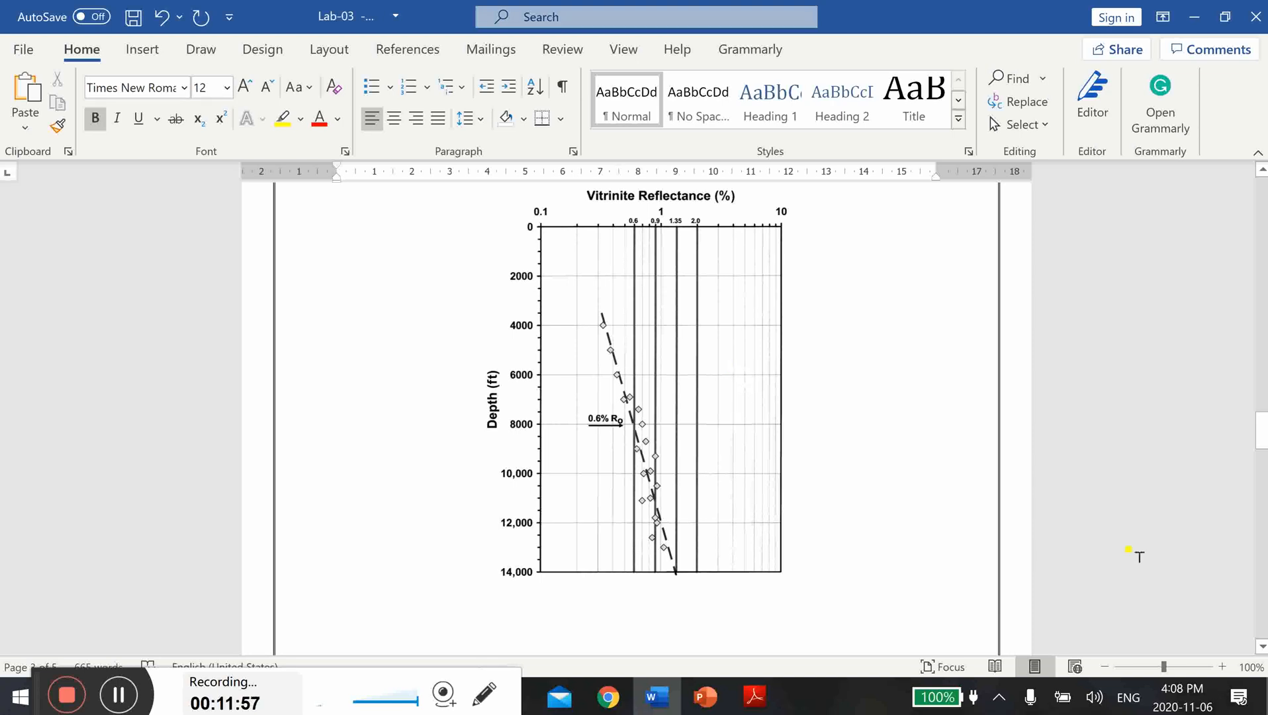
{"action": "mouse_move", "coordinate": [1140, 560]}
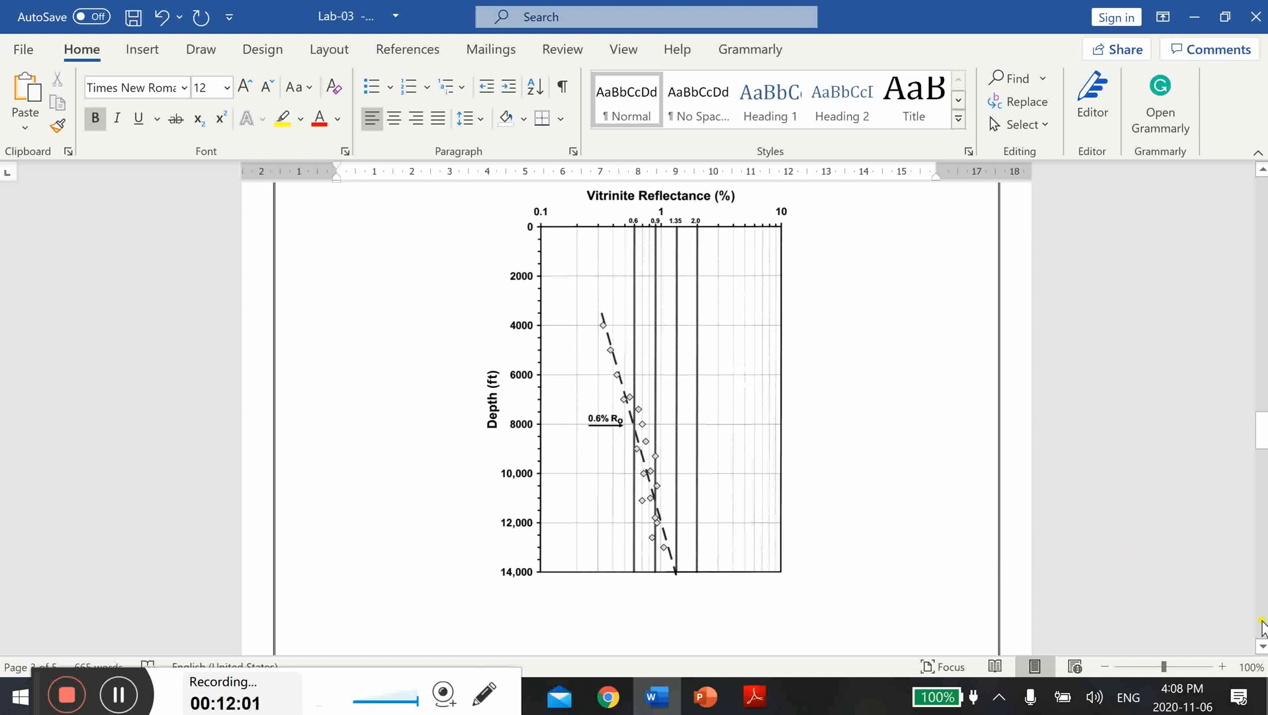
Scroll through the TOC versus S2 figure to the Task paragraph and GIVEN DATA table headers.
{"action": "scroll", "scroll_direction": "down", "scroll_amount": 3}
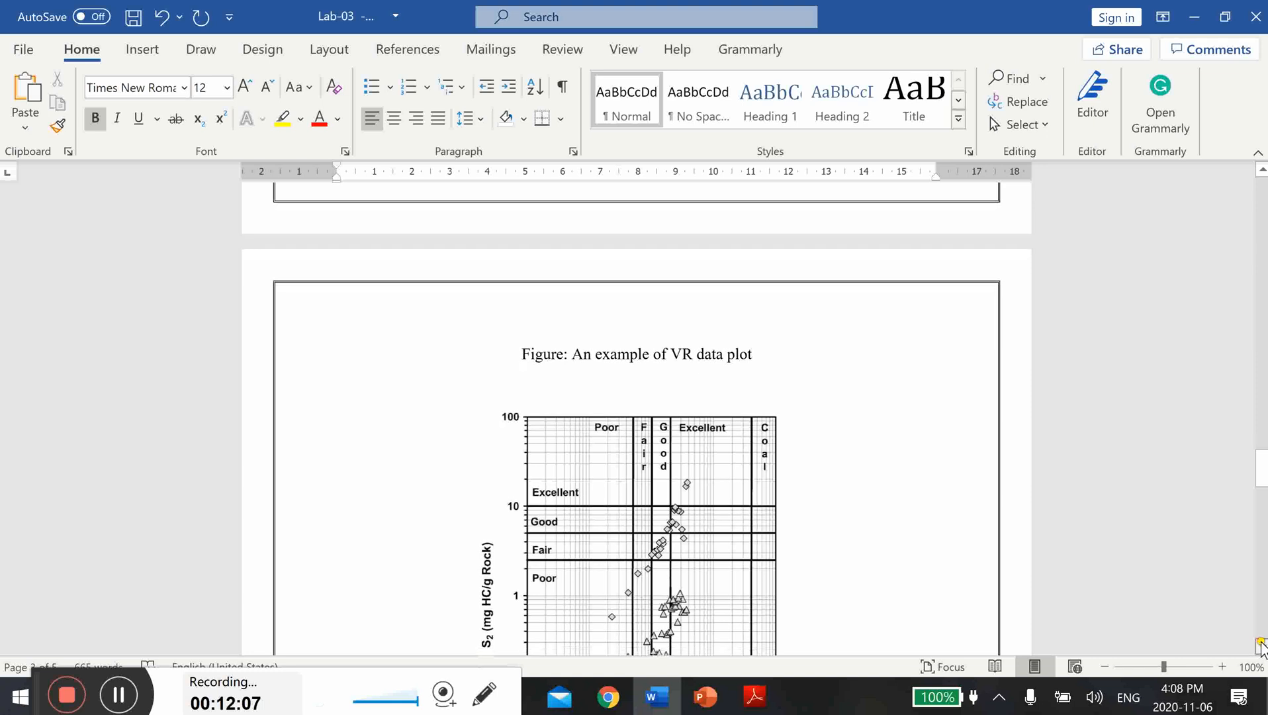
{"action": "scroll", "scroll_direction": "down", "scroll_amount": 3}
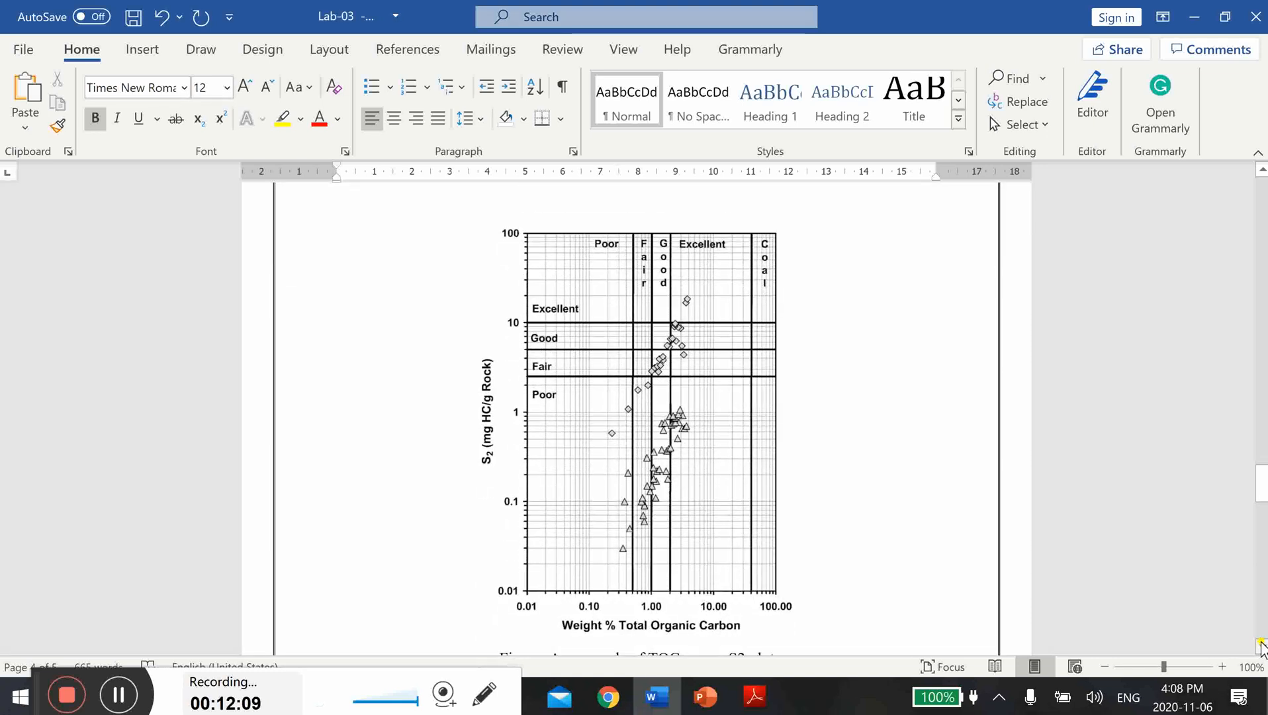
{"action": "scroll", "scroll_direction": "down", "scroll_amount": 3}
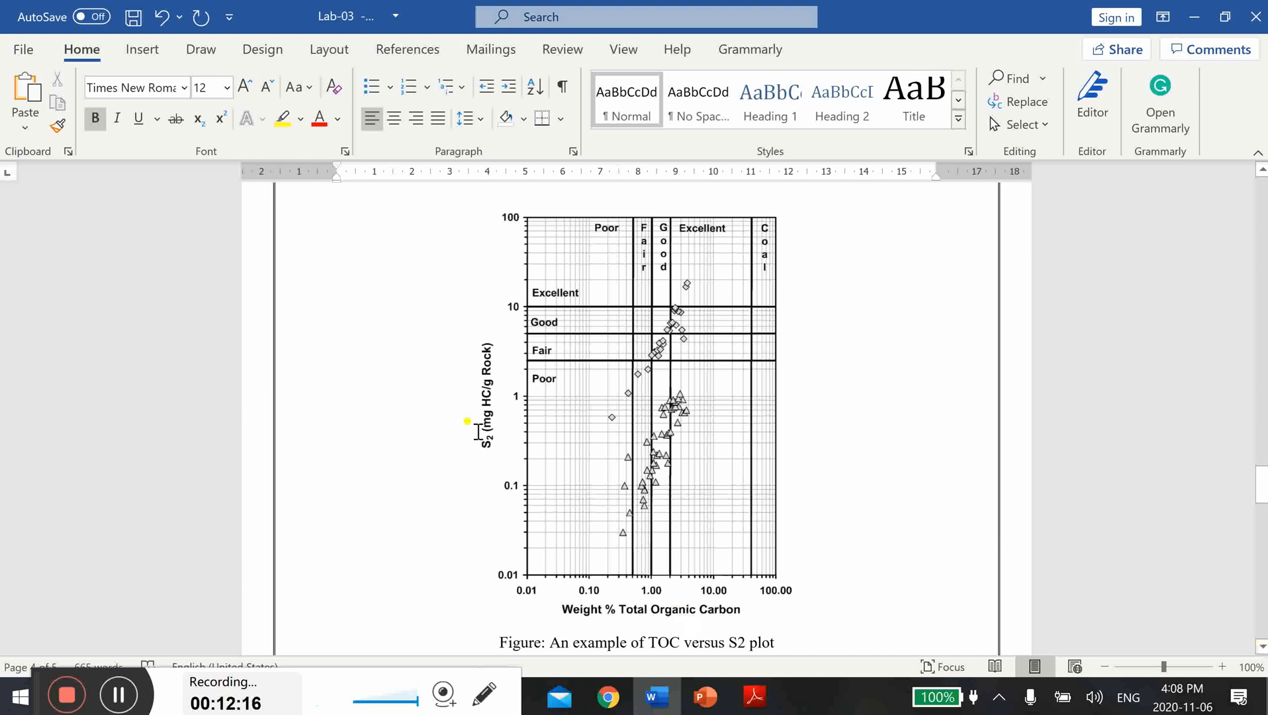
{"action": "mouse_move", "coordinate": [471, 477]}
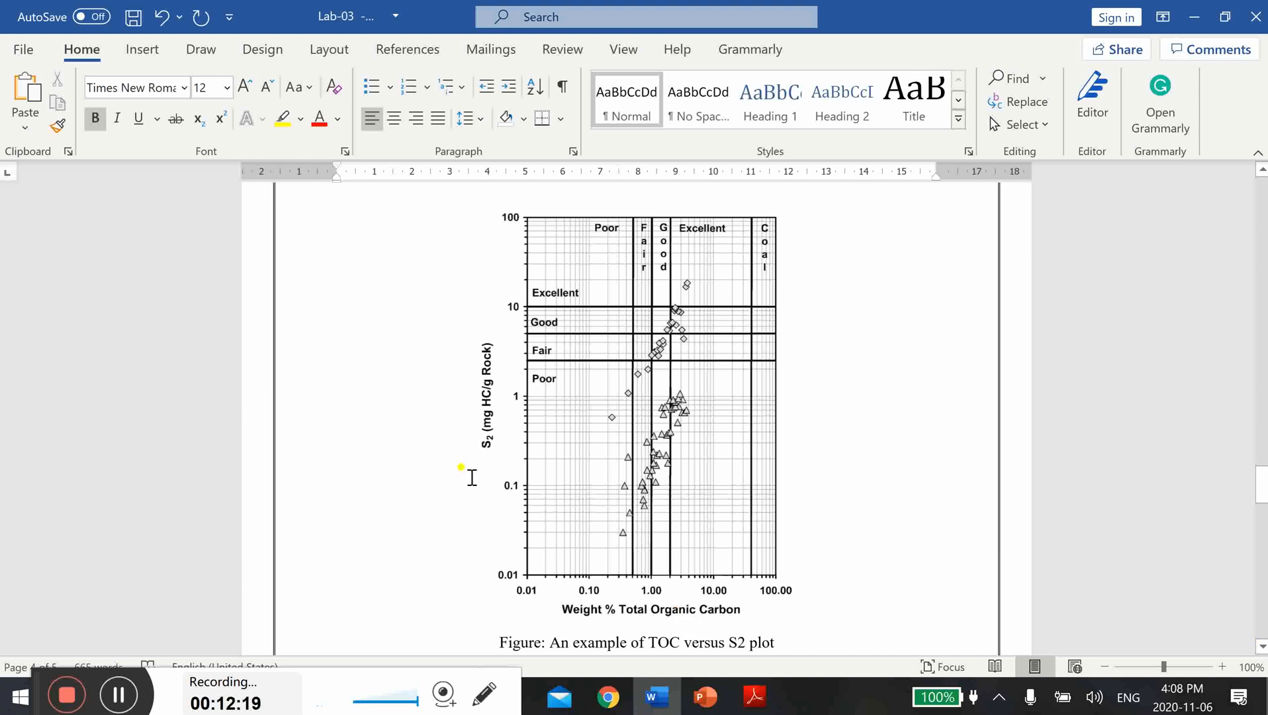
{"action": "mouse_move", "coordinate": [670, 443]}
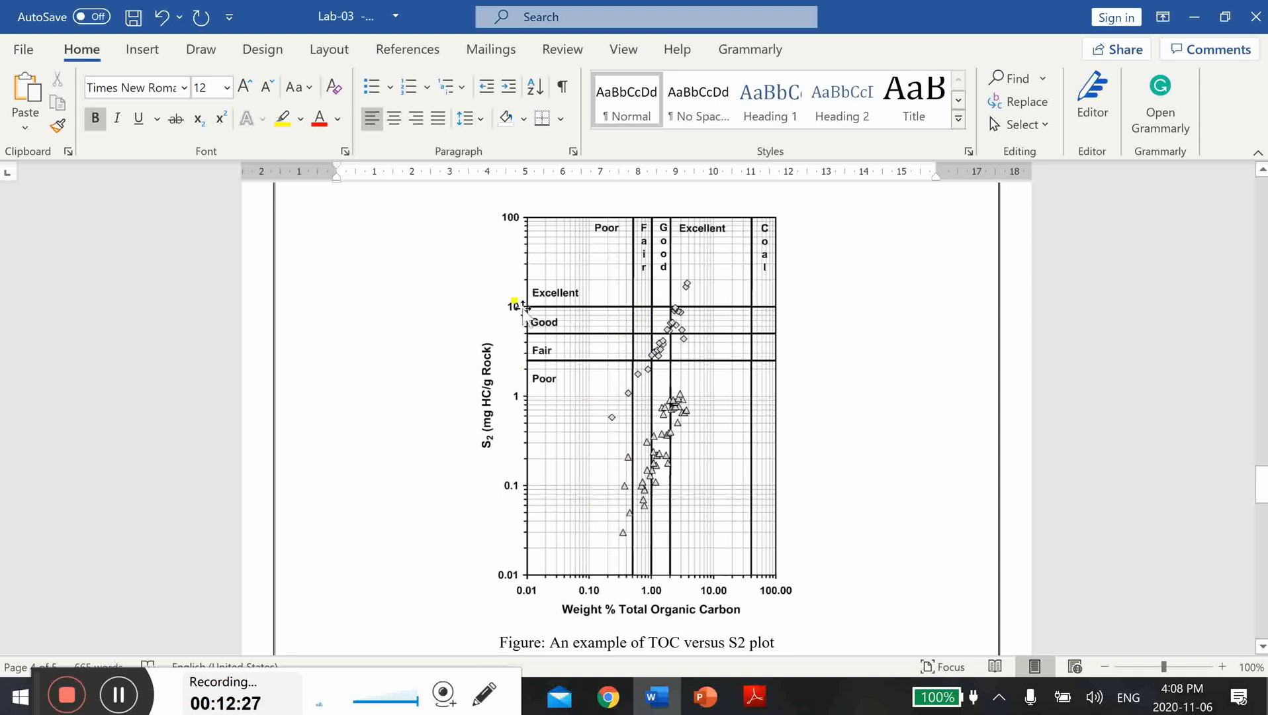
{"action": "mouse_move", "coordinate": [394, 420]}
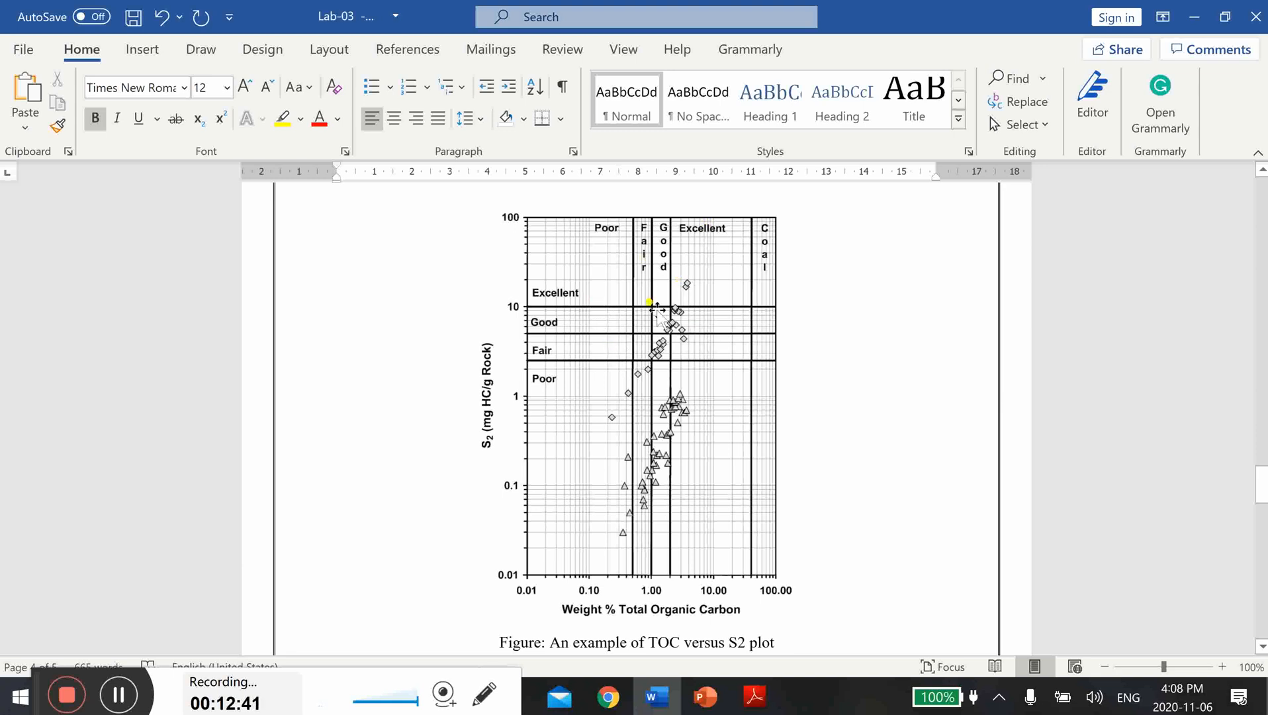
{"action": "mouse_move", "coordinate": [598, 234]}
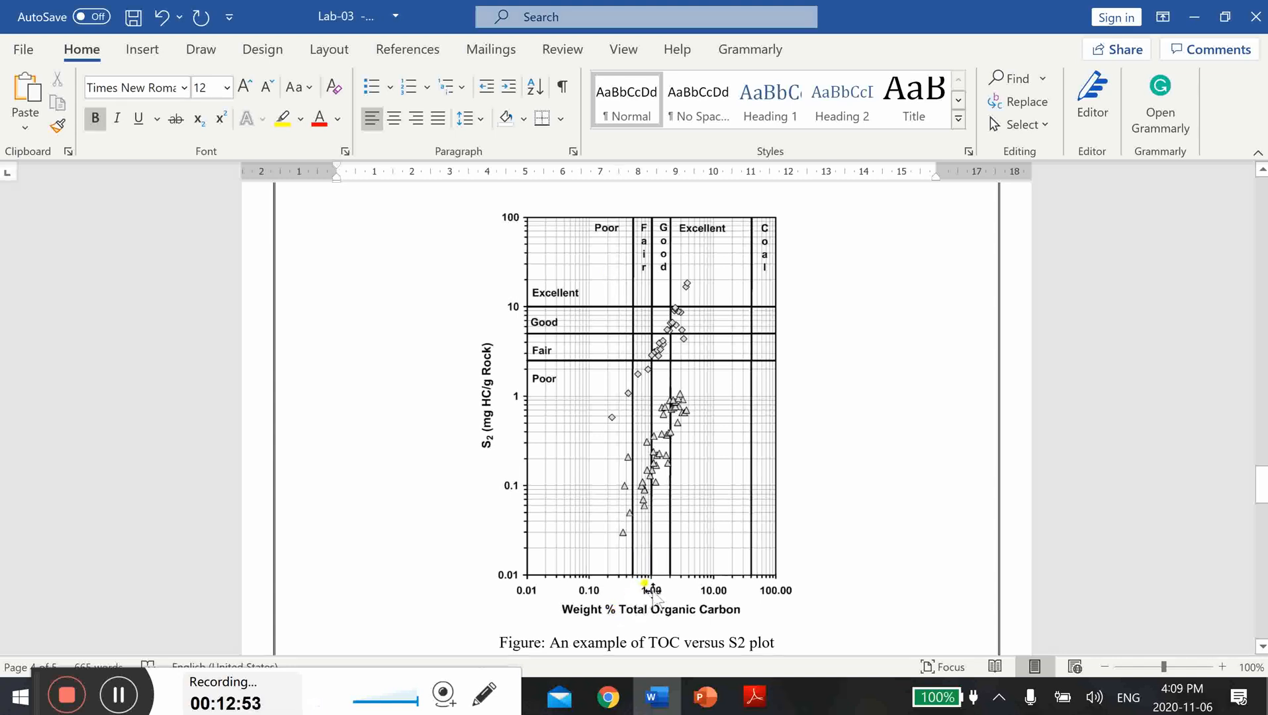
{"action": "mouse_move", "coordinate": [648, 267]}
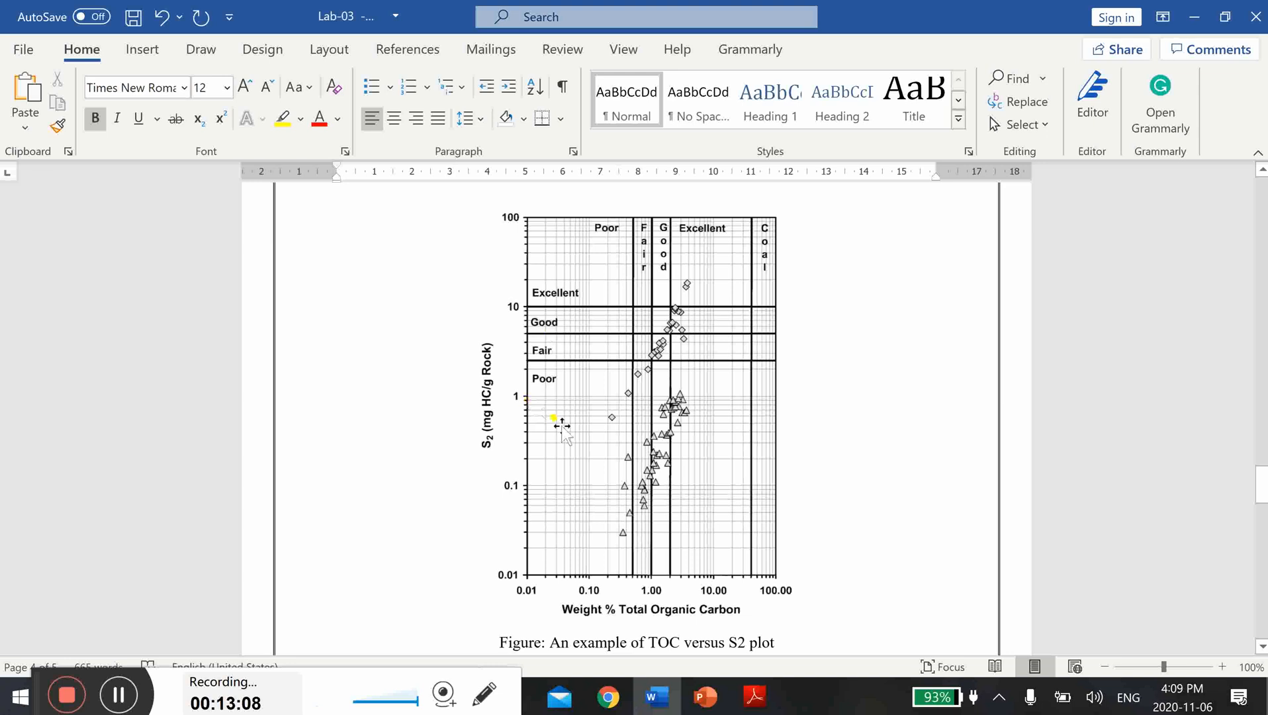
{"action": "mouse_move", "coordinate": [548, 396]}
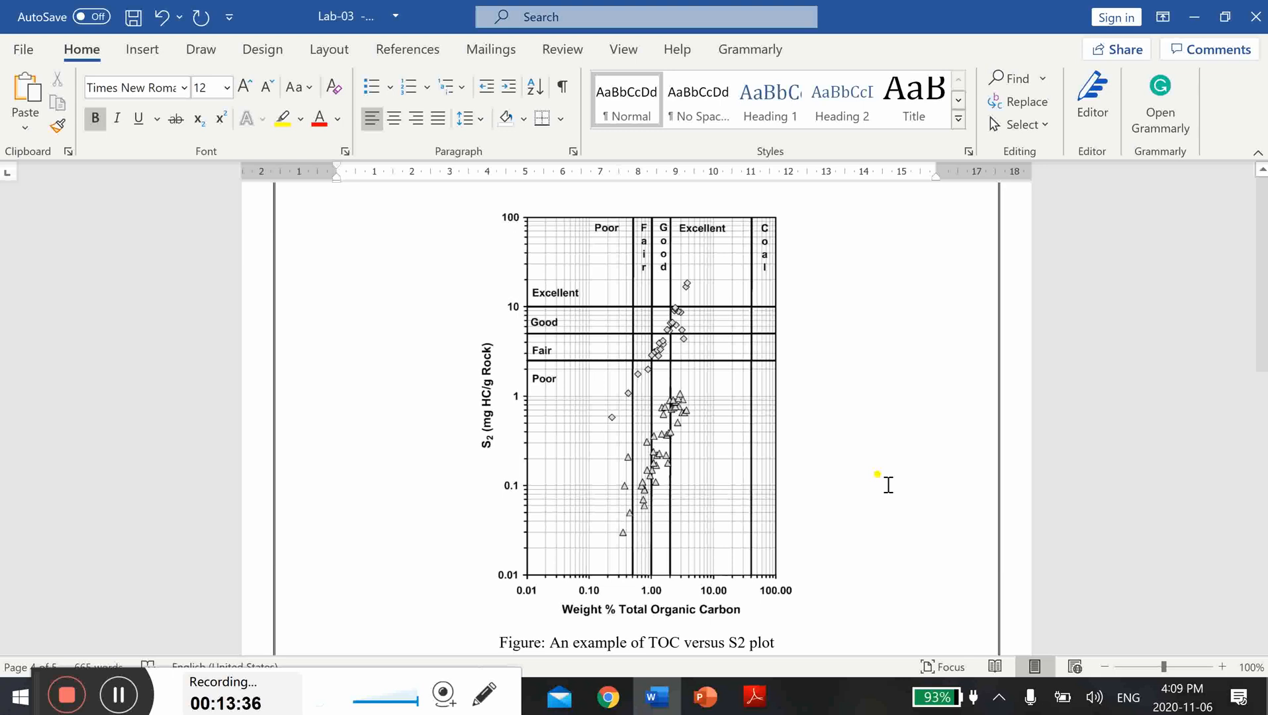
{"action": "mouse_move", "coordinate": [1245, 635]}
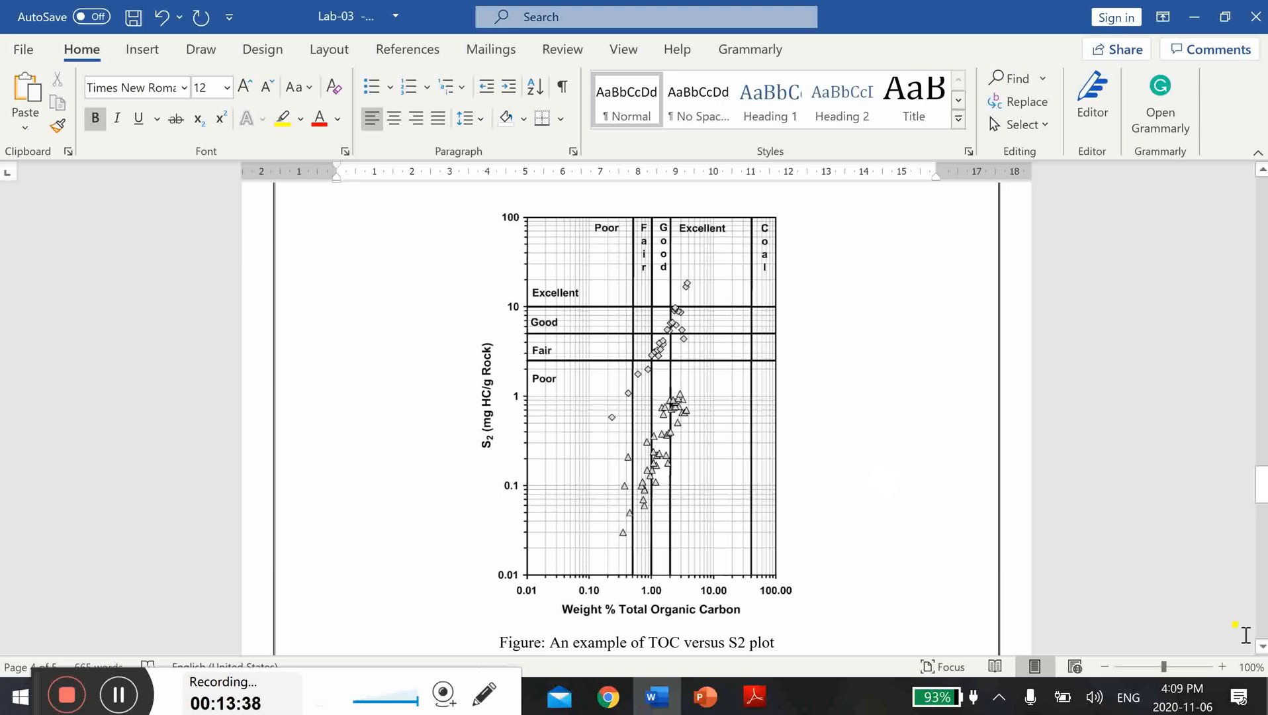
{"action": "scroll", "scroll_direction": "down", "scroll_amount": 3}
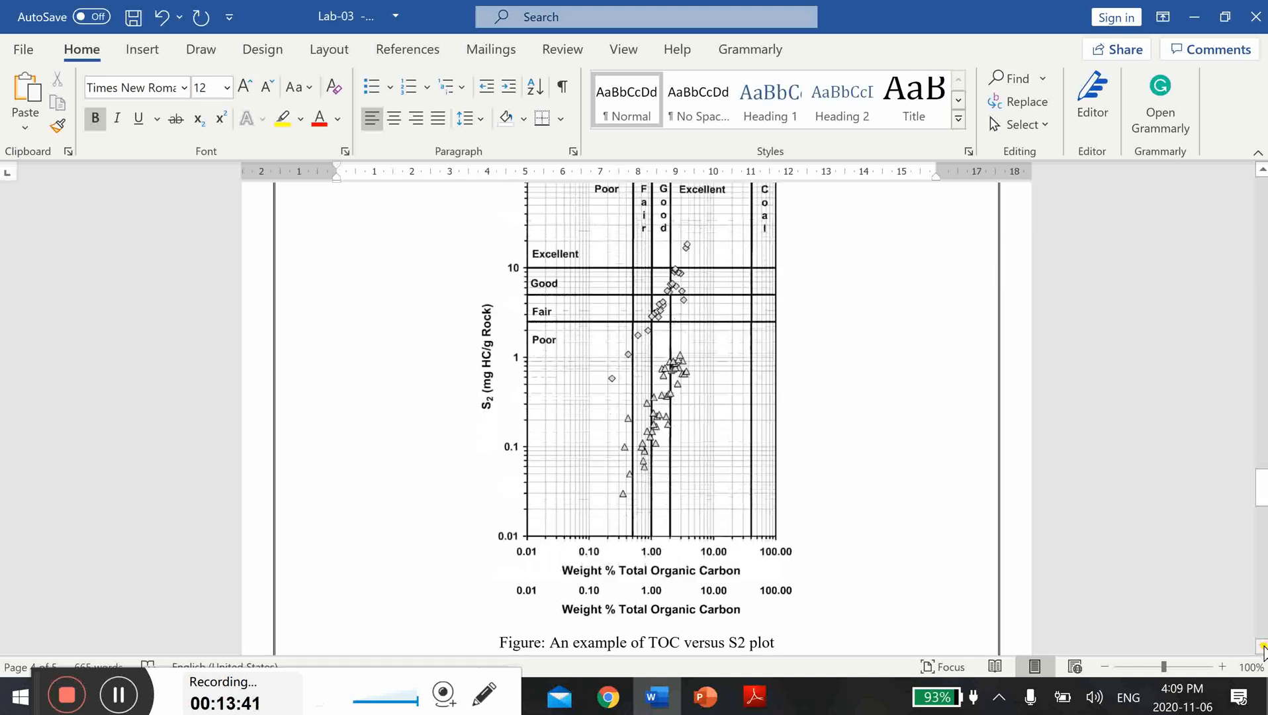
{"action": "scroll", "scroll_direction": "down", "scroll_amount": 3}
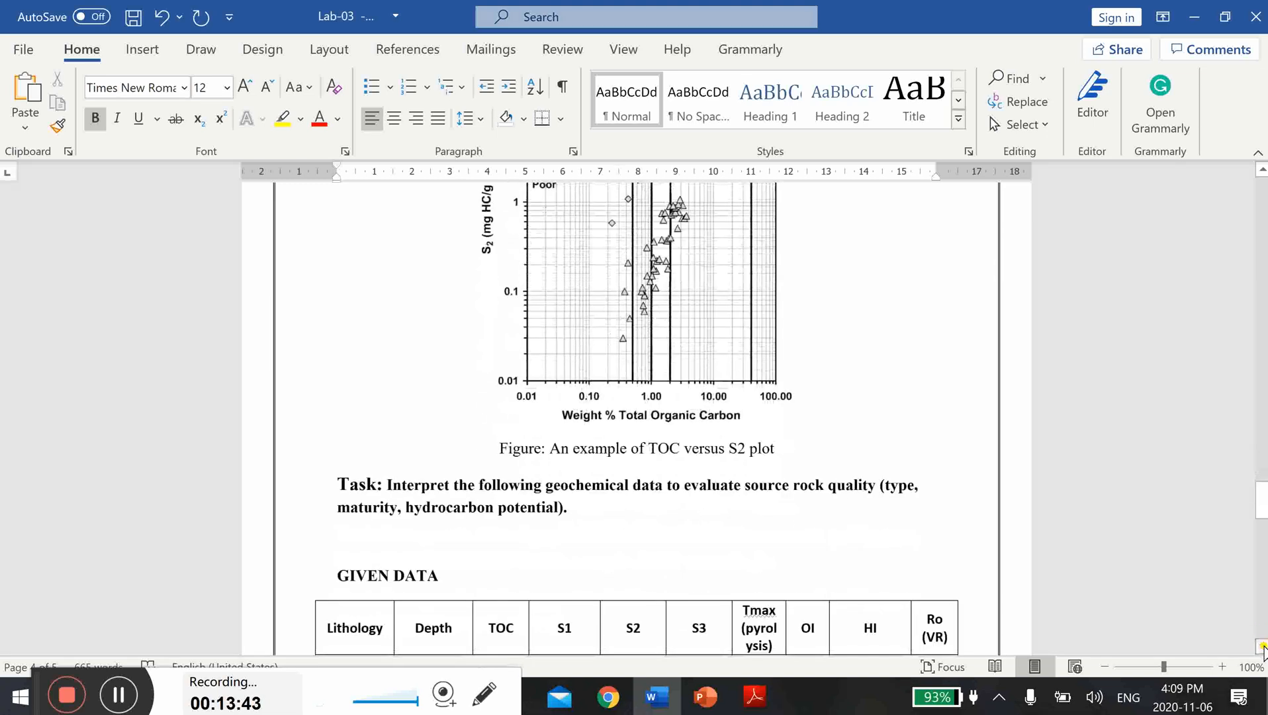
{"action": "scroll", "scroll_direction": "down", "scroll_amount": 3}
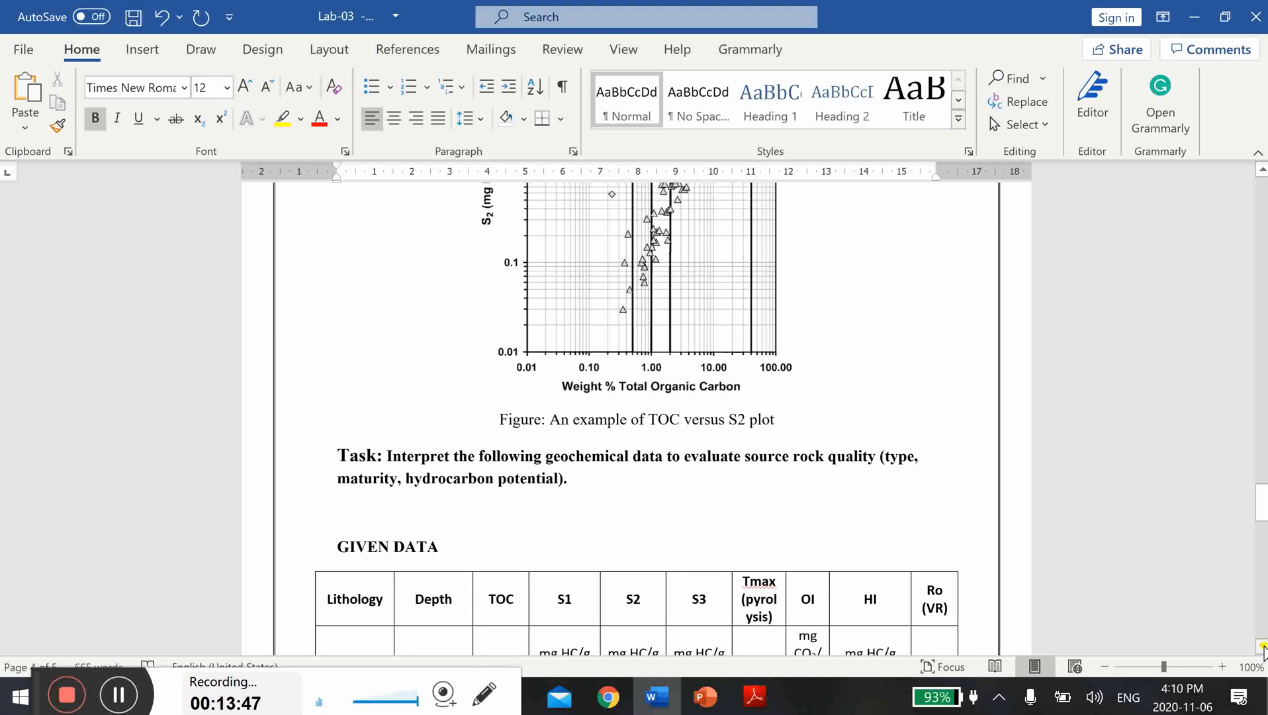
{"action": "scroll", "scroll_direction": "down", "scroll_amount": 3}
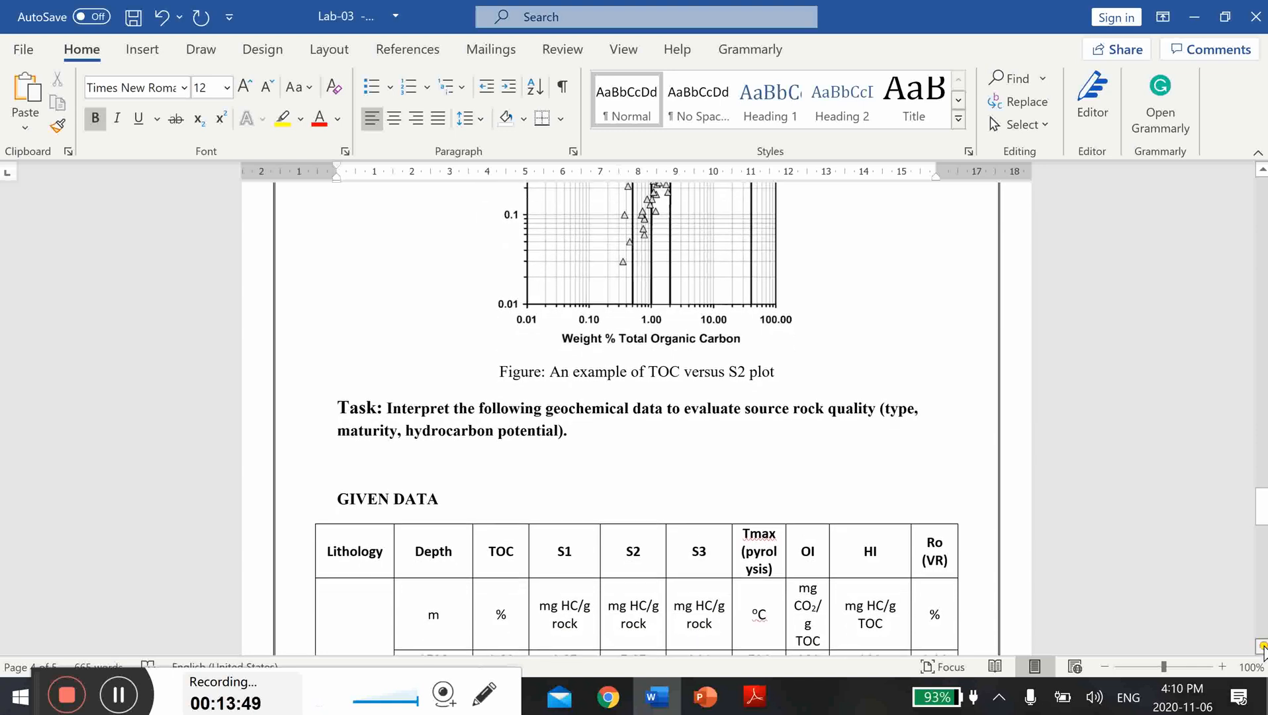
{"action": "scroll", "scroll_direction": "down", "scroll_amount": 3}
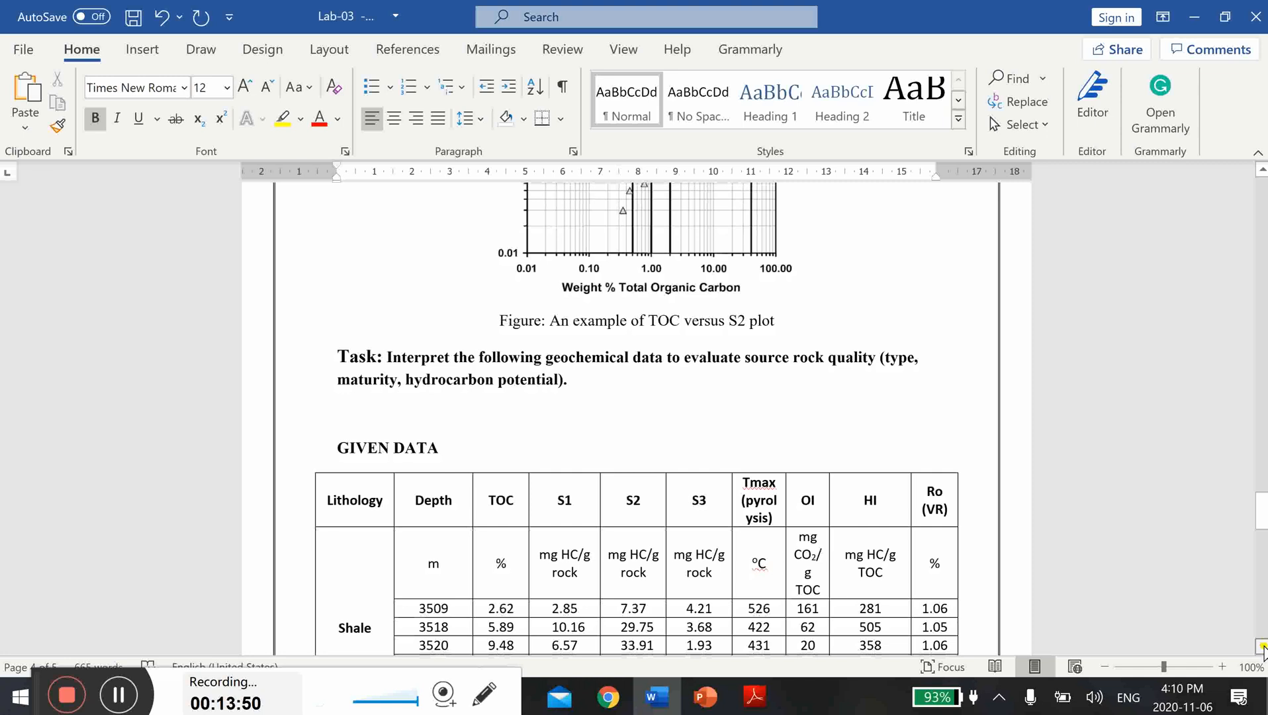
{"action": "scroll", "scroll_direction": "down", "scroll_amount": 3}
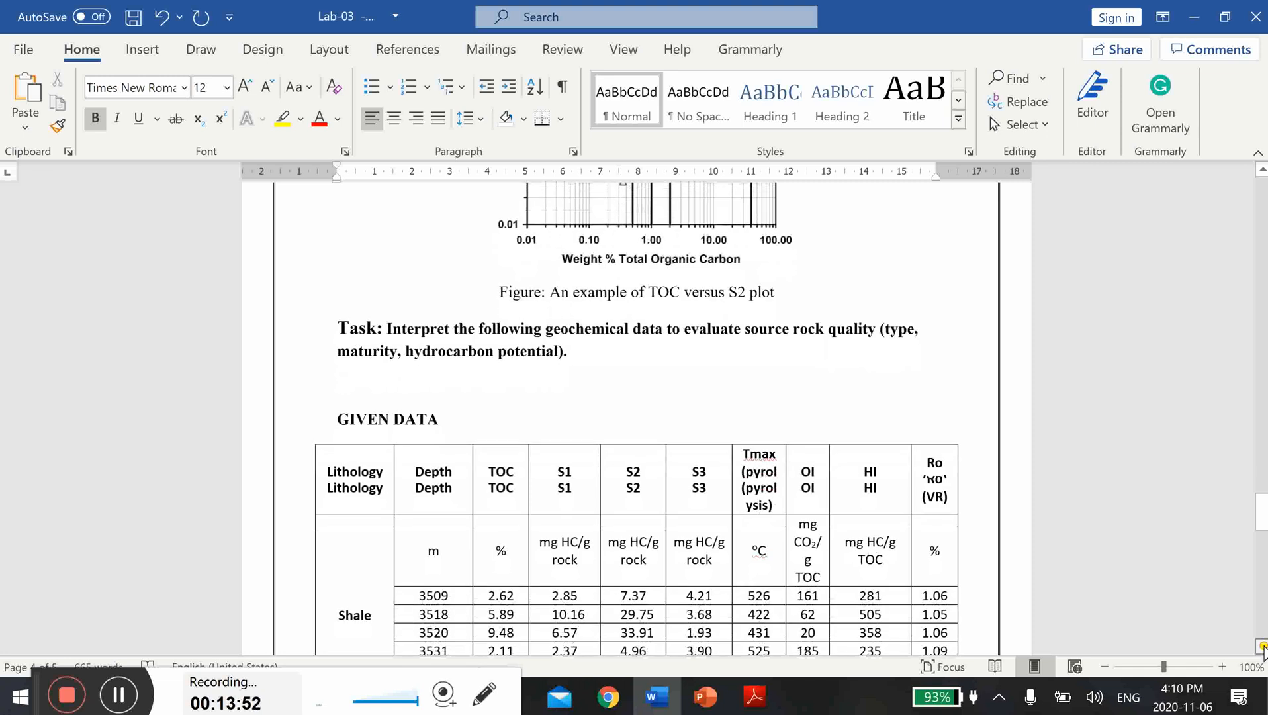
{"action": "scroll", "scroll_direction": "down", "scroll_amount": 3}
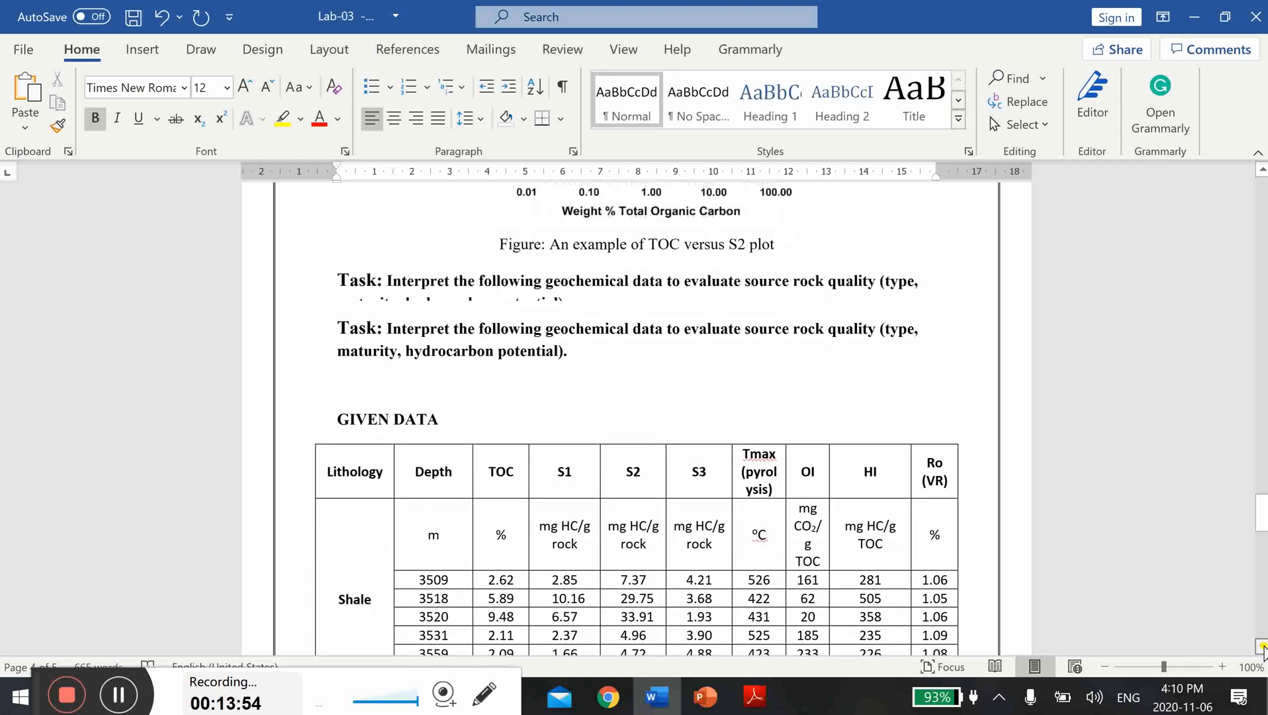
{"action": "scroll", "scroll_direction": "down", "scroll_amount": 3}
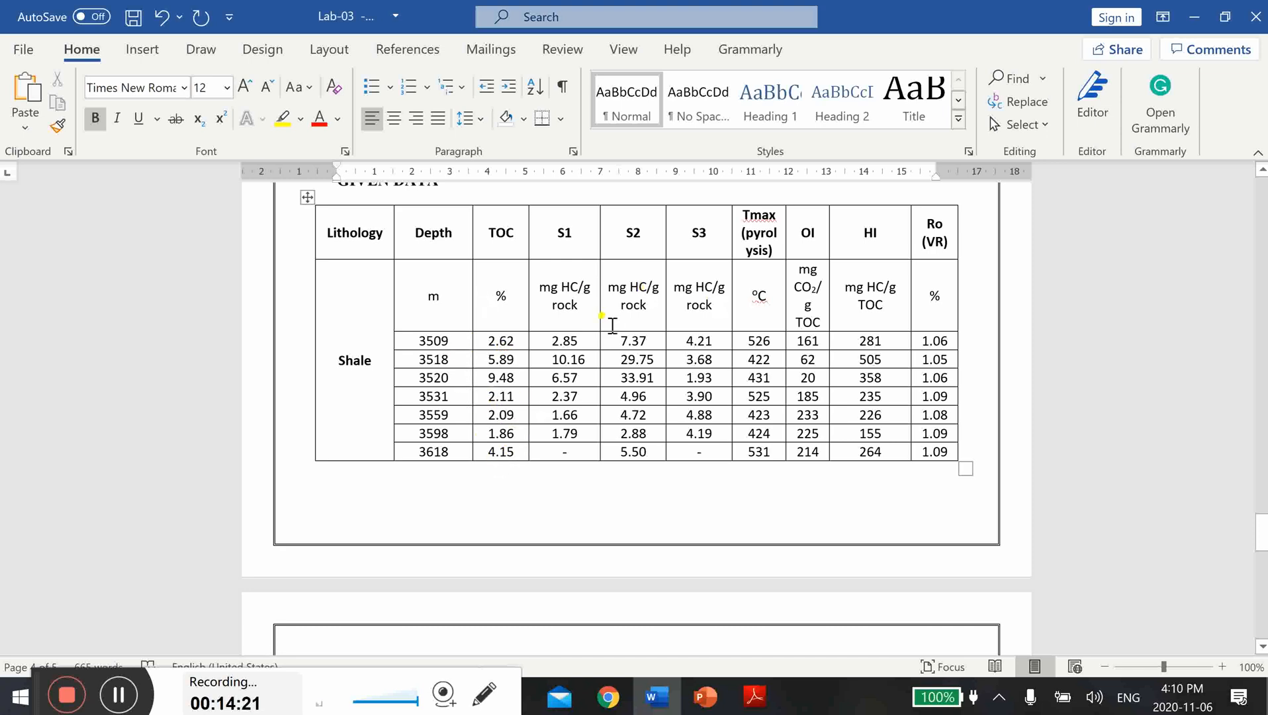
{"action": "mouse_move", "coordinate": [597, 331]}
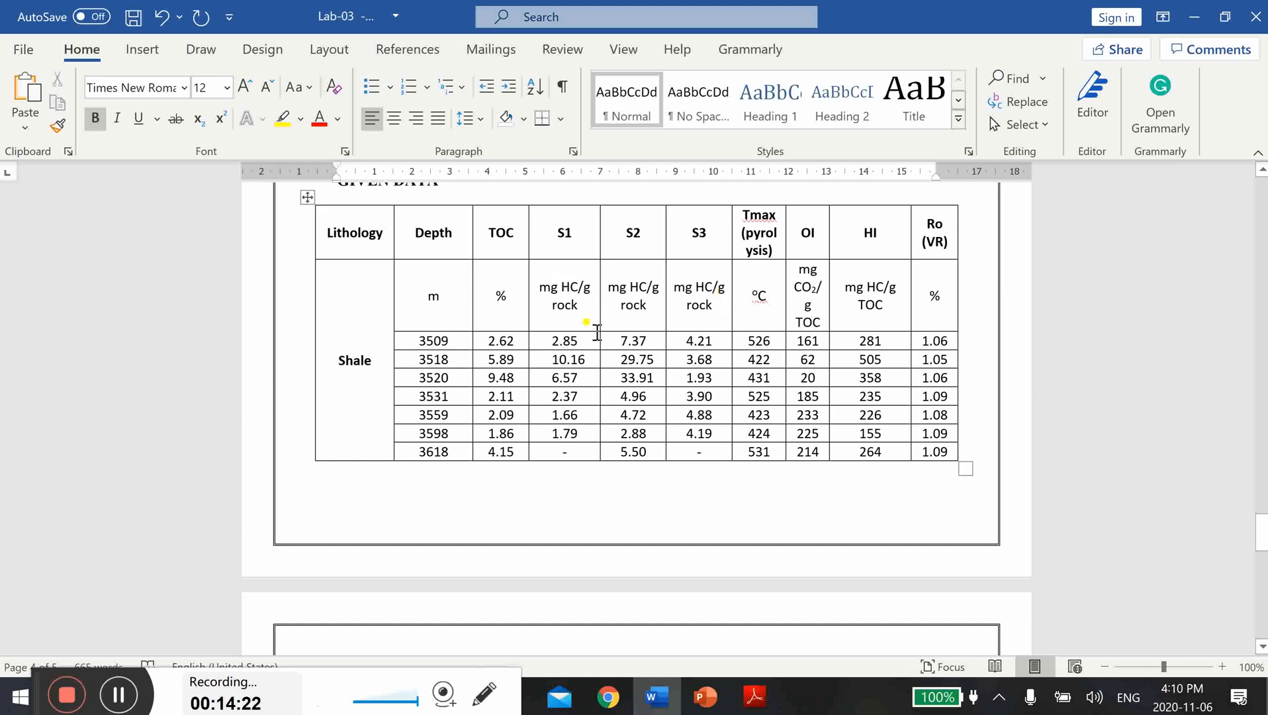
{"action": "mouse_move", "coordinate": [598, 323]}
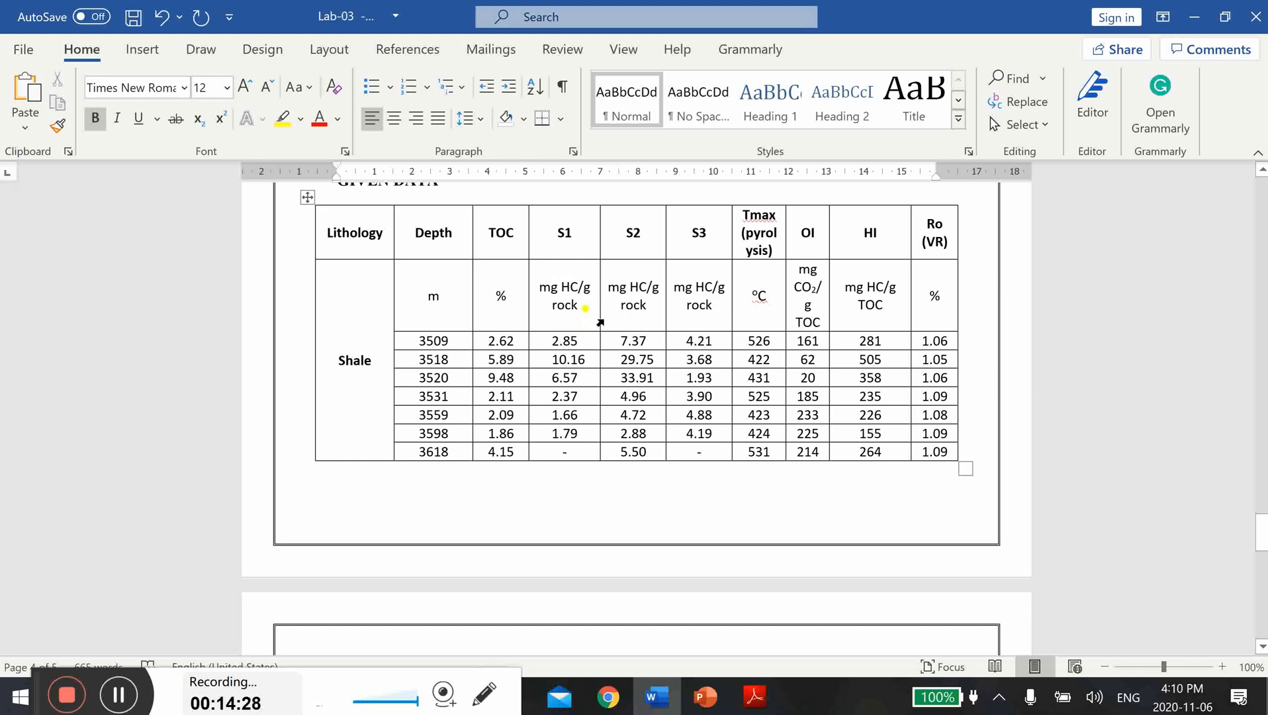
{"action": "mouse_move", "coordinate": [575, 371]}
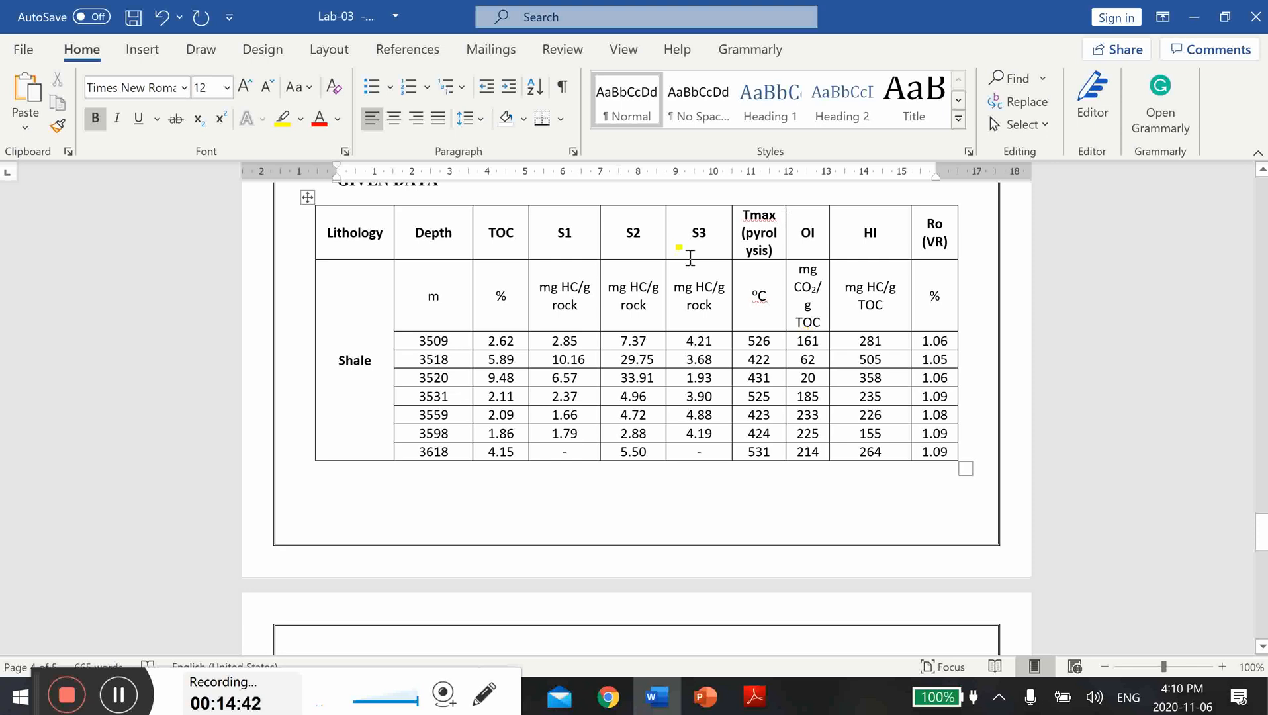
{"action": "mouse_move", "coordinate": [832, 403]}
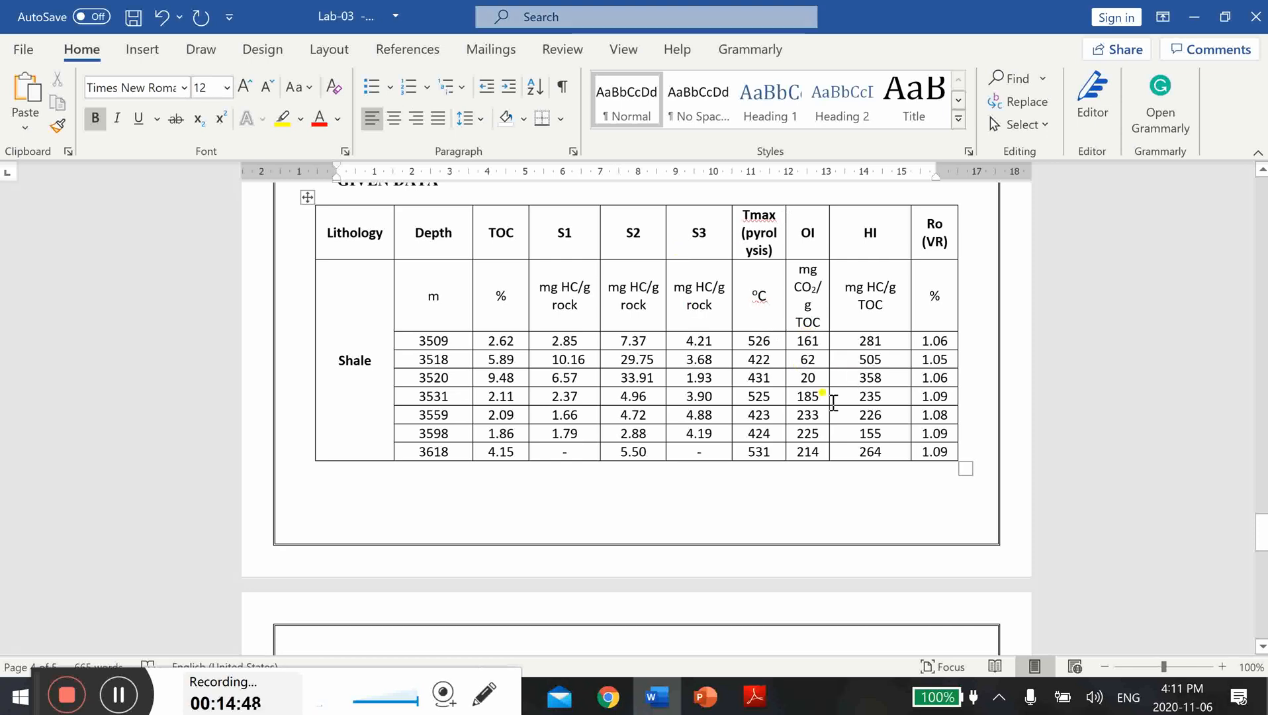
{"action": "mouse_move", "coordinate": [840, 396]}
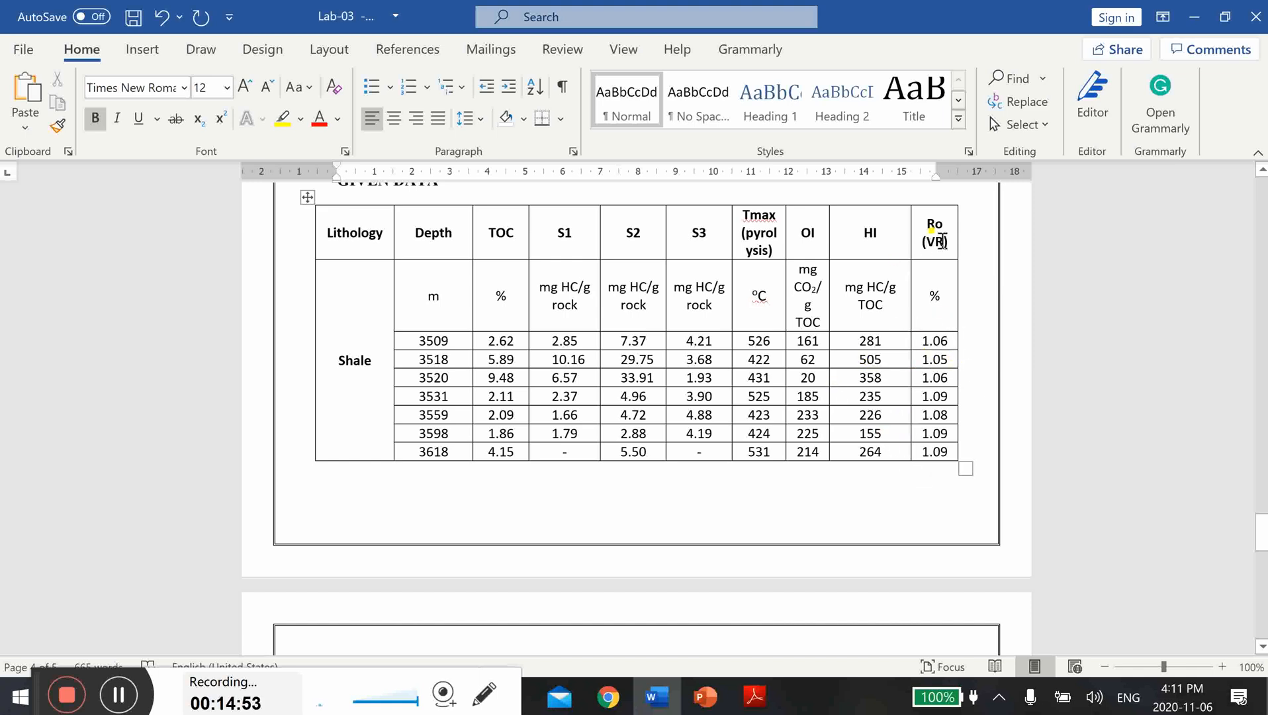
{"action": "mouse_move", "coordinate": [909, 340]}
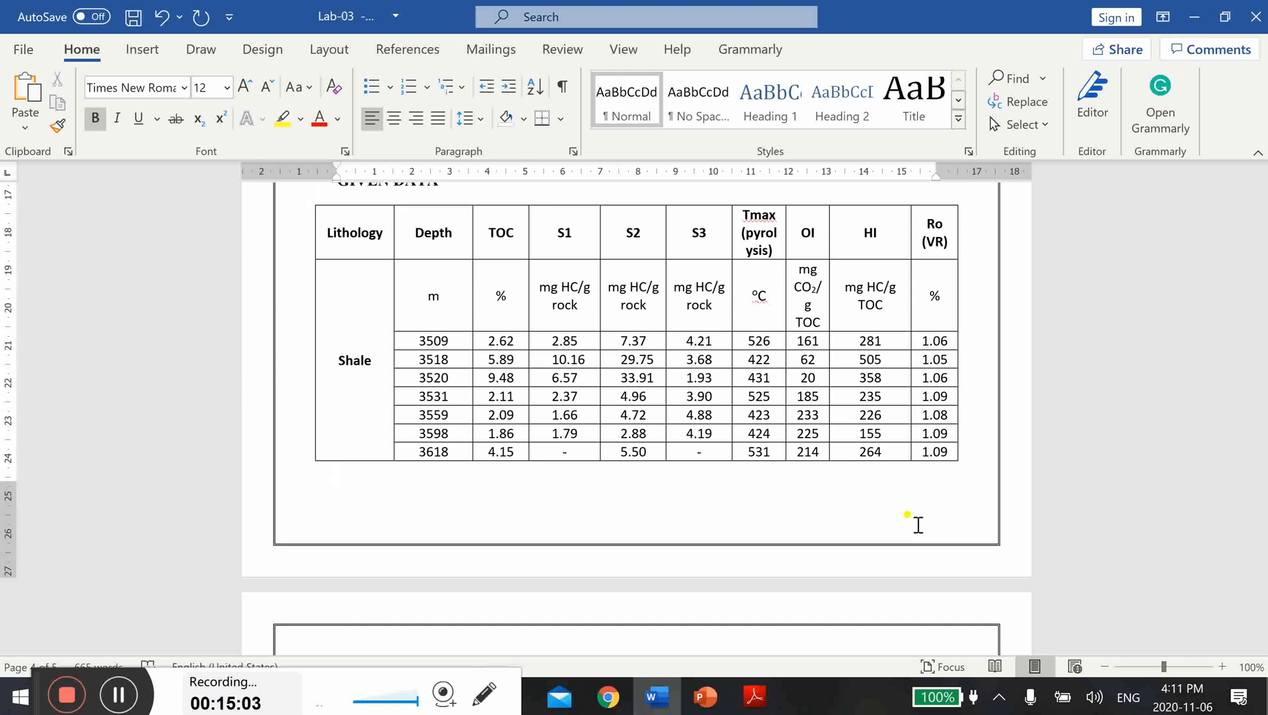
{"action": "left_click", "coordinate": [338, 470]}
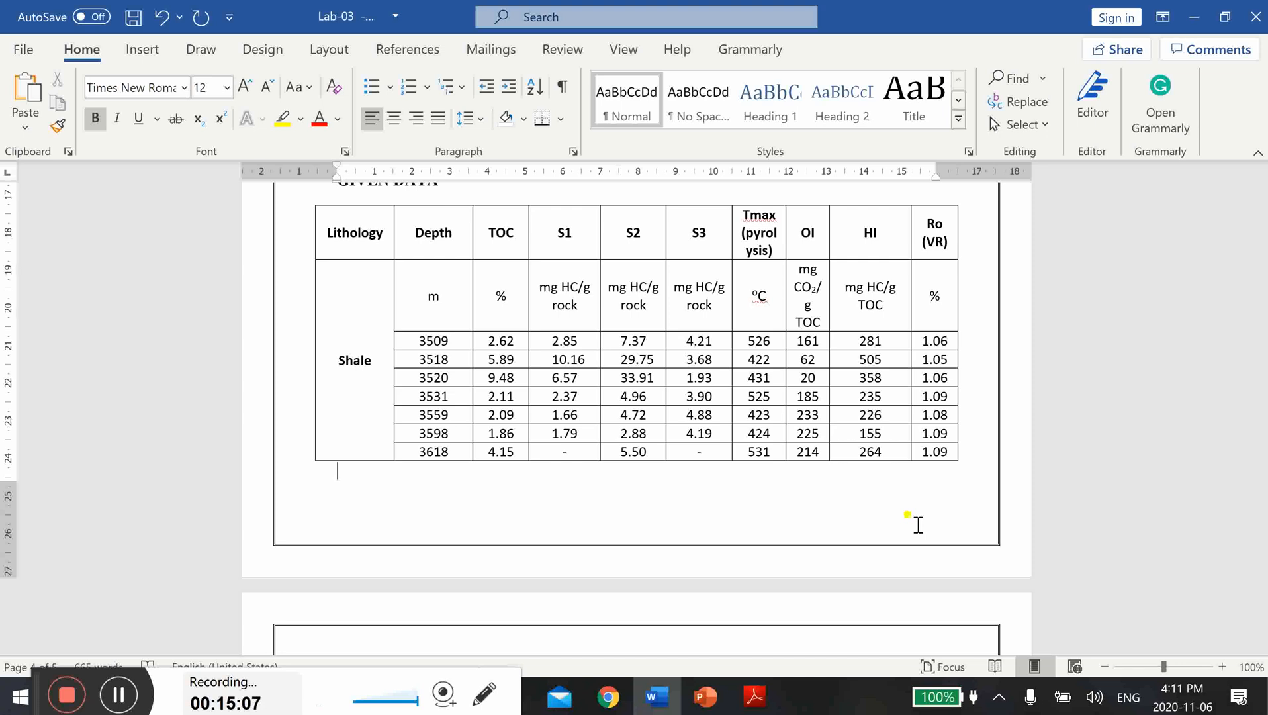
{"action": "mouse_move", "coordinate": [360, 343]}
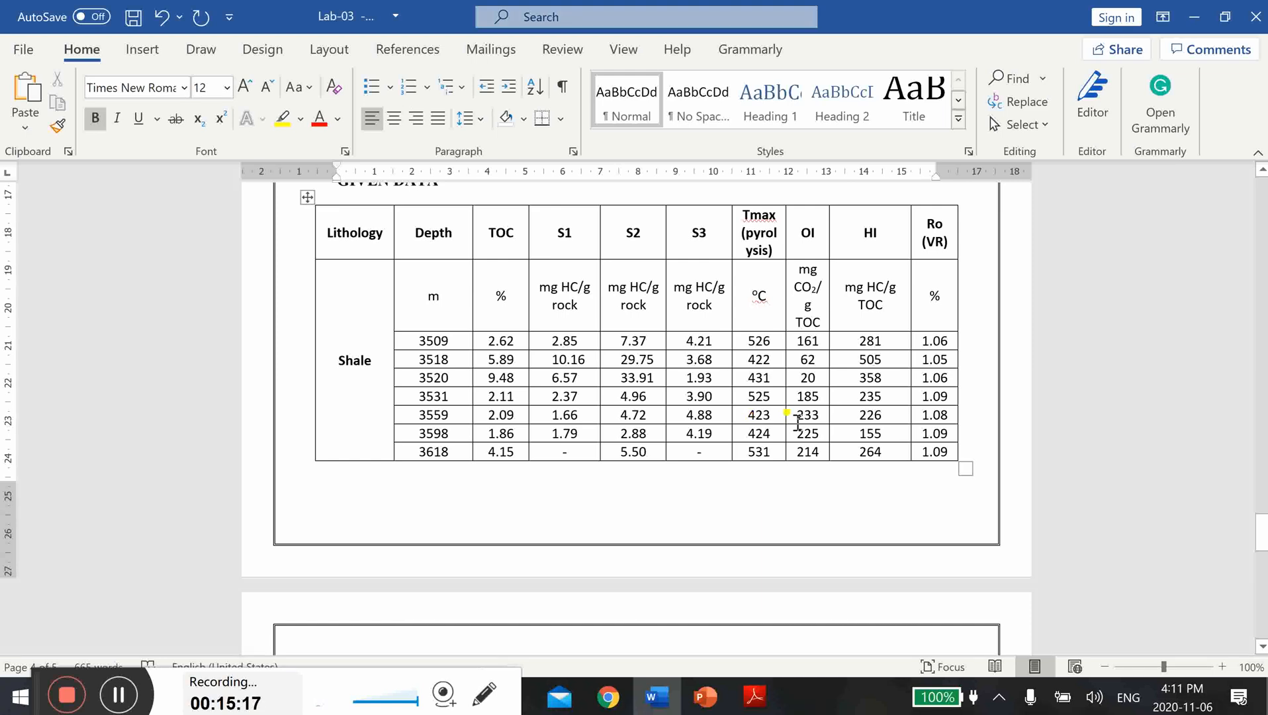
{"action": "left_click", "coordinate": [338, 471]}
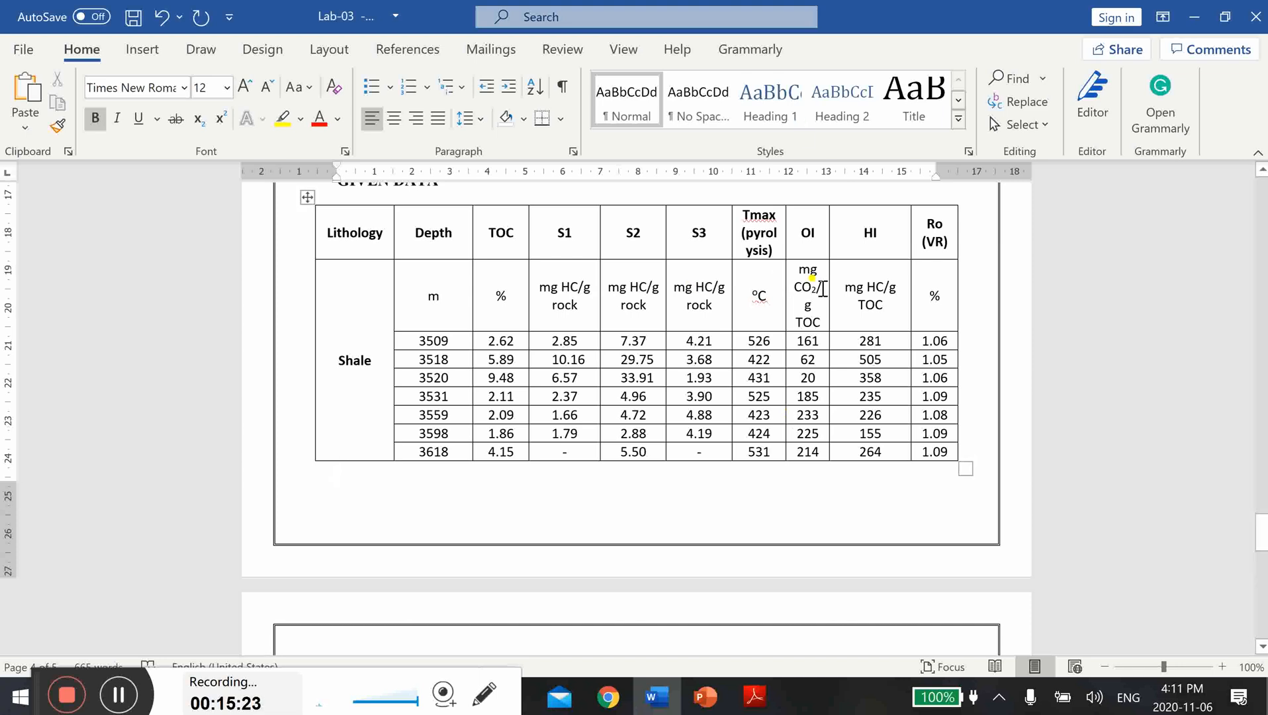
{"action": "left_click", "coordinate": [337, 471]}
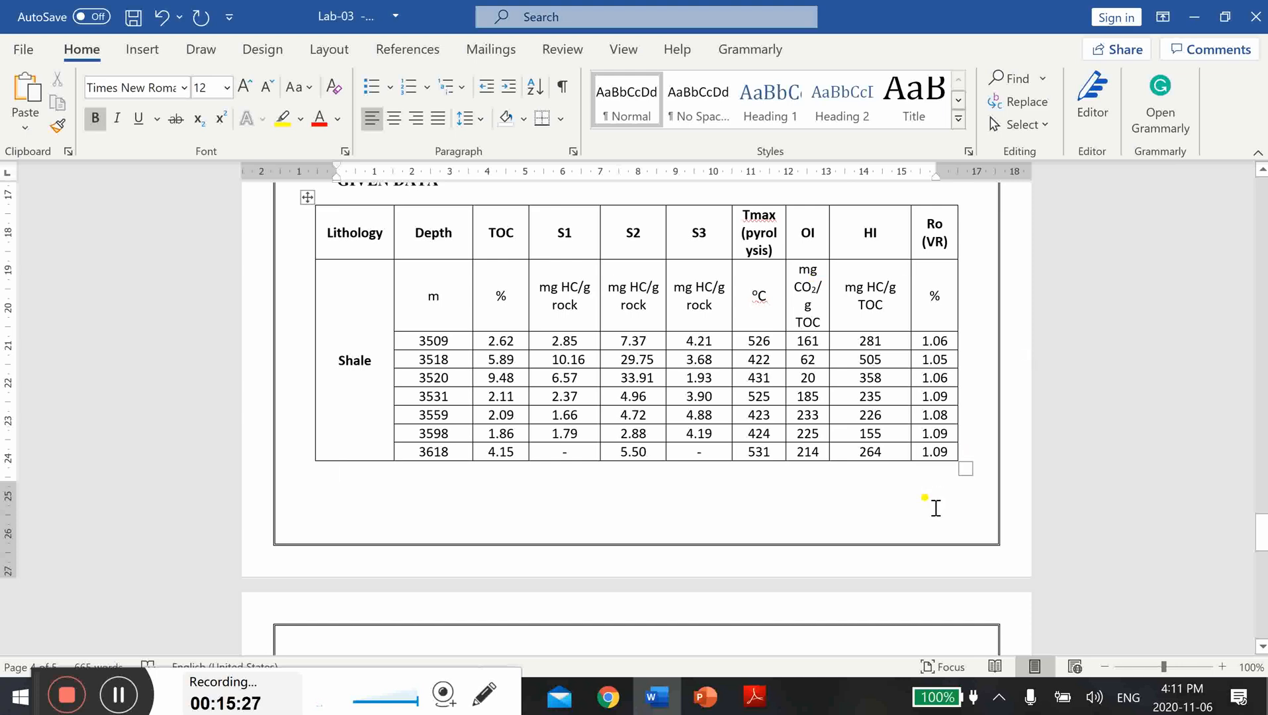
{"action": "left_click", "coordinate": [340, 471]}
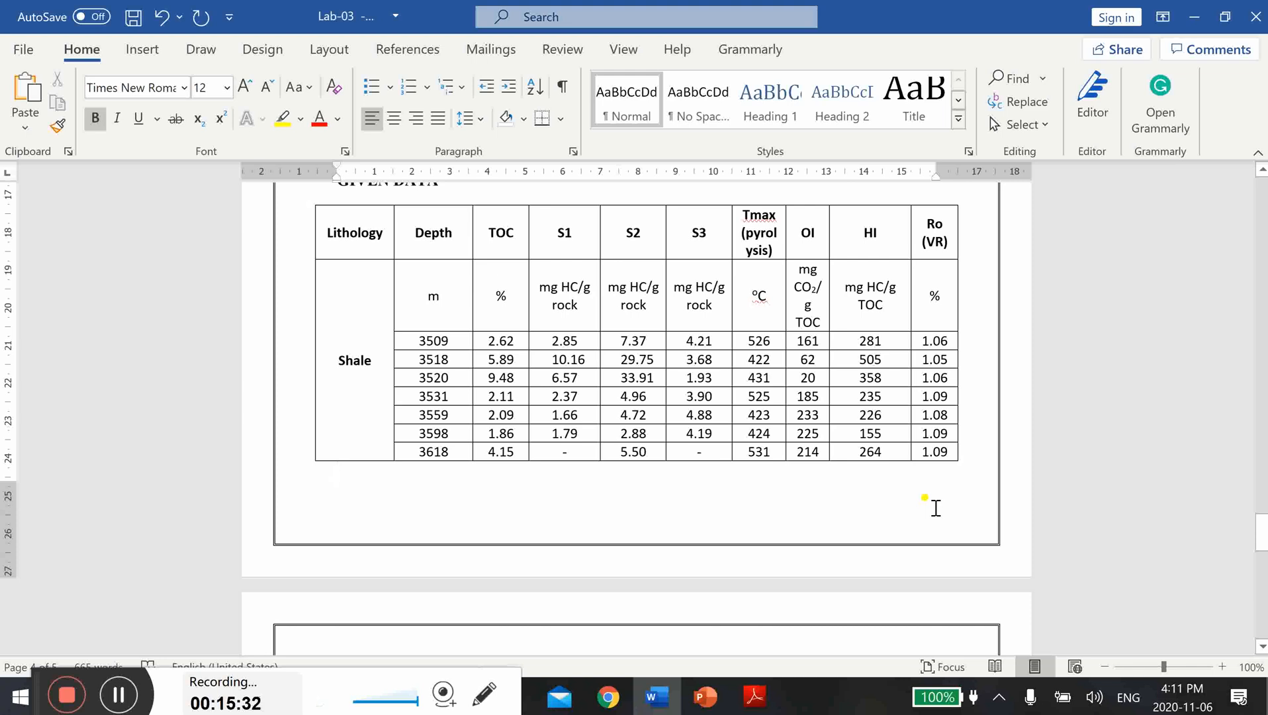
{"action": "left_click", "coordinate": [338, 471]}
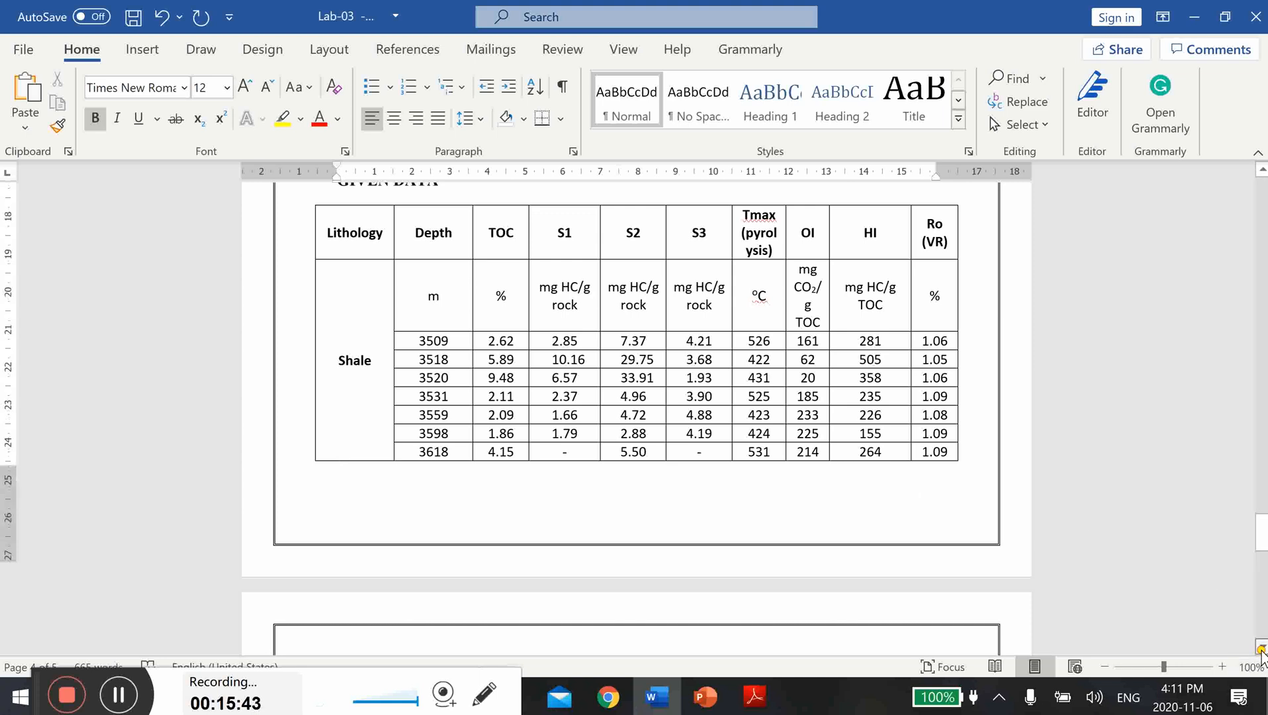
Scroll past the Important Instructions bullets to the empty last page.
{"action": "scroll", "scroll_direction": "down", "scroll_amount": 3}
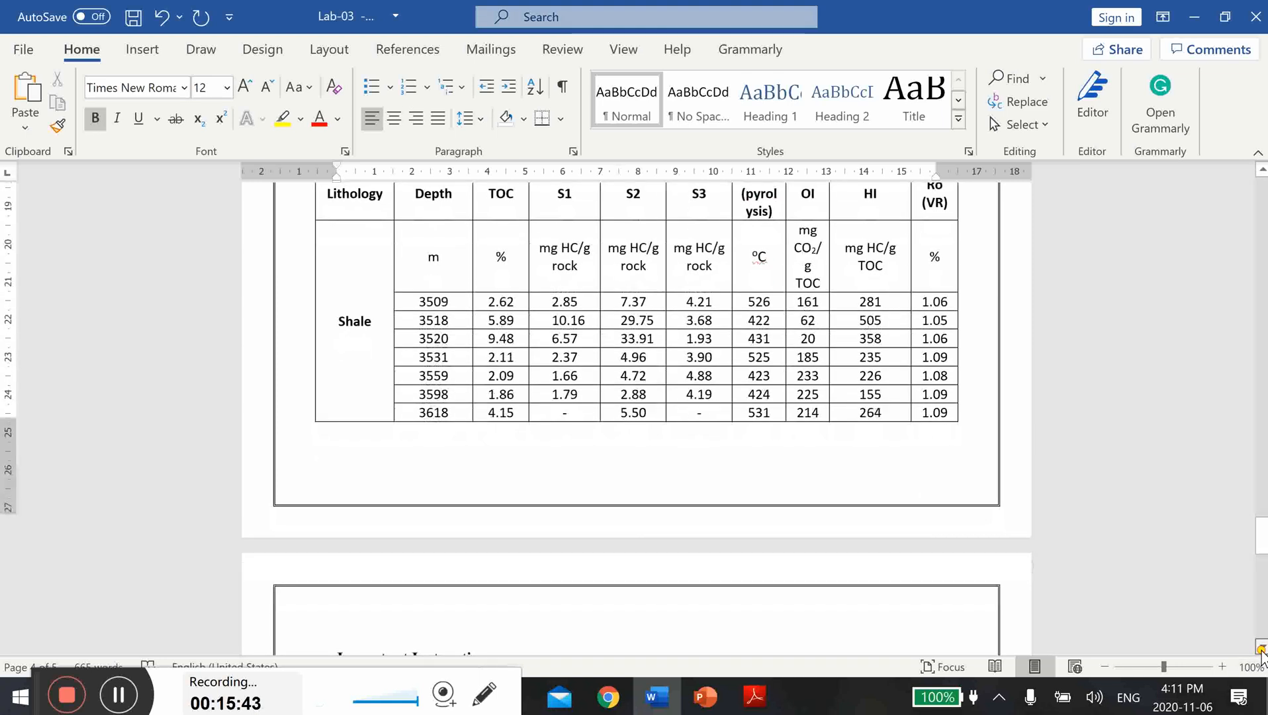
{"action": "scroll", "scroll_direction": "down", "scroll_amount": 3}
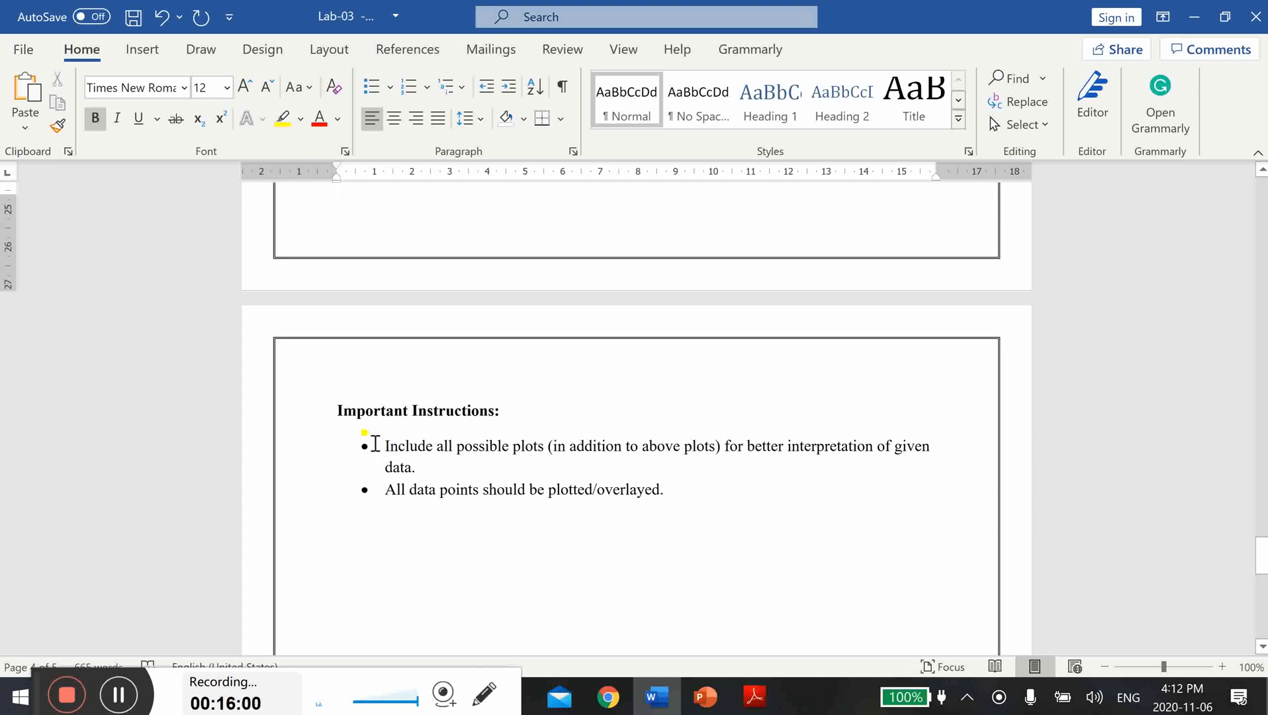
{"action": "mouse_move", "coordinate": [395, 463]}
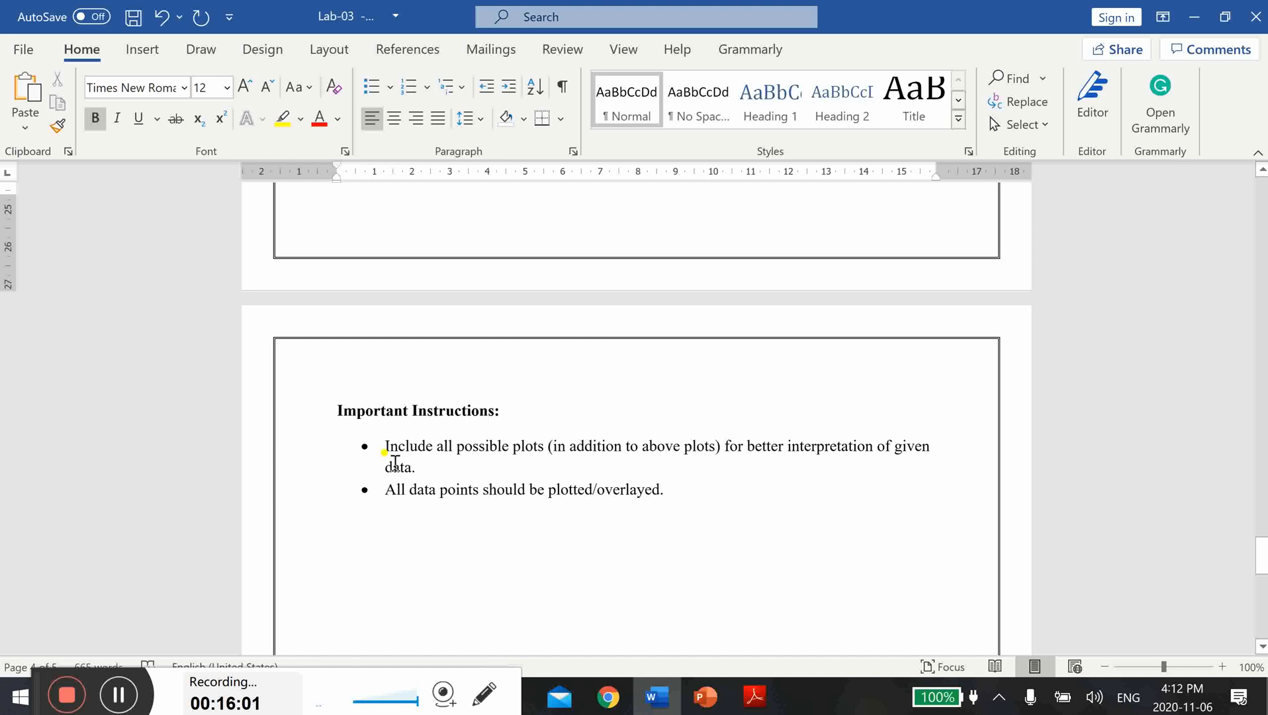
{"action": "mouse_move", "coordinate": [614, 572]}
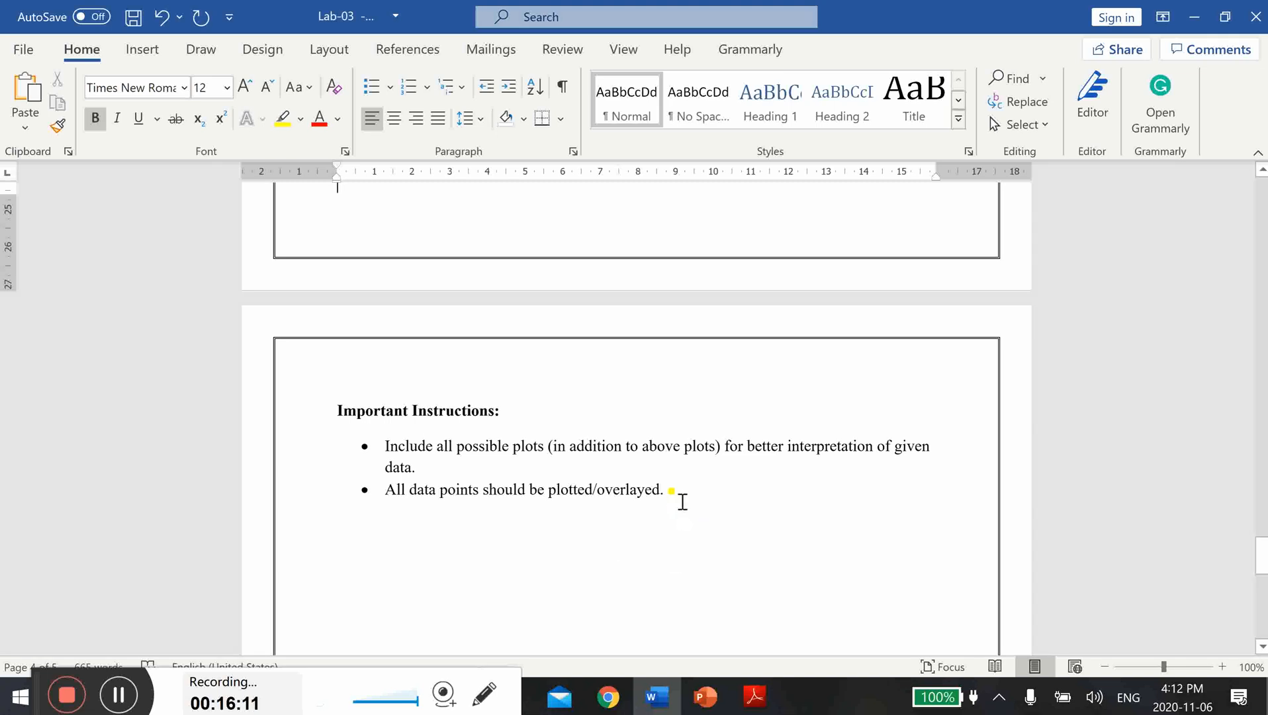
{"action": "mouse_move", "coordinate": [548, 509]}
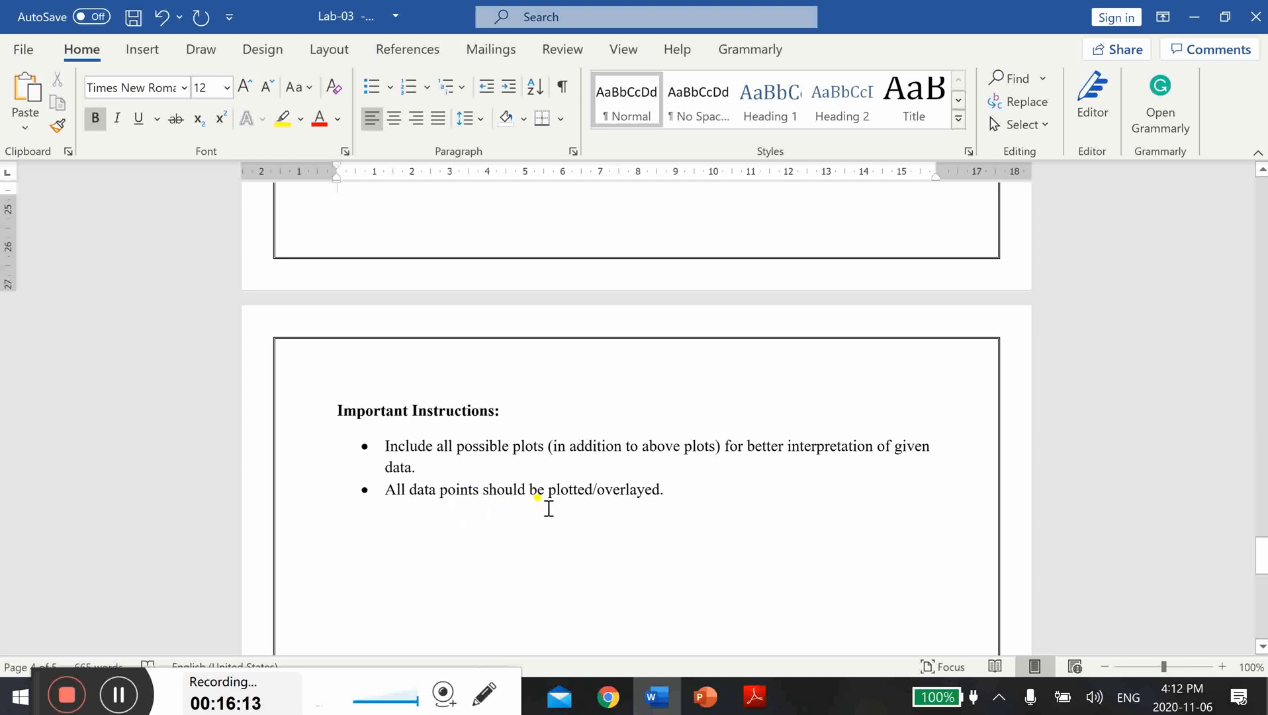
{"action": "mouse_move", "coordinate": [658, 534]}
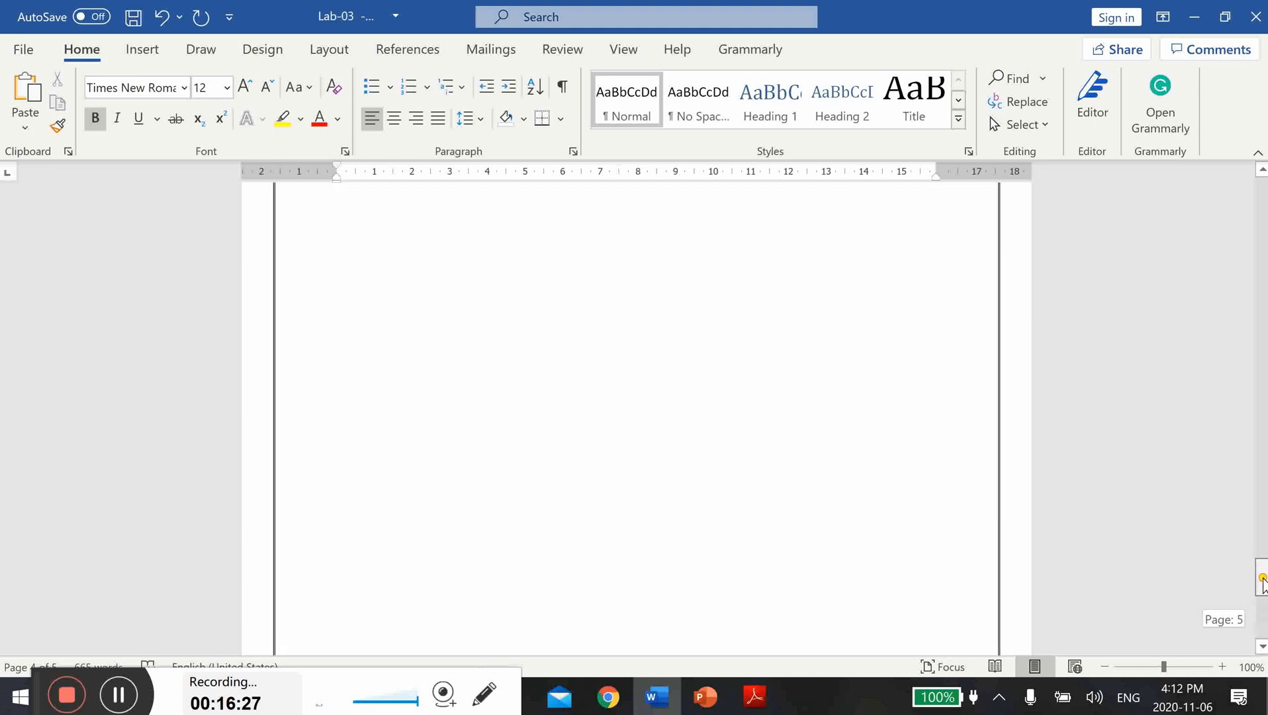
{"action": "scroll", "scroll_direction": "up", "scroll_amount": 3}
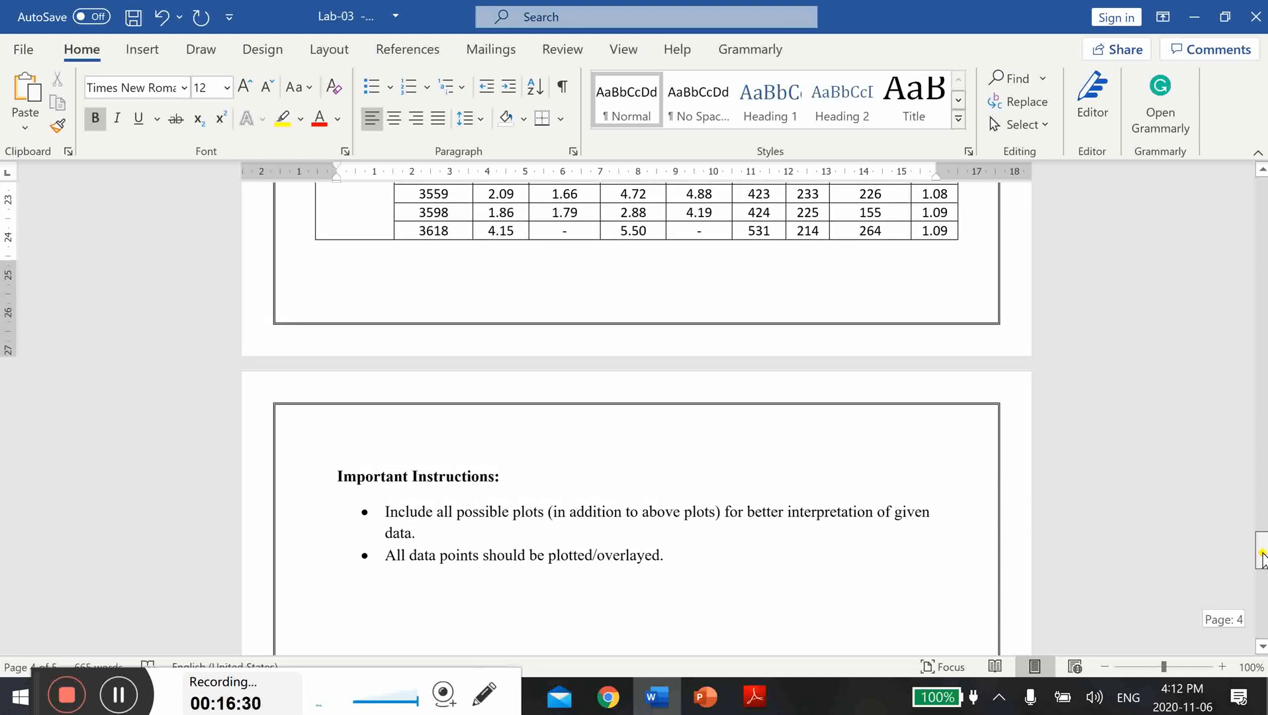
{"action": "left_click", "coordinate": [337, 250]}
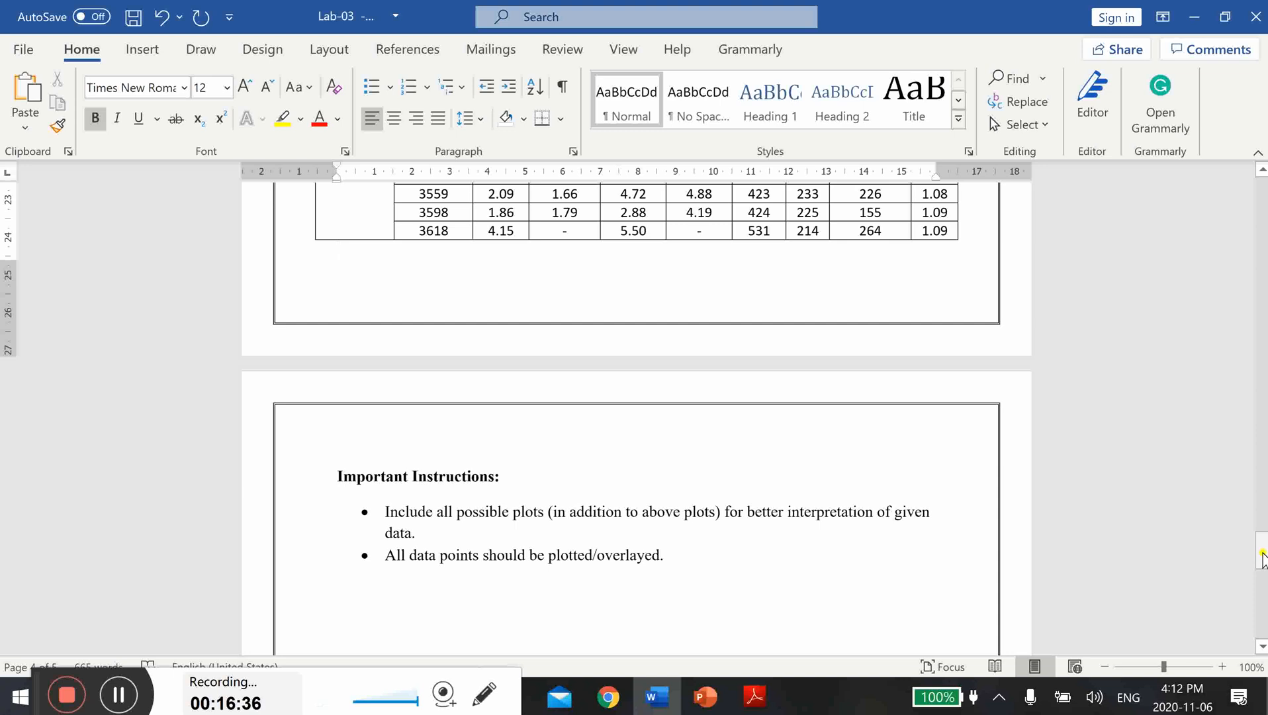
{"action": "left_click", "coordinate": [338, 250]}
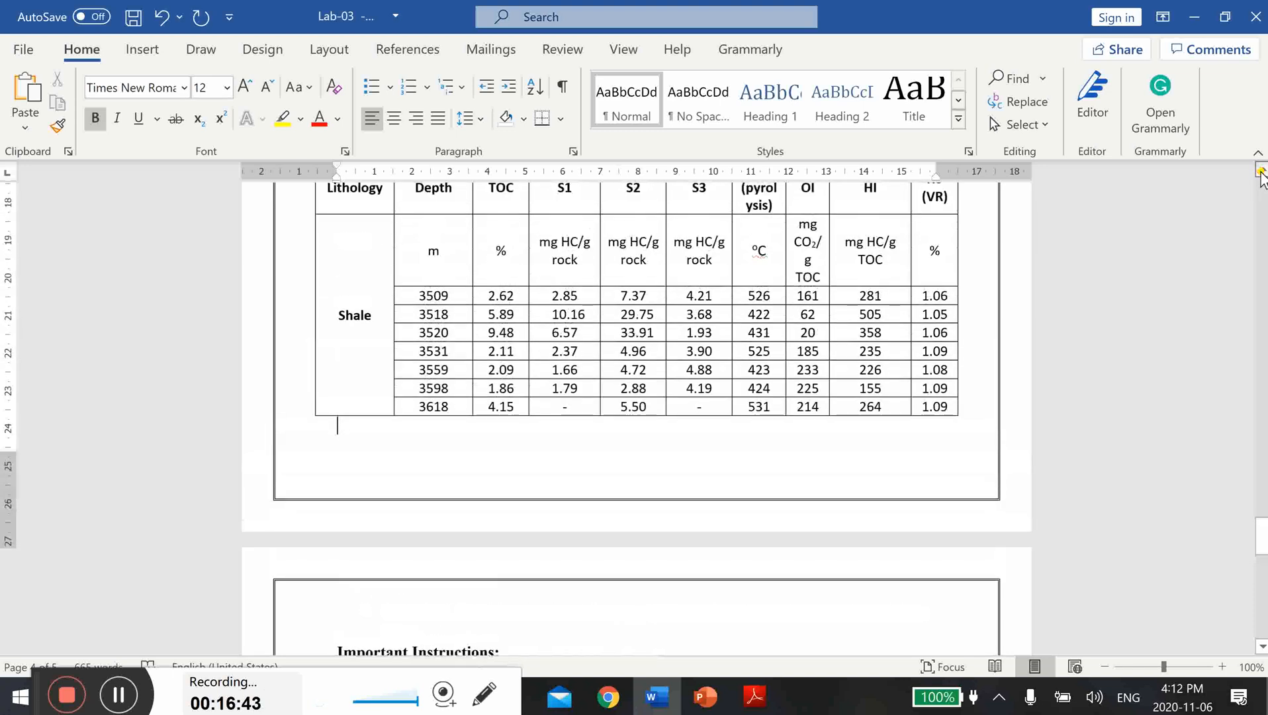
{"action": "scroll", "scroll_direction": "up", "scroll_amount": 3}
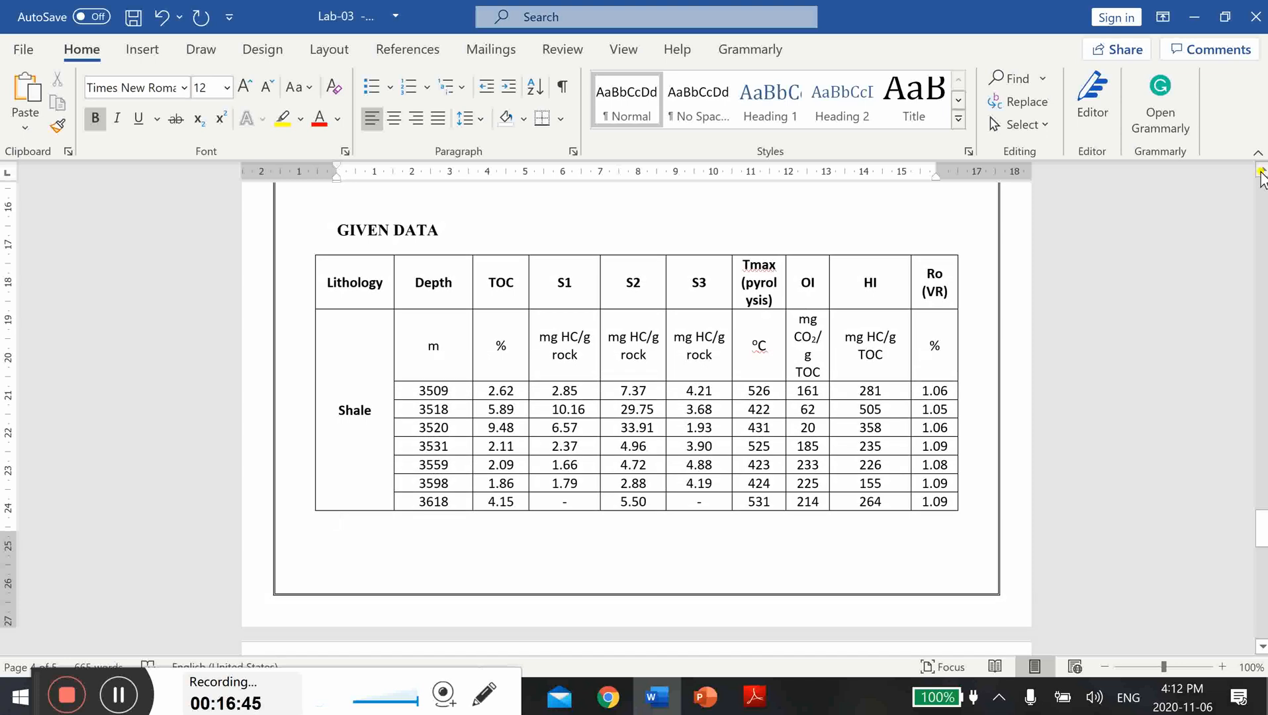
{"action": "left_click", "coordinate": [337, 520]}
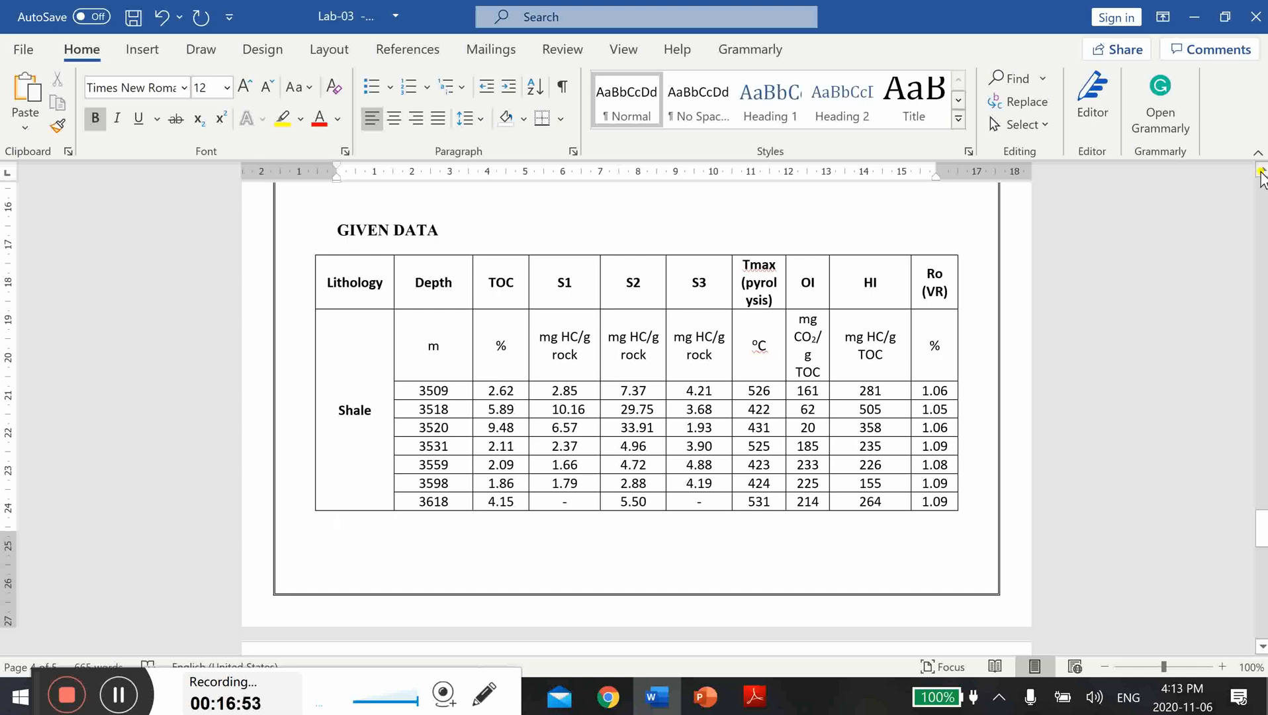
{"action": "left_click", "coordinate": [337, 520]}
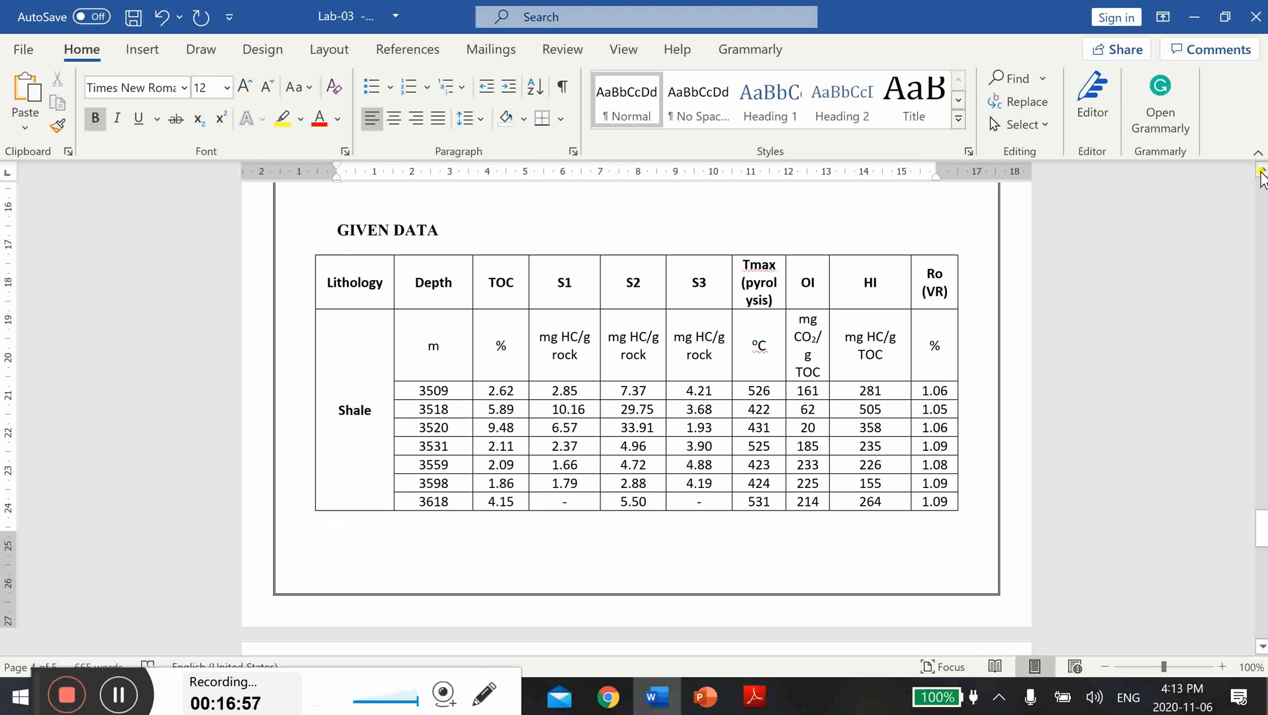
{"action": "scroll", "scroll_direction": "down", "scroll_amount": 3}
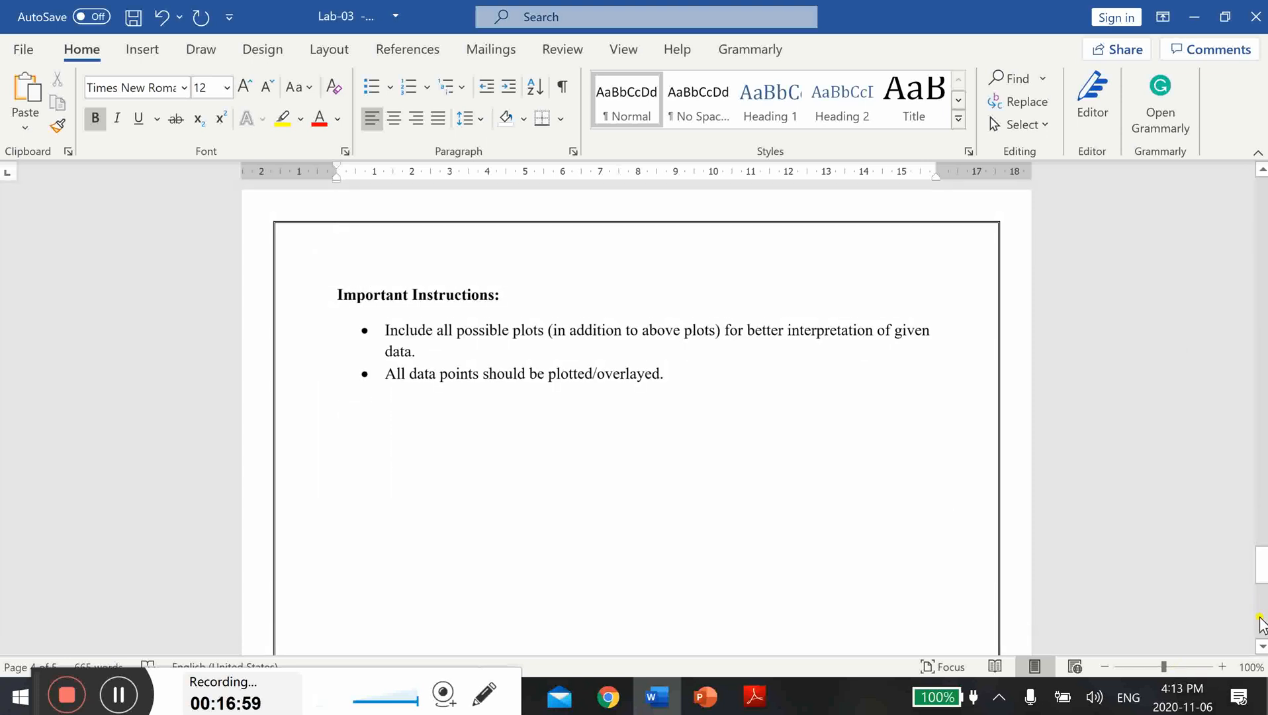
{"action": "scroll", "scroll_direction": "down", "scroll_amount": 3}
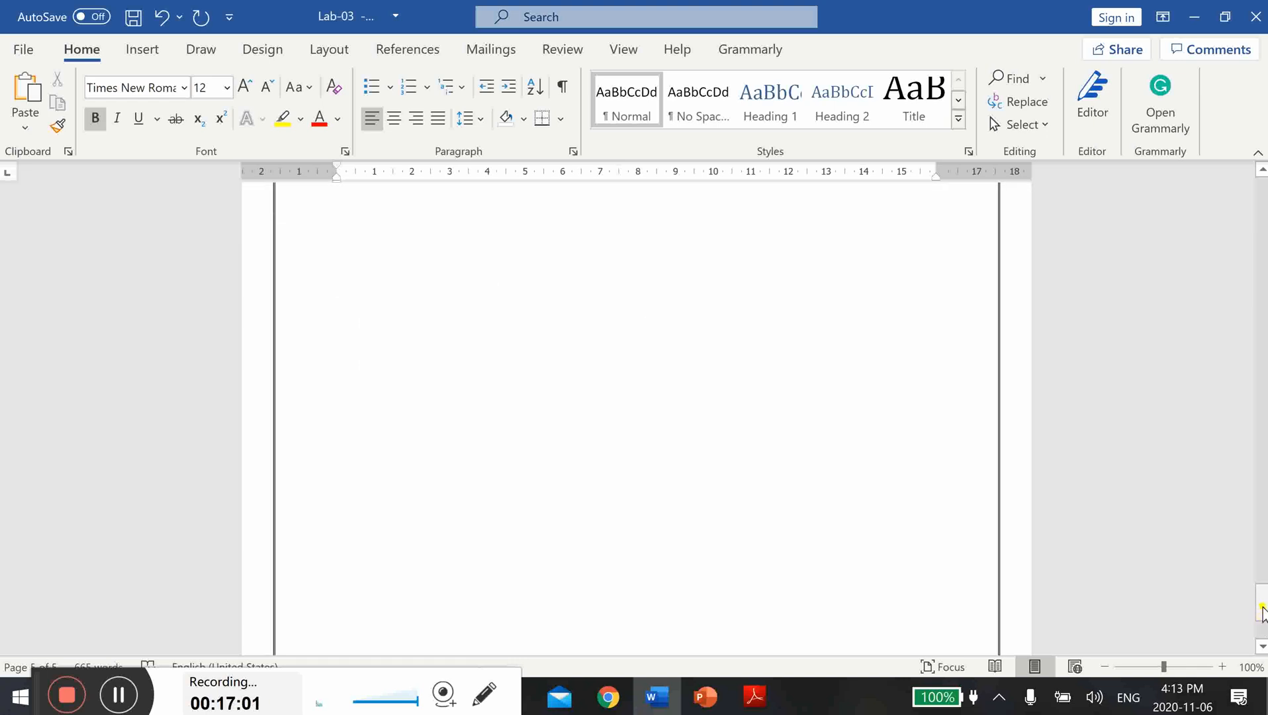